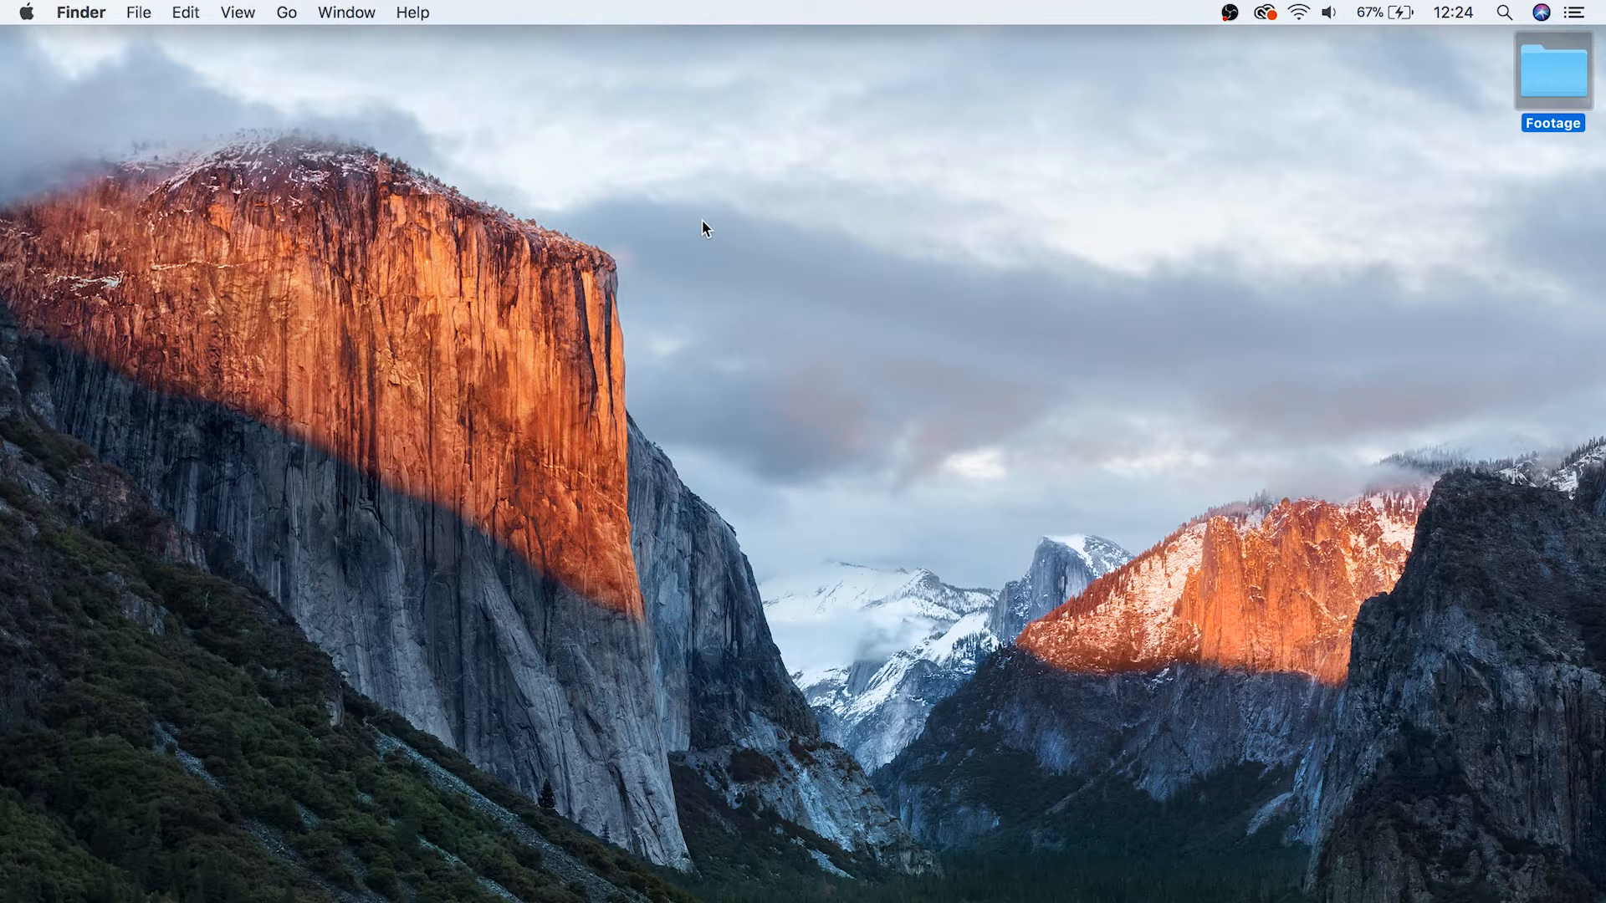
mouse_move(1228, 33)
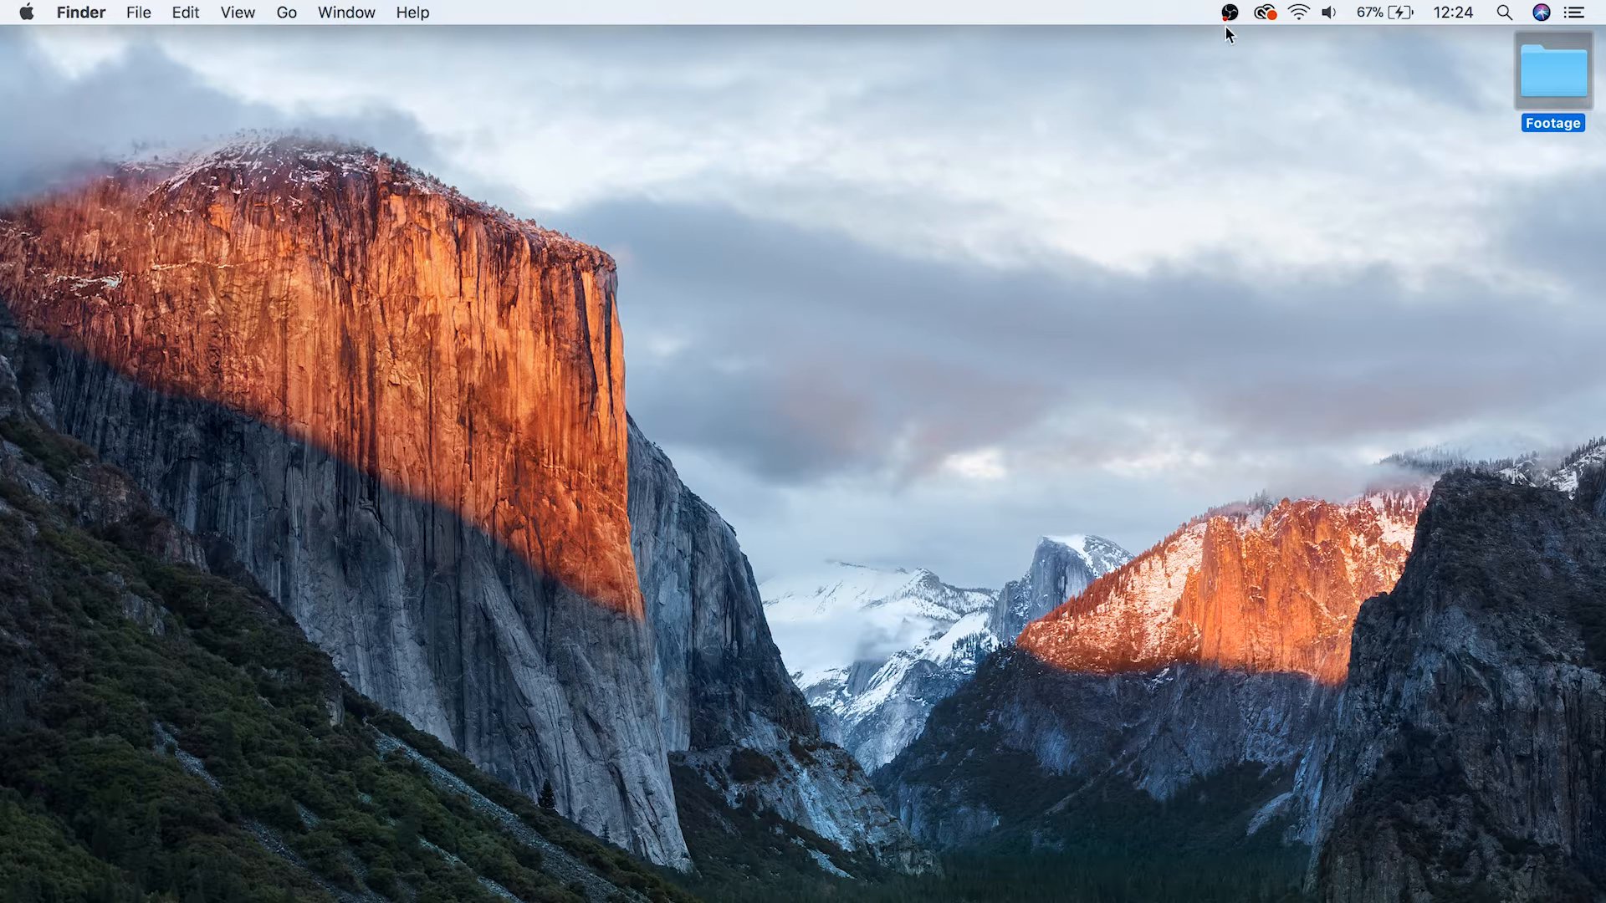
Step: Open the Creative Cloud menu-bar panel and scroll the Apps list to After Effects CC
click(1263, 13)
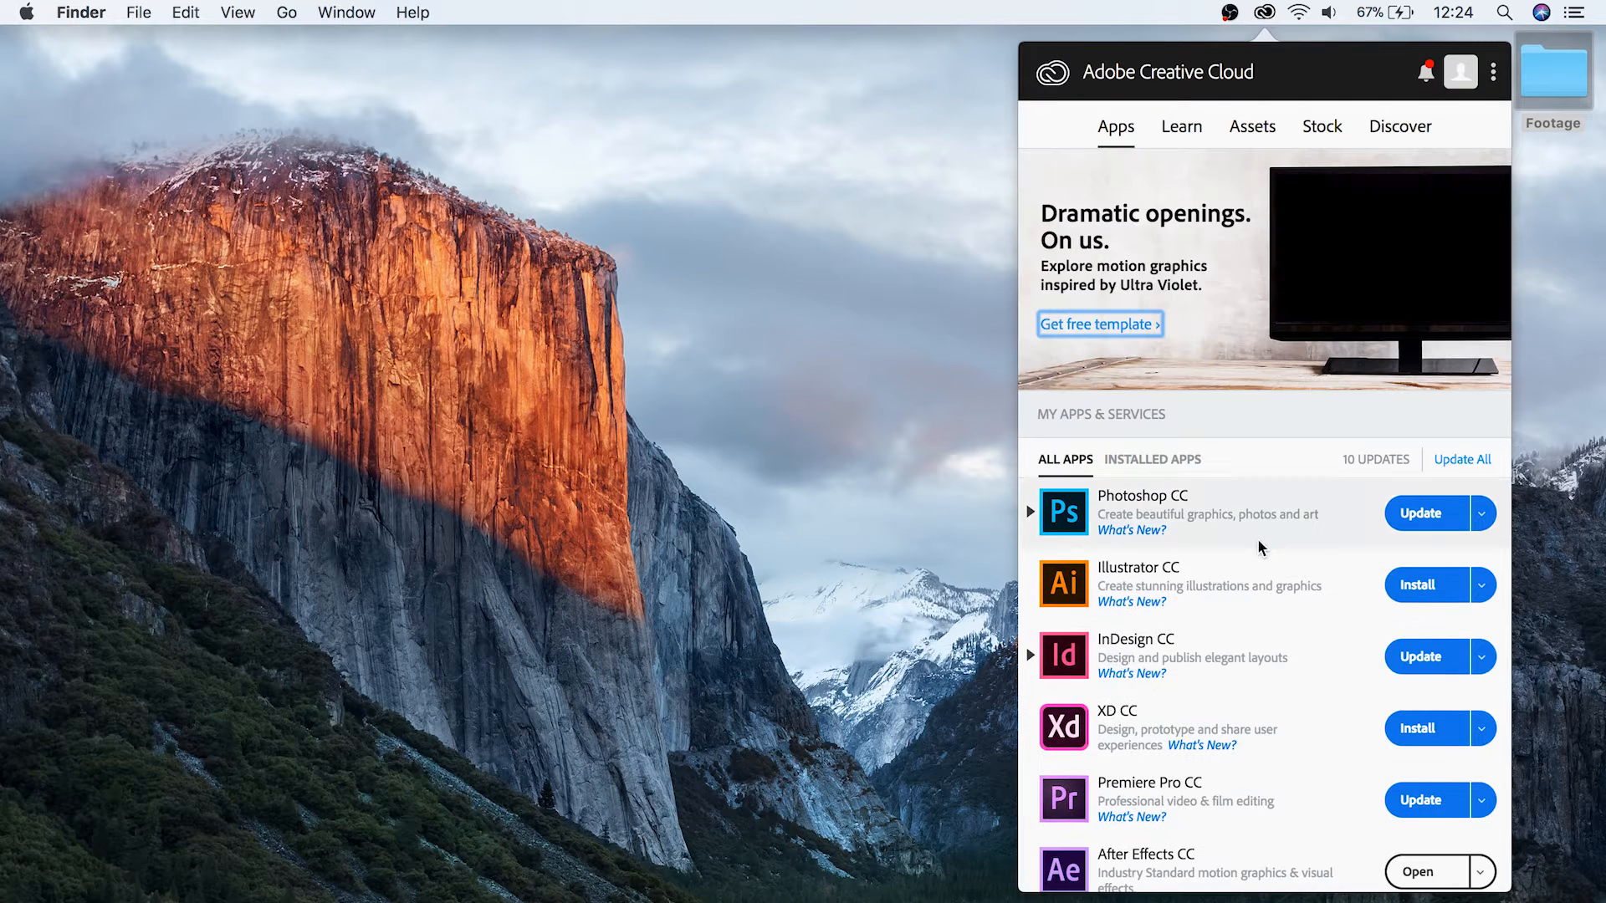
scroll(down, 3)
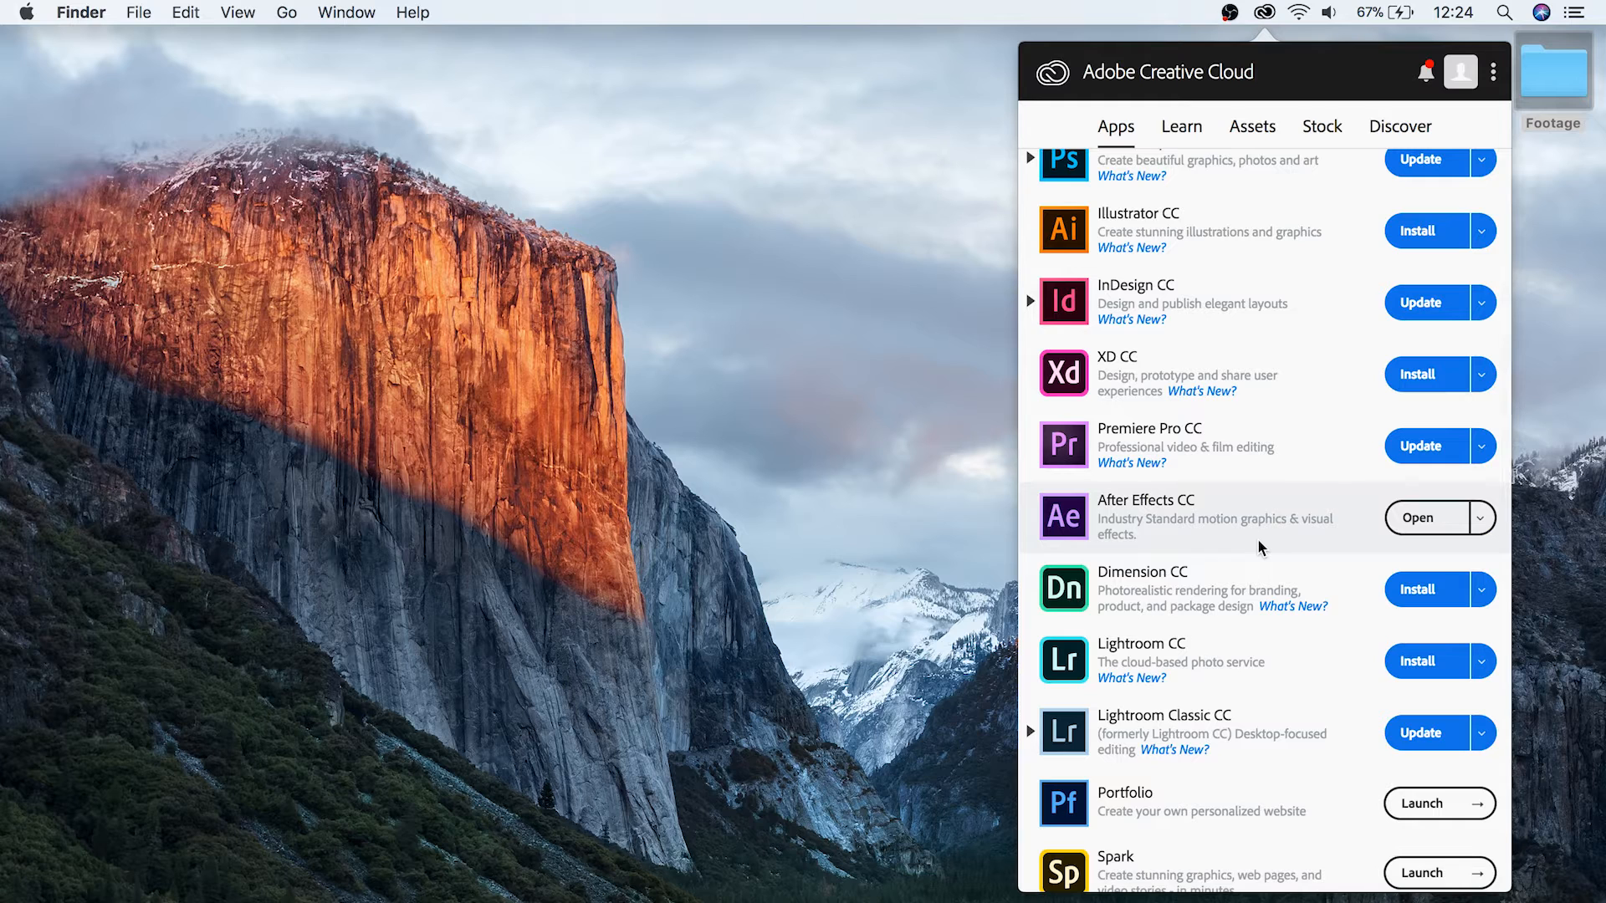
mouse_move(1372, 528)
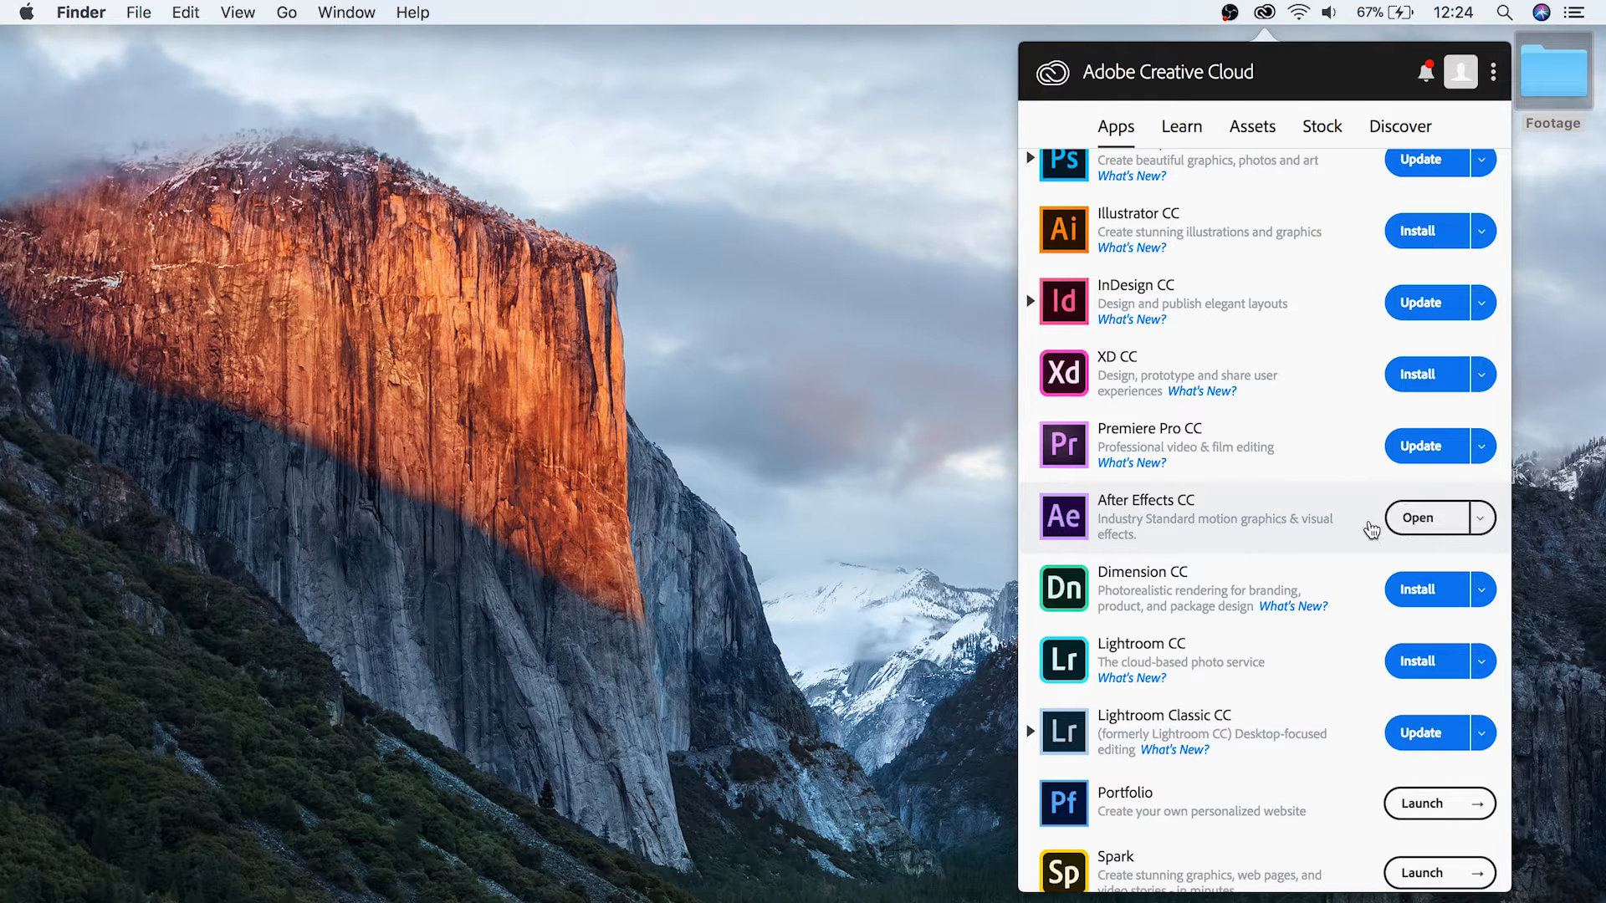
mouse_move(1349, 532)
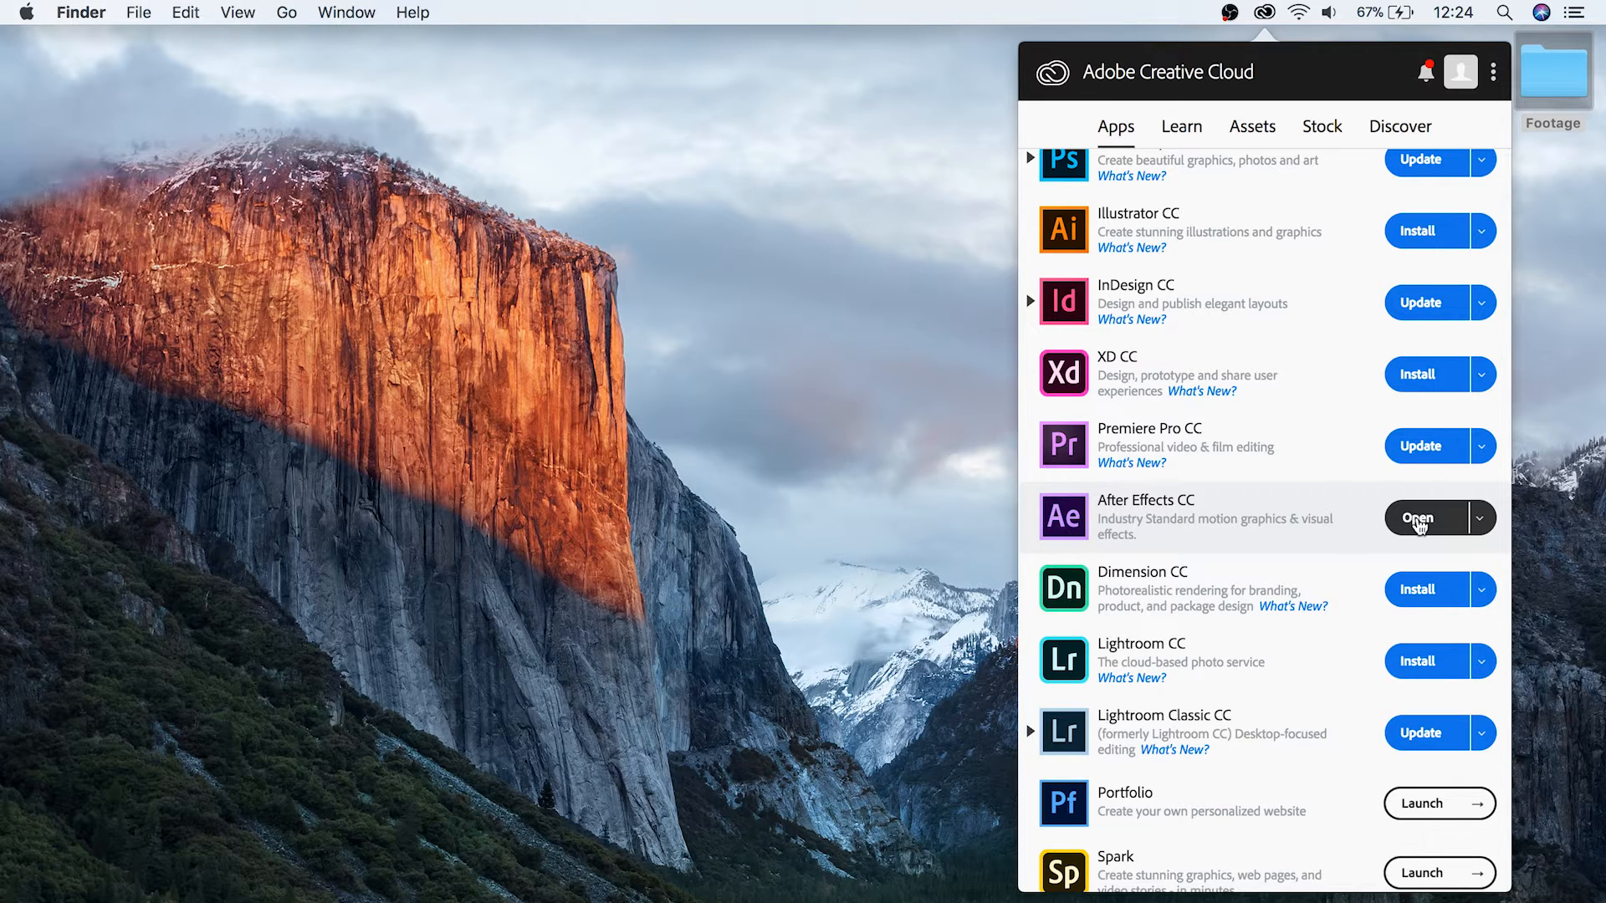
Step: Launch After Effects CC 2018 and start a new, empty untitled project
click(1418, 517)
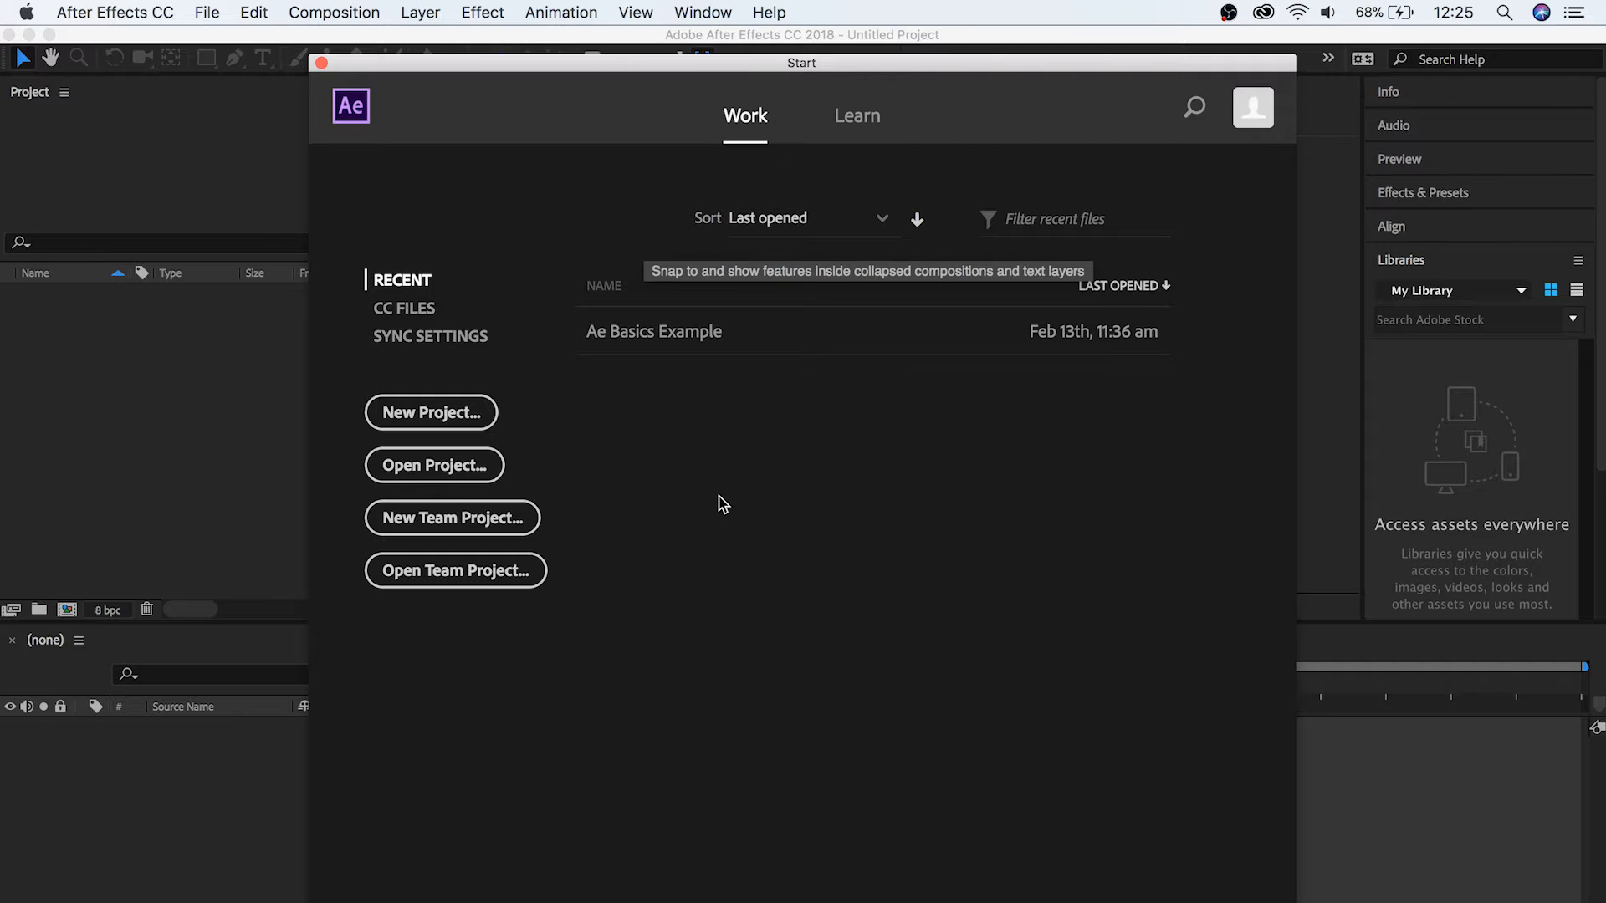
mouse_move(654, 503)
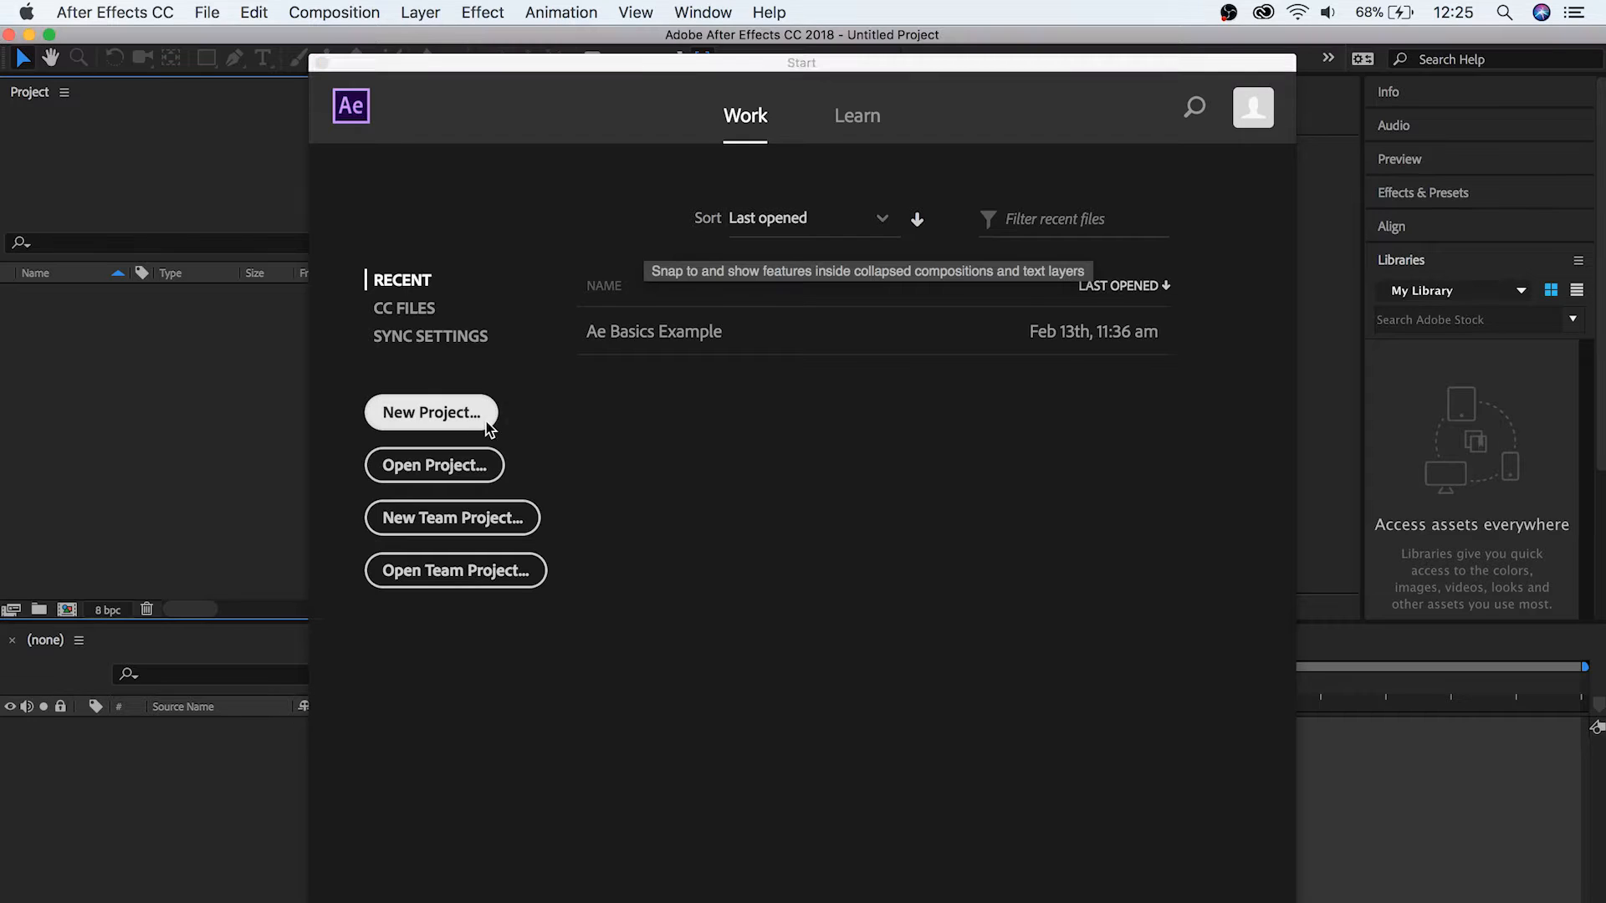
click(430, 411)
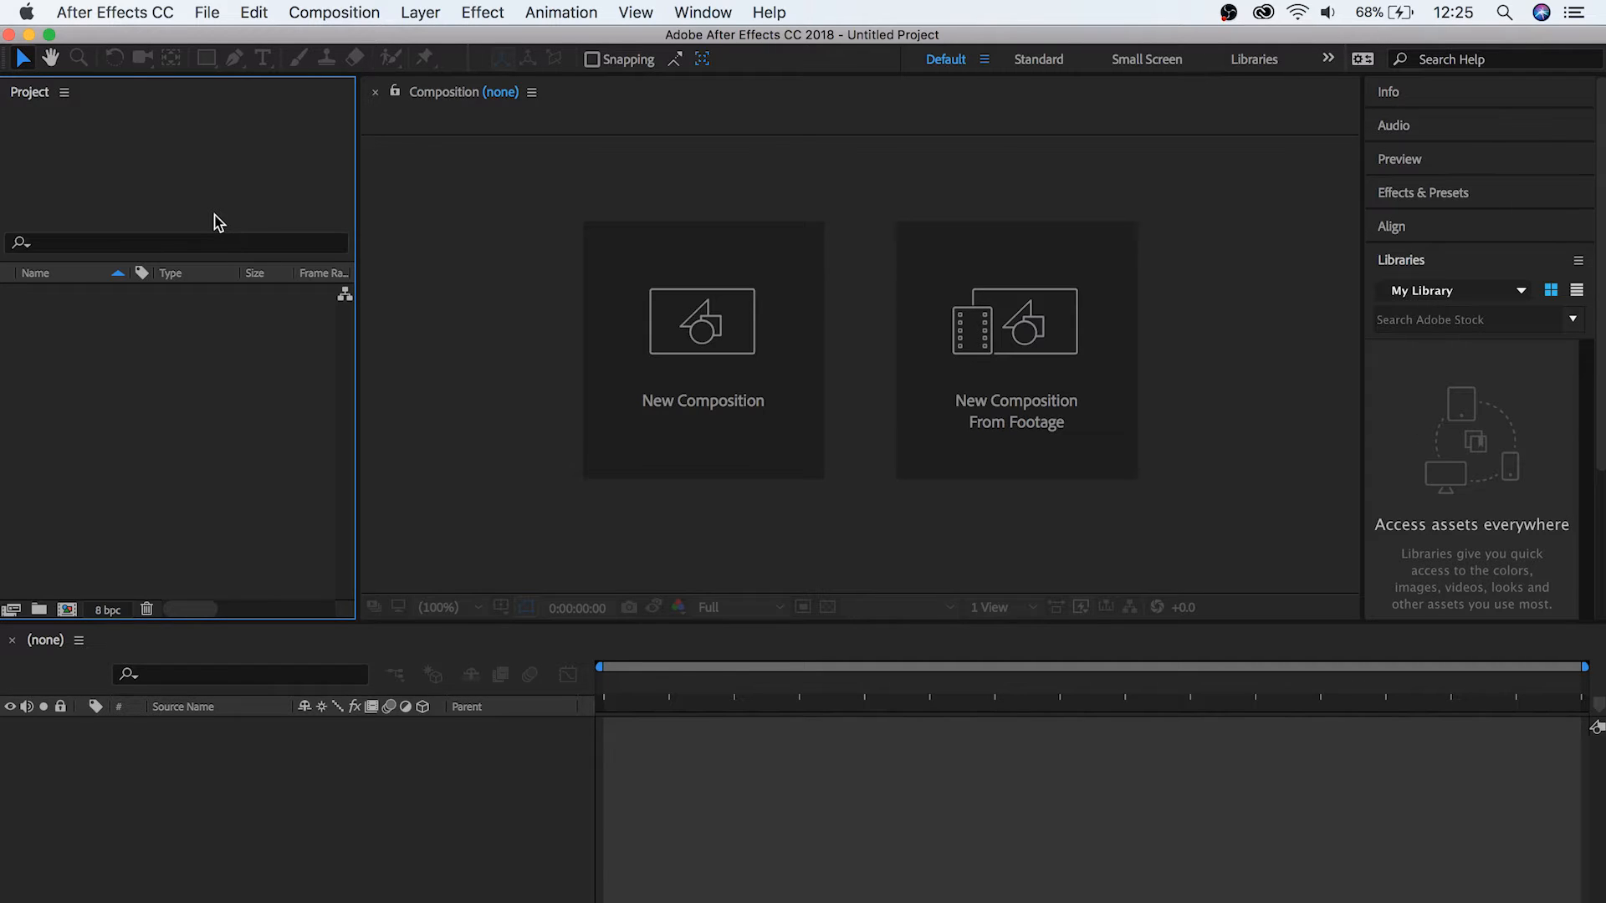
mouse_move(212, 249)
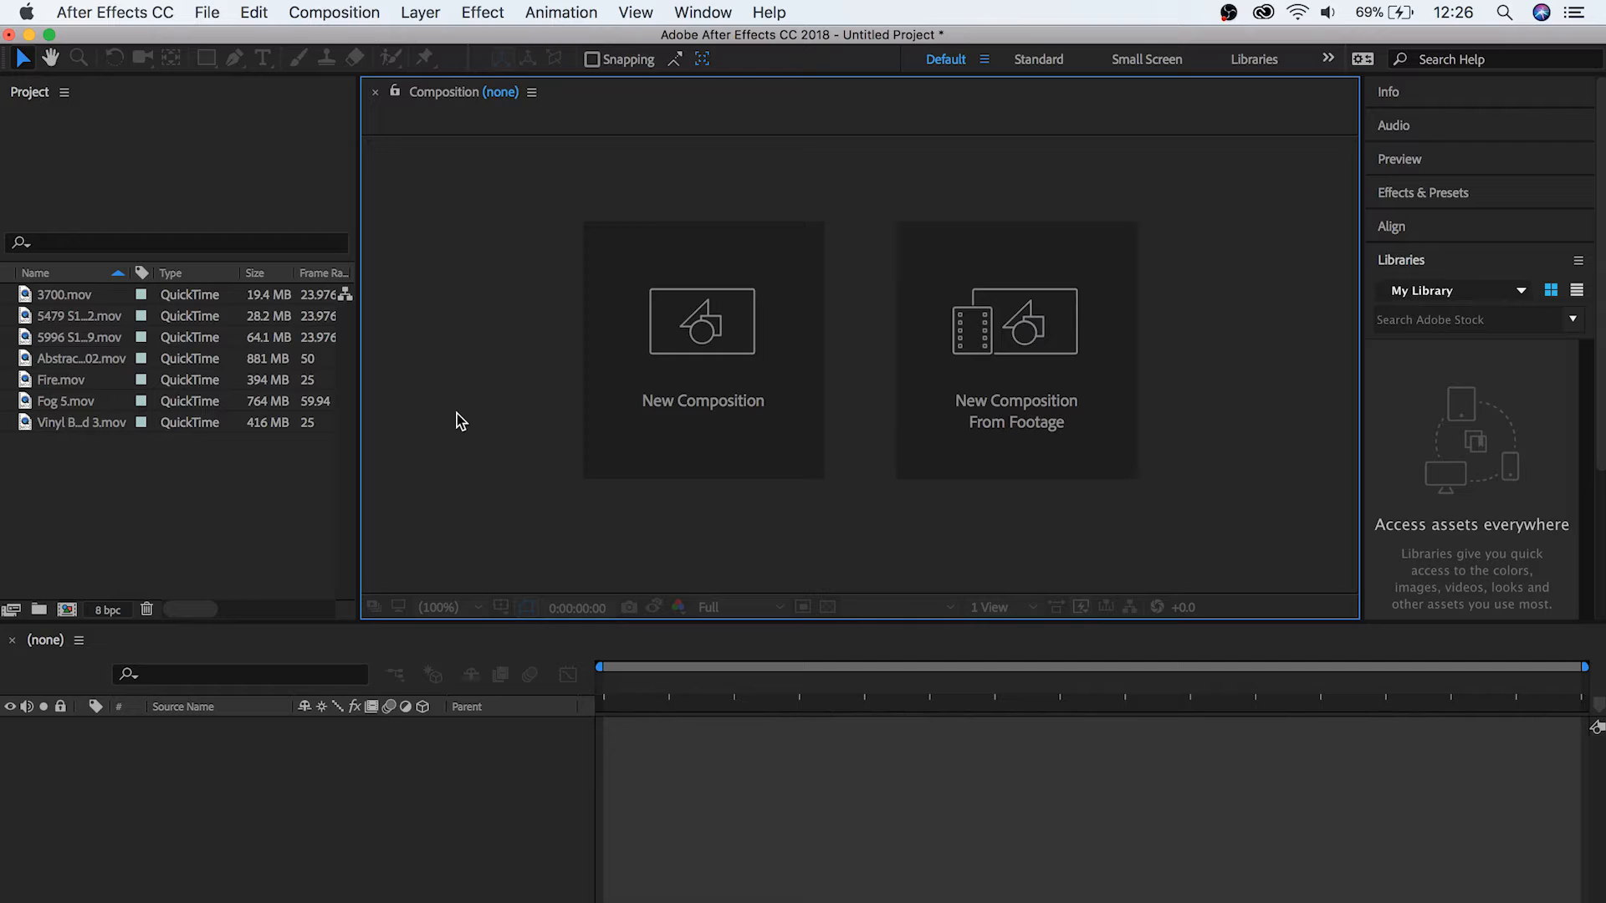
mouse_move(425, 831)
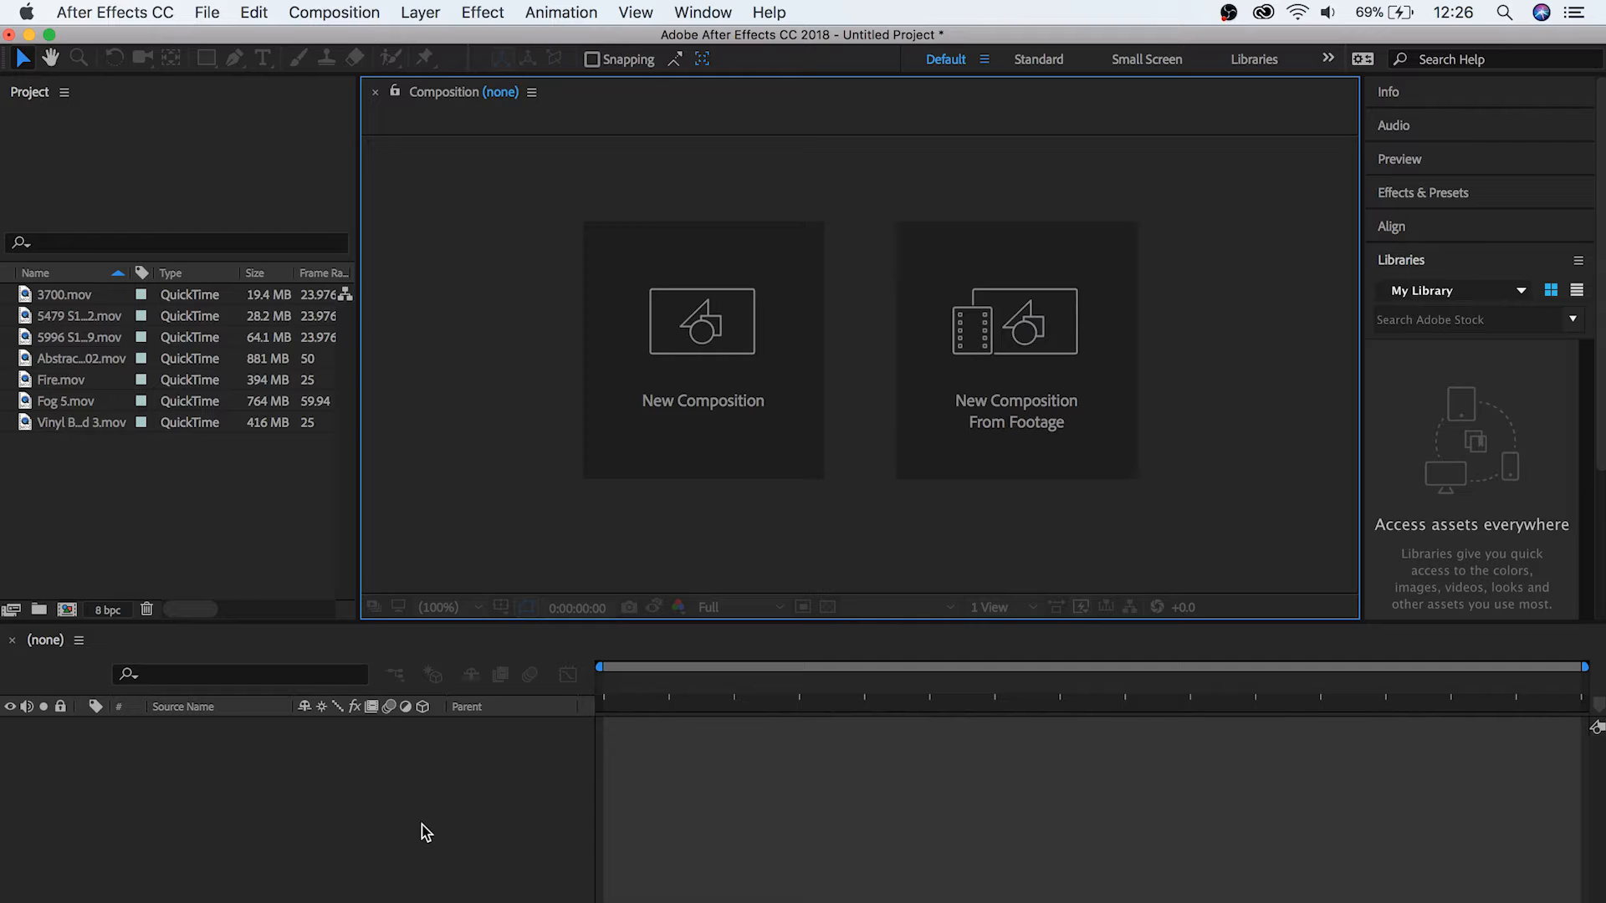
Step: Open 3700.mov in the Footage viewer and zoom its preview out, then back in
click(65, 295)
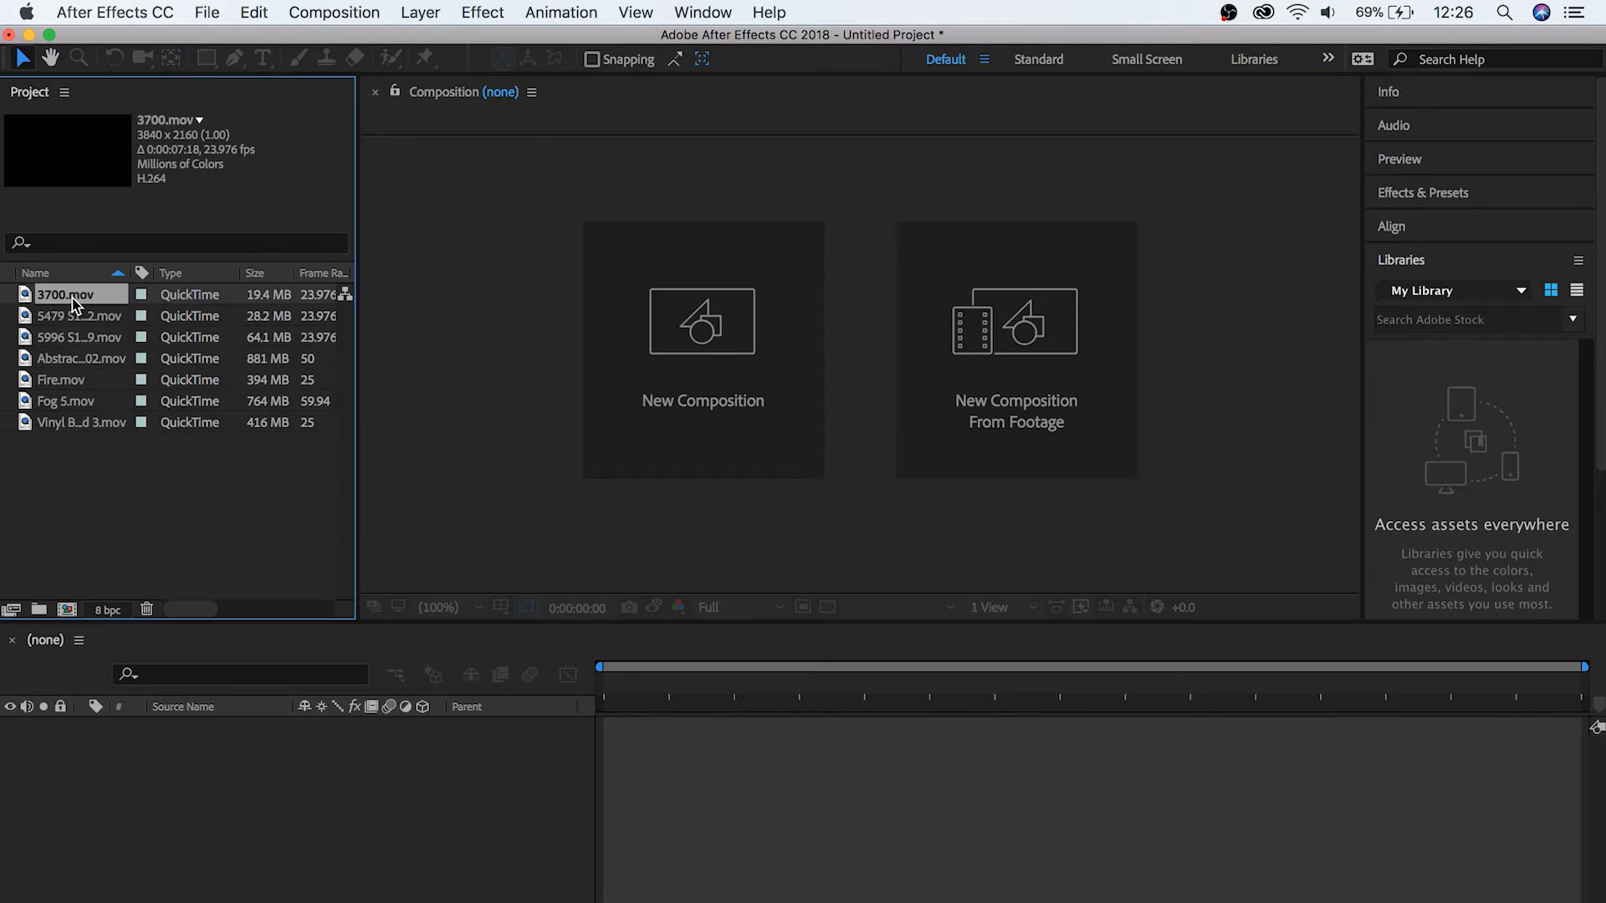
double_click(65, 294)
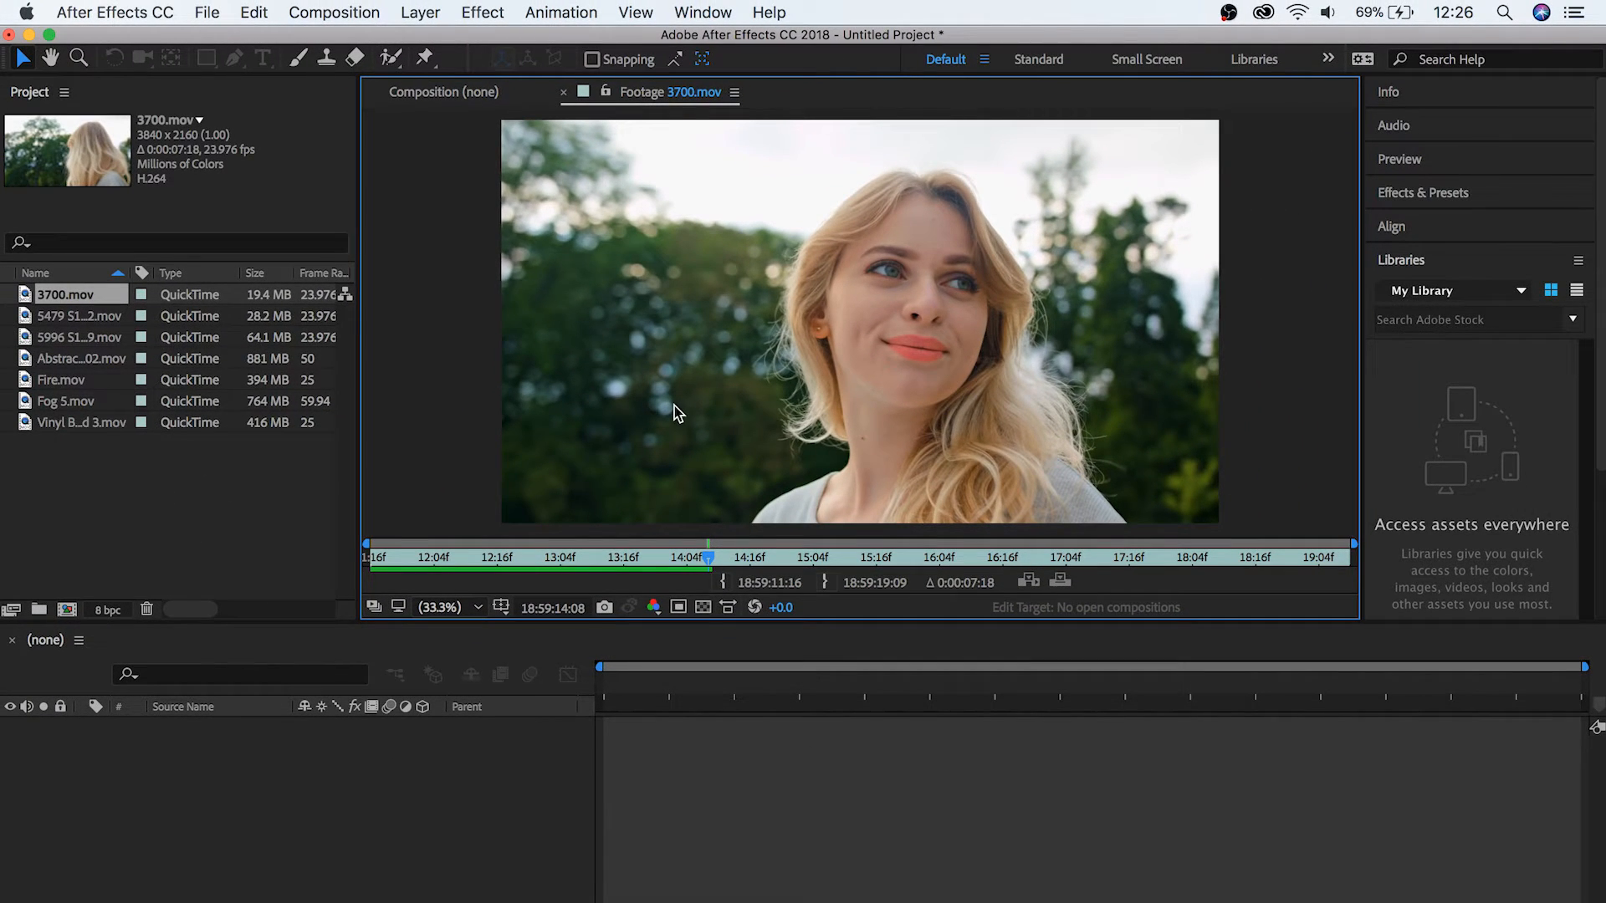
mouse_move(799, 352)
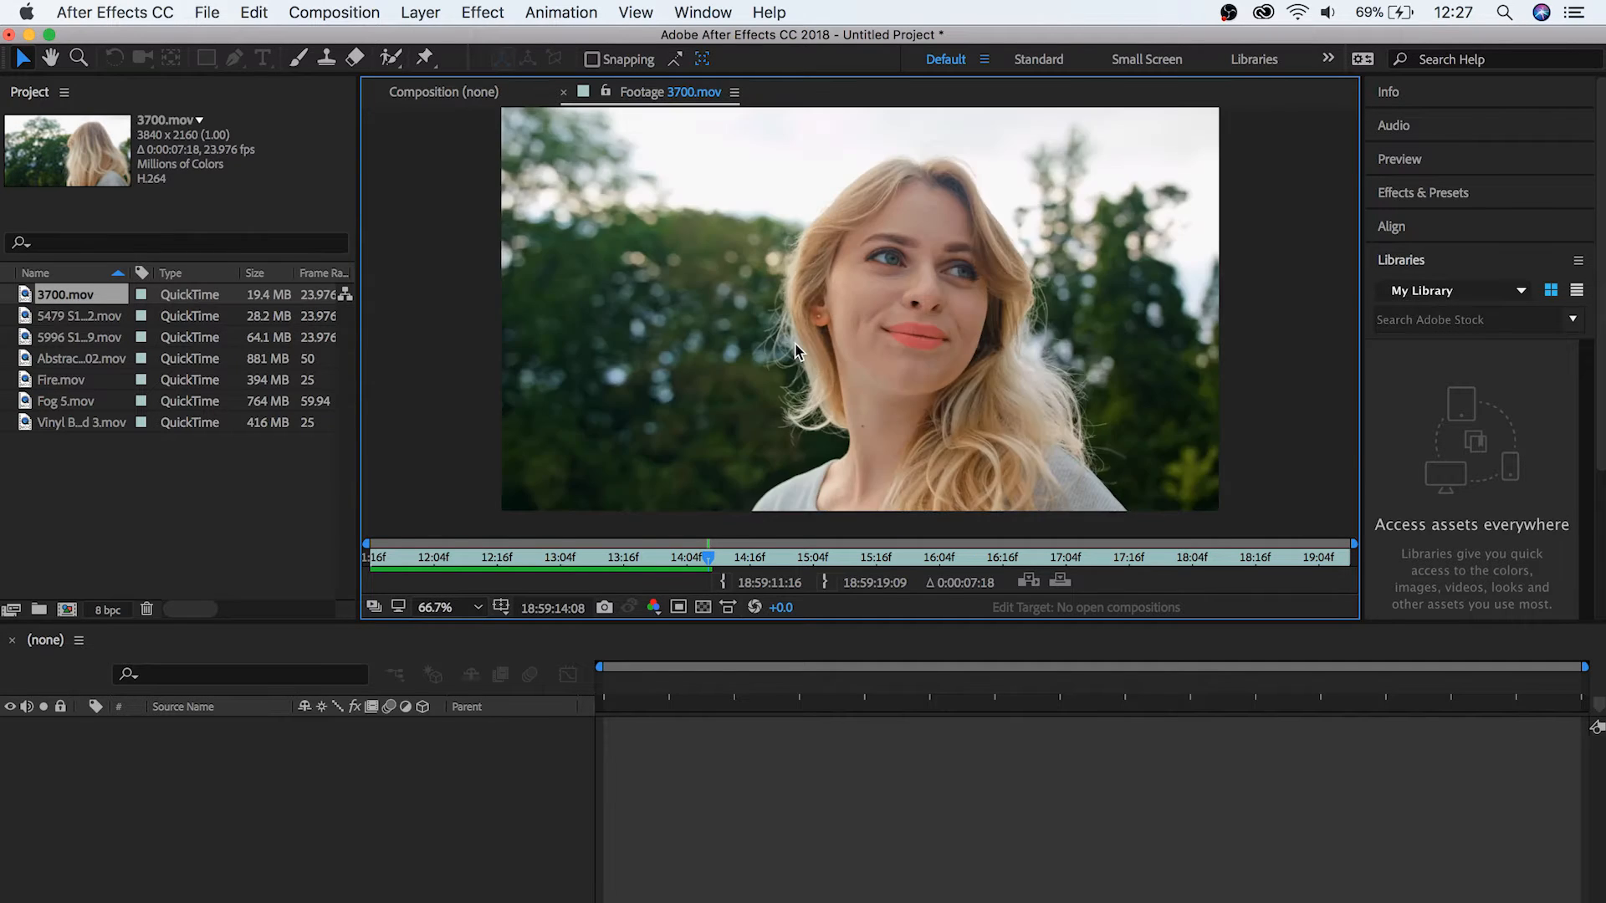
click(437, 606)
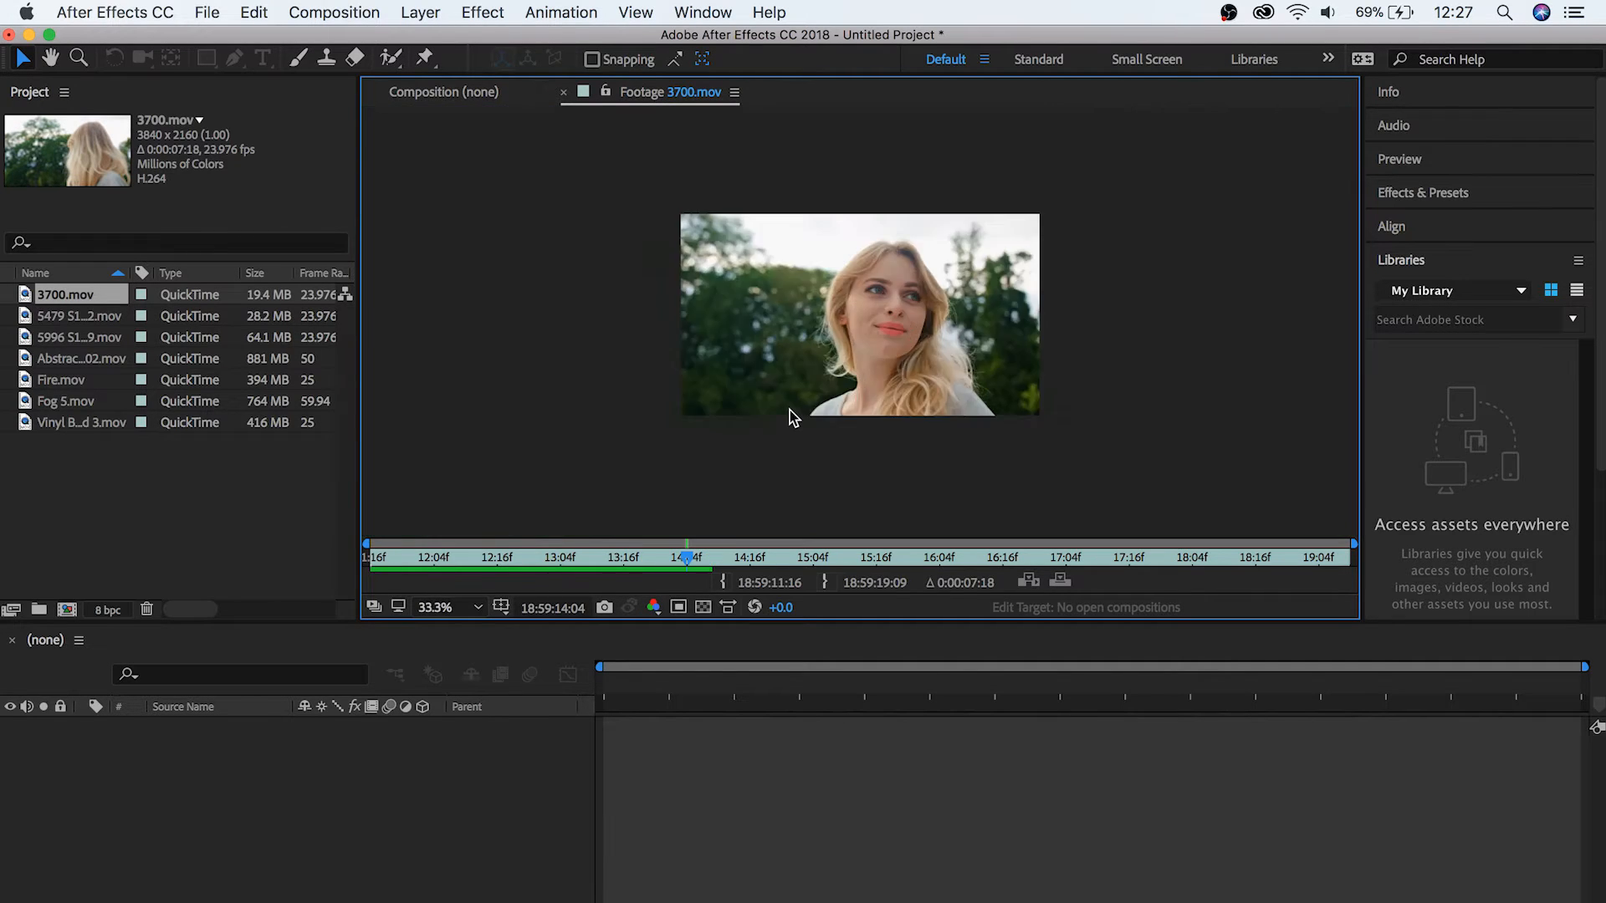
click(478, 606)
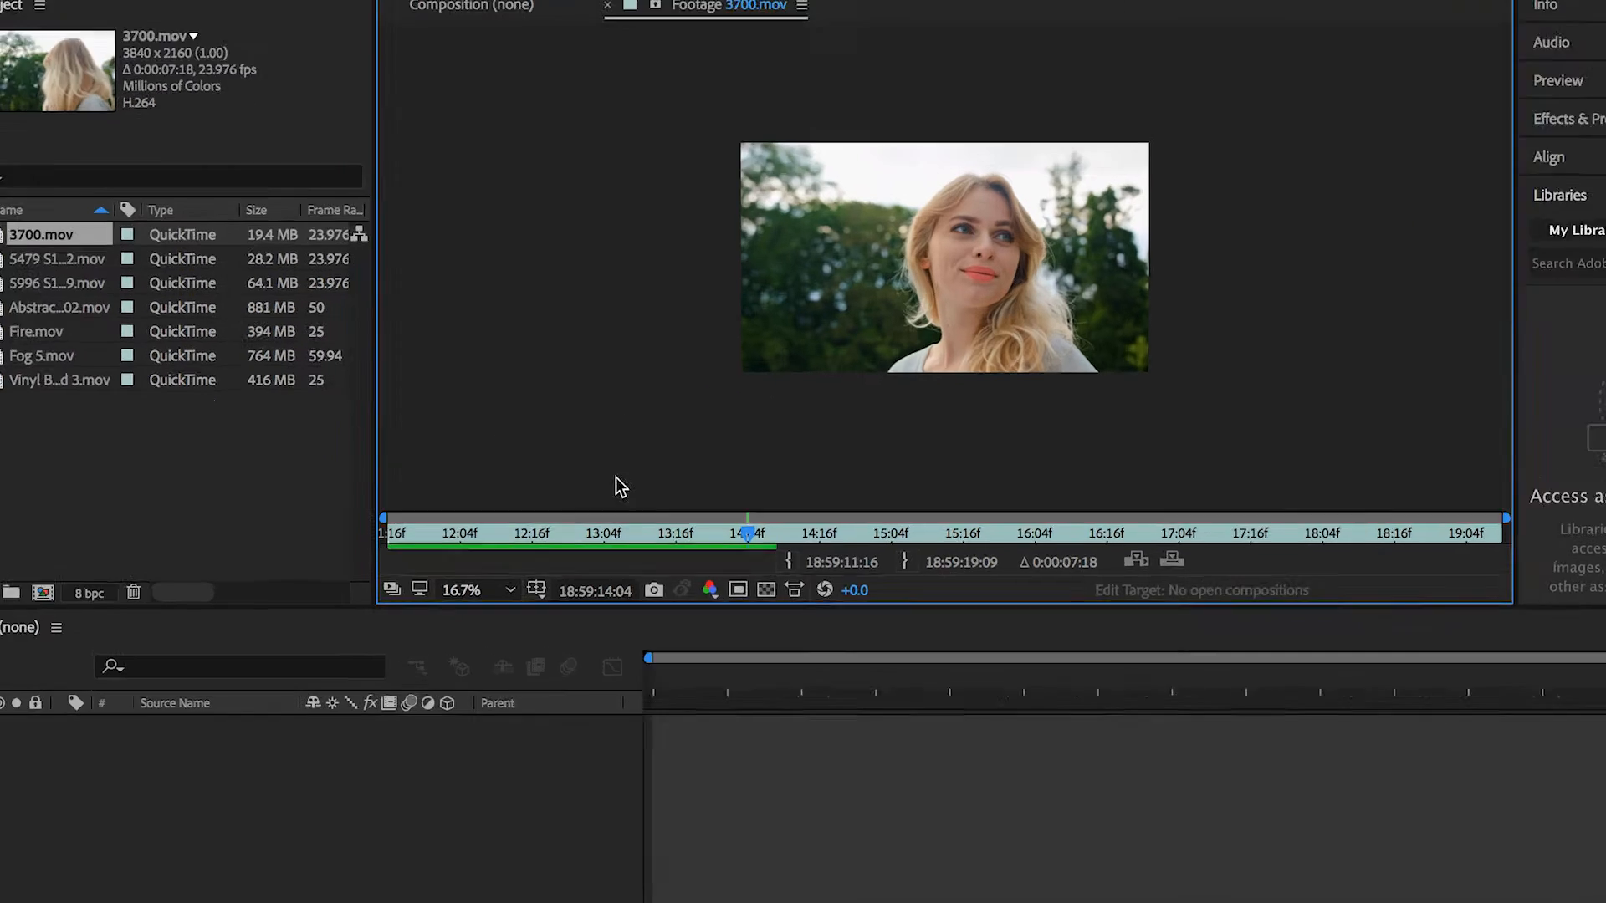
click(474, 590)
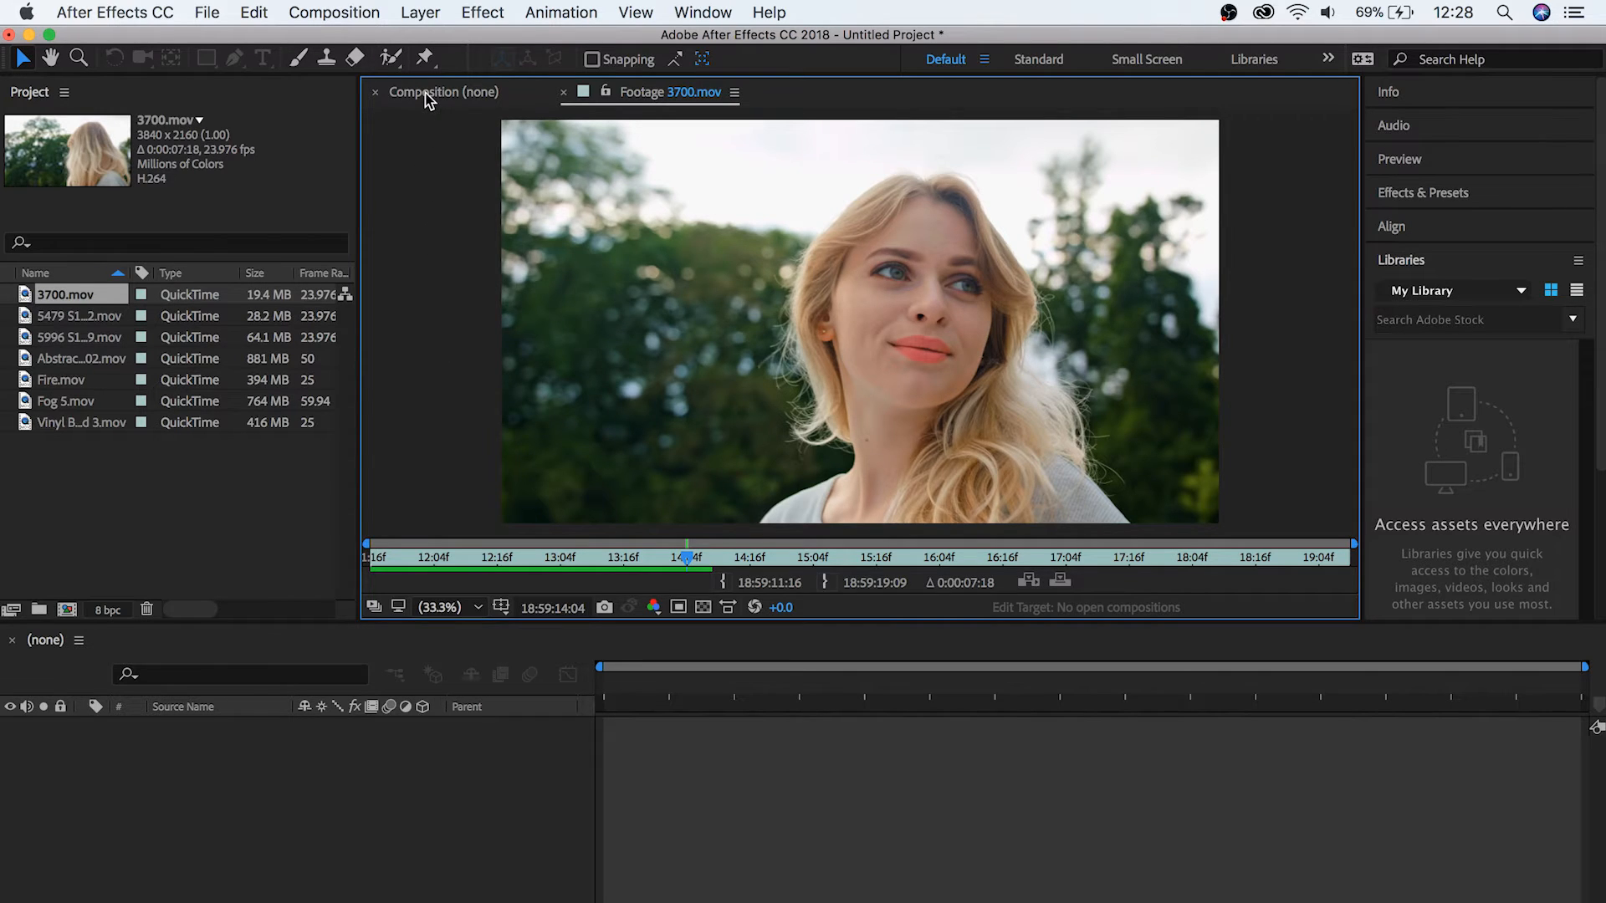
Step: Switch back to the empty Composition viewer tab
click(443, 91)
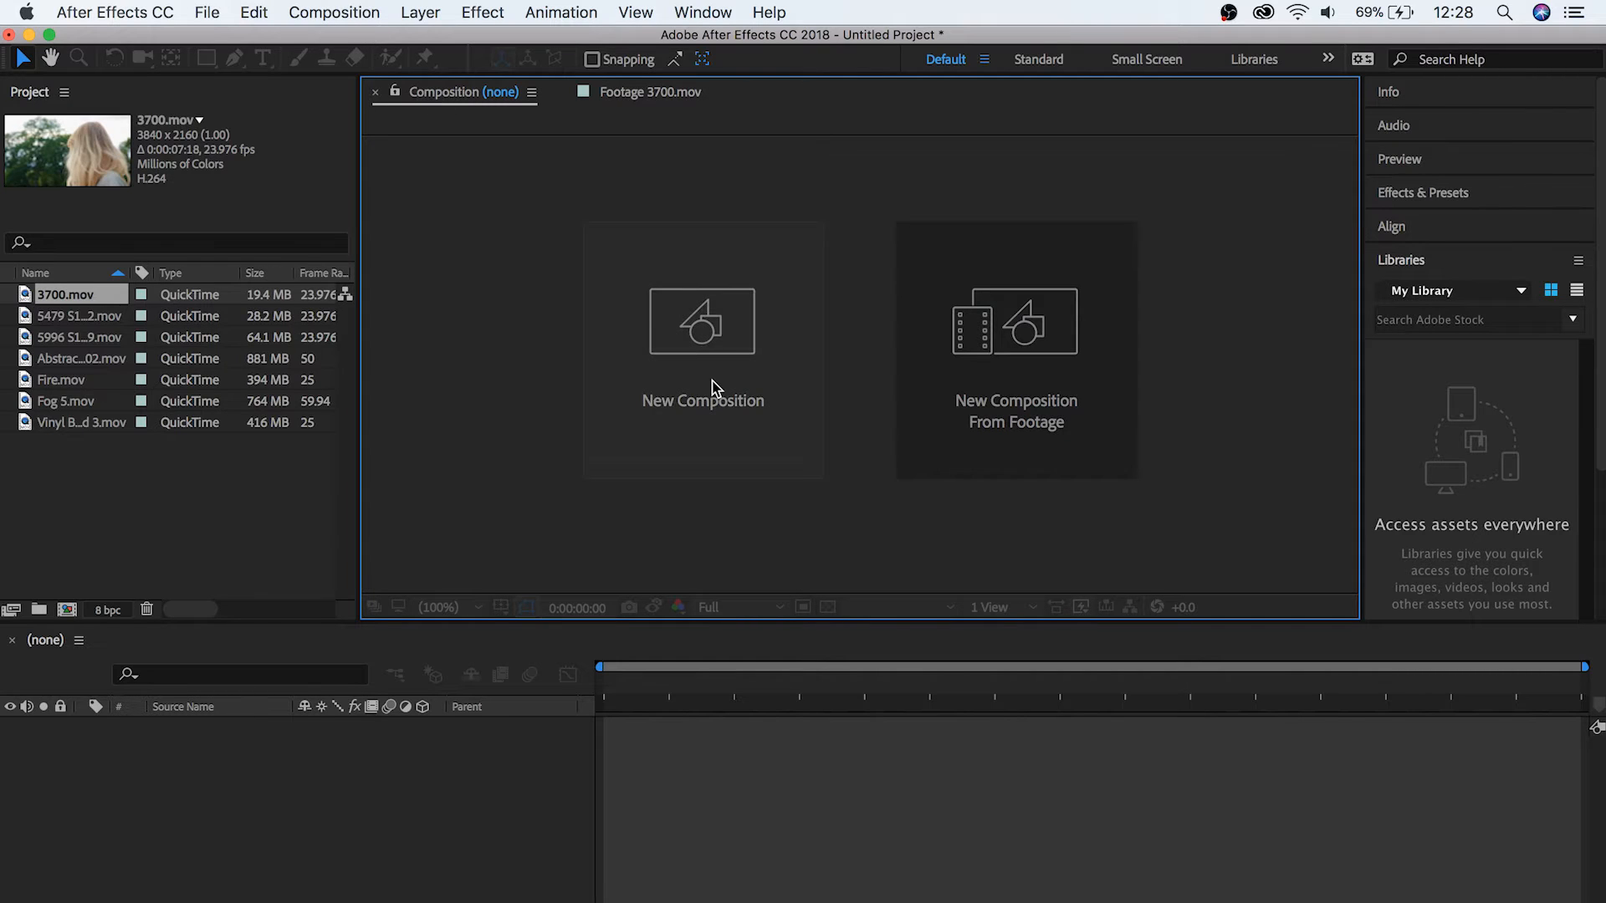
mouse_move(1013, 343)
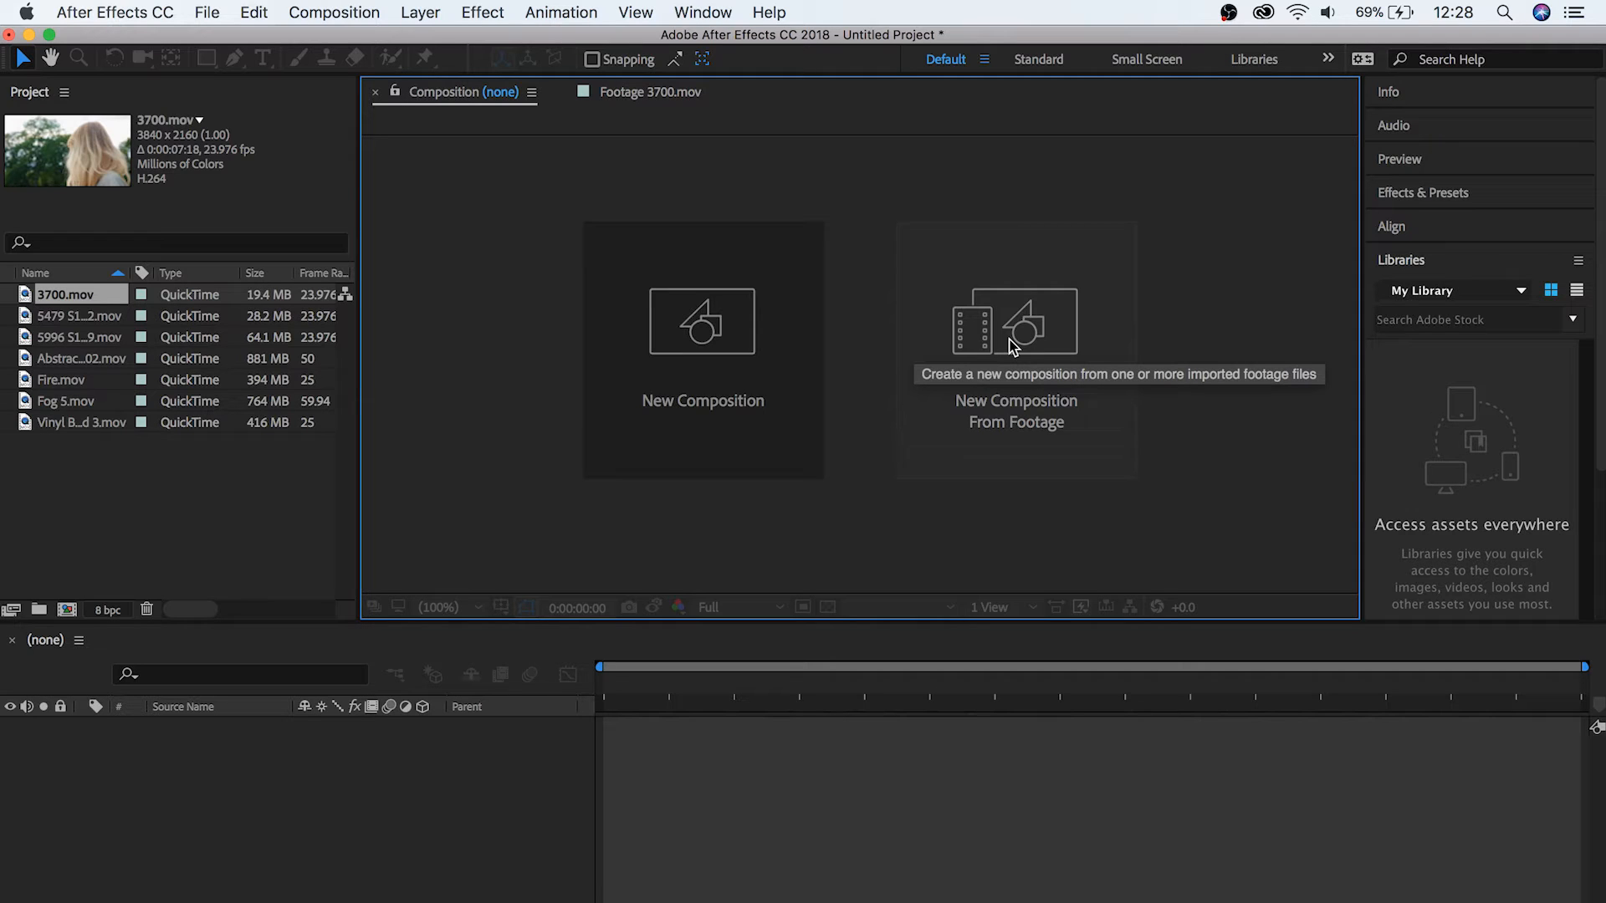
mouse_move(51, 312)
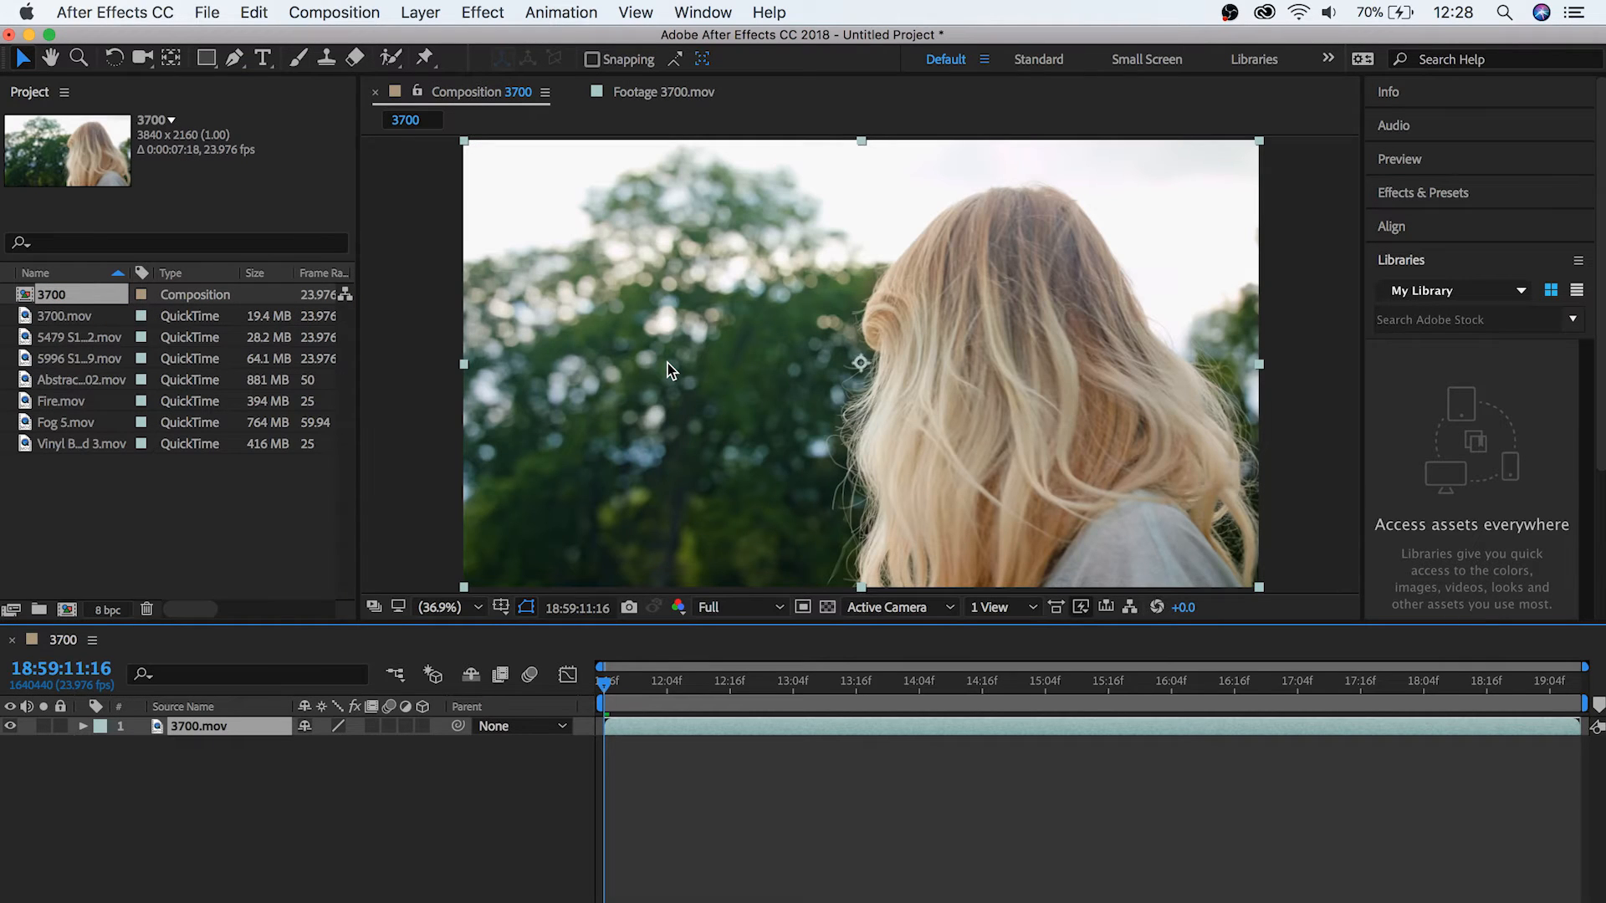
mouse_move(599, 546)
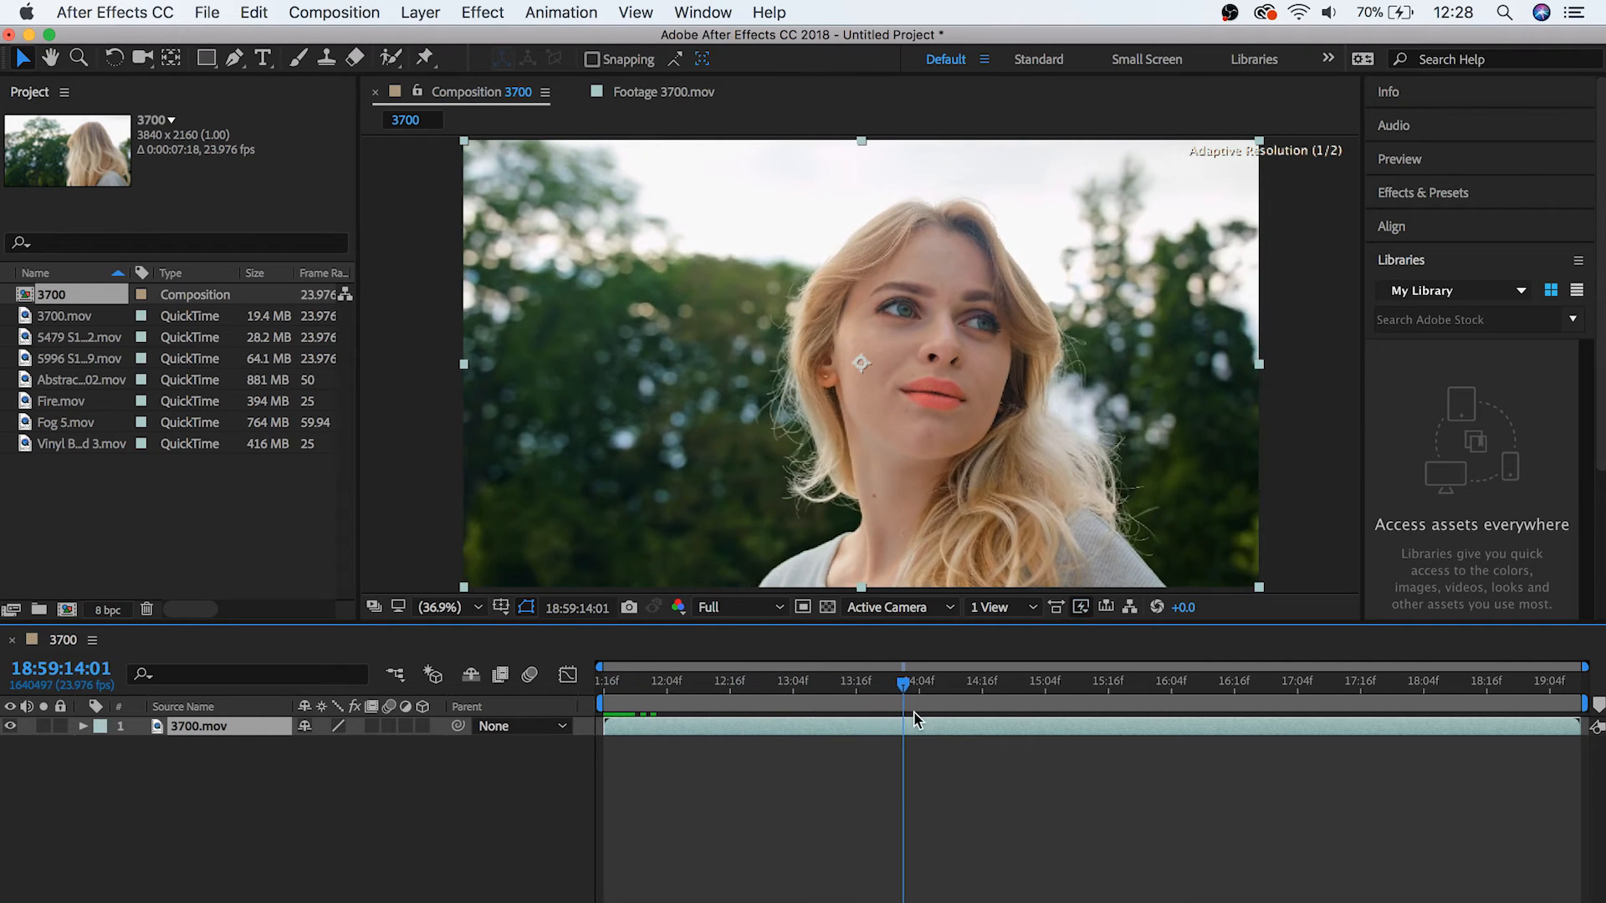
click(605, 681)
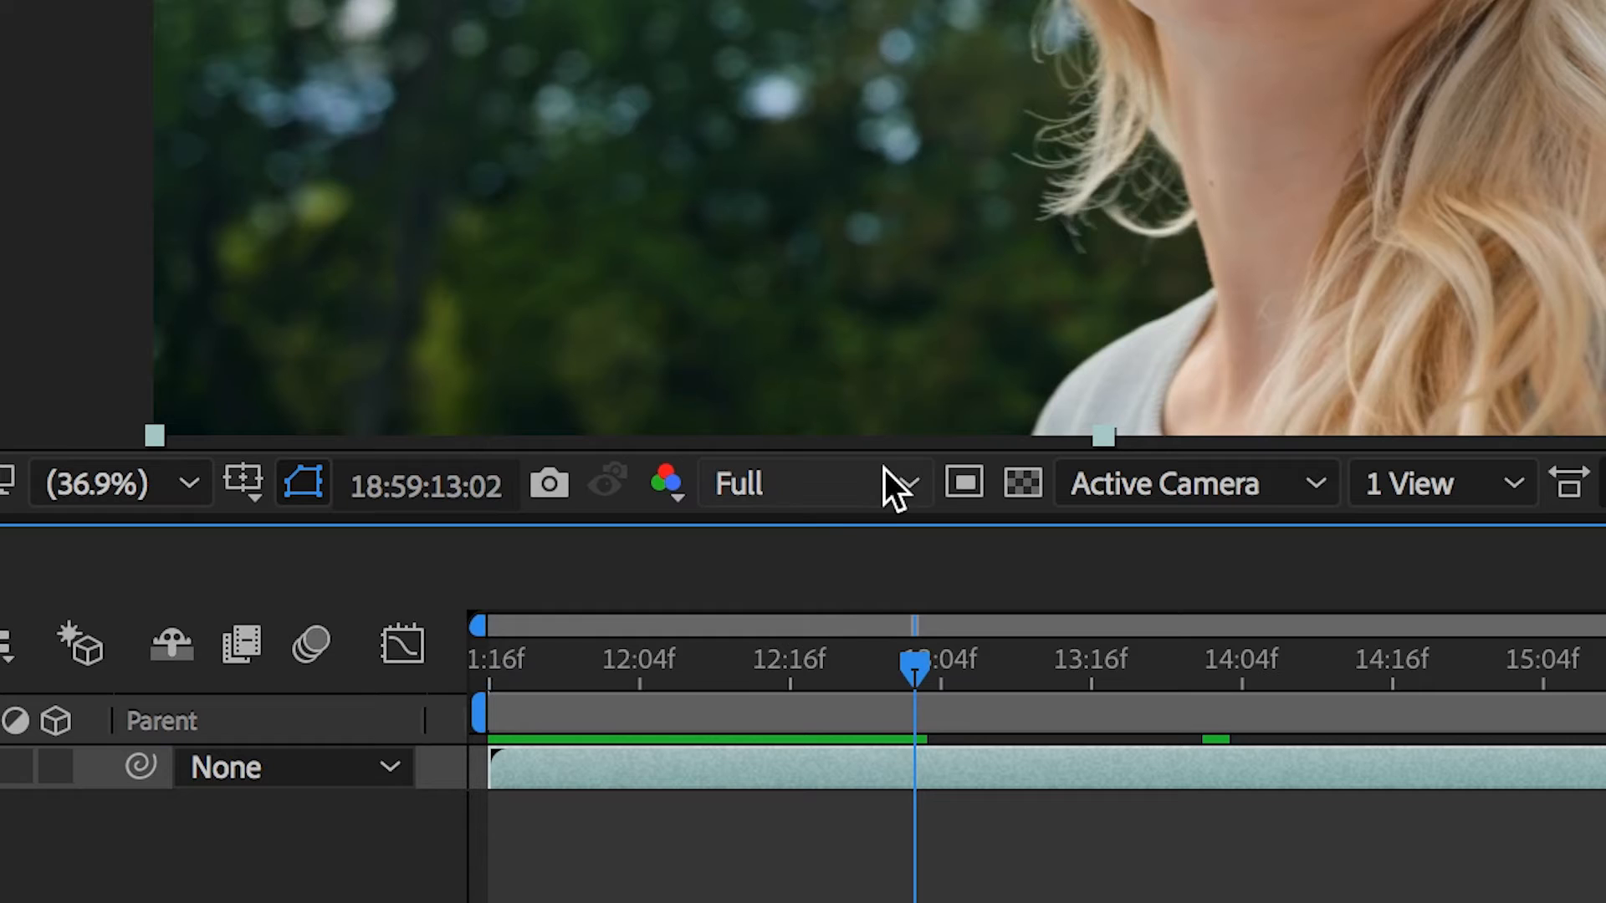
mouse_move(905, 483)
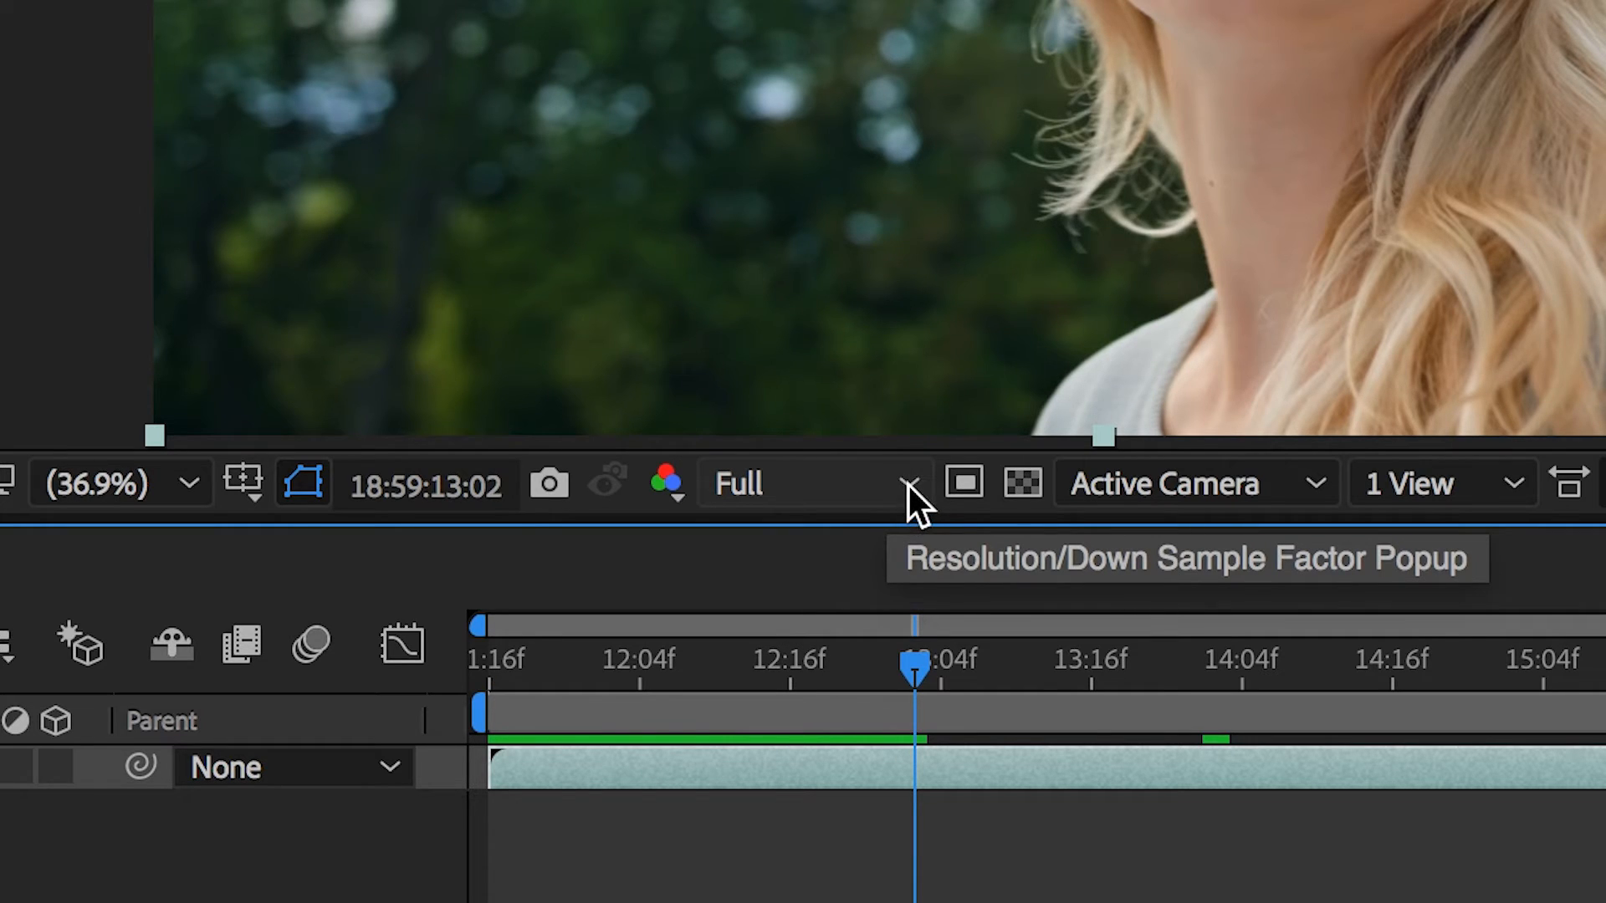
mouse_move(912, 502)
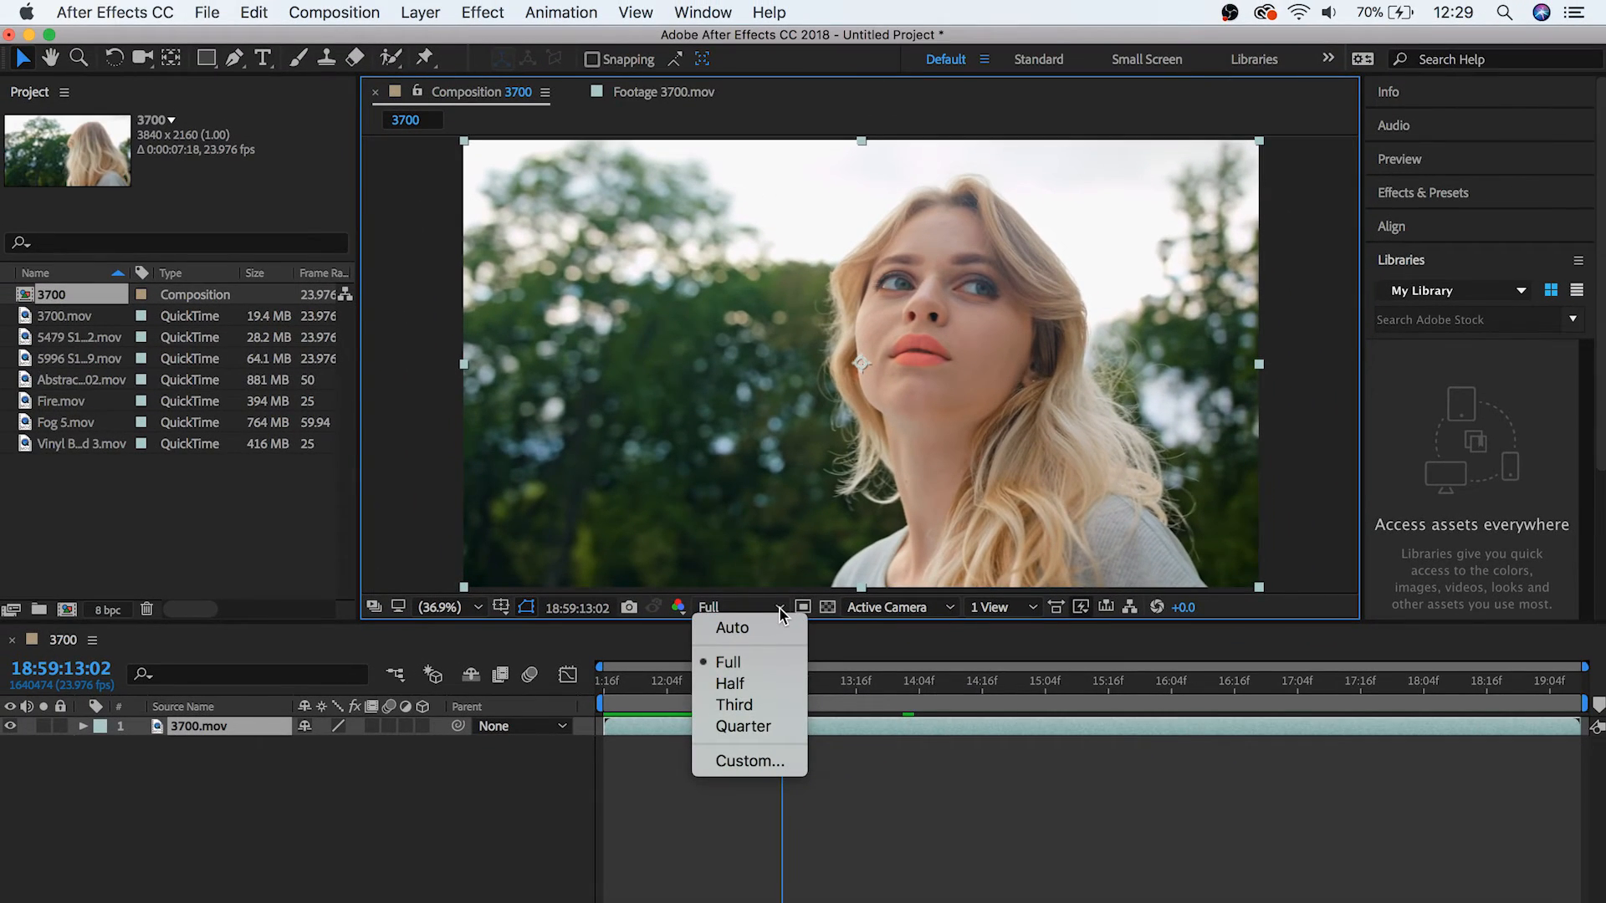
mouse_move(730, 684)
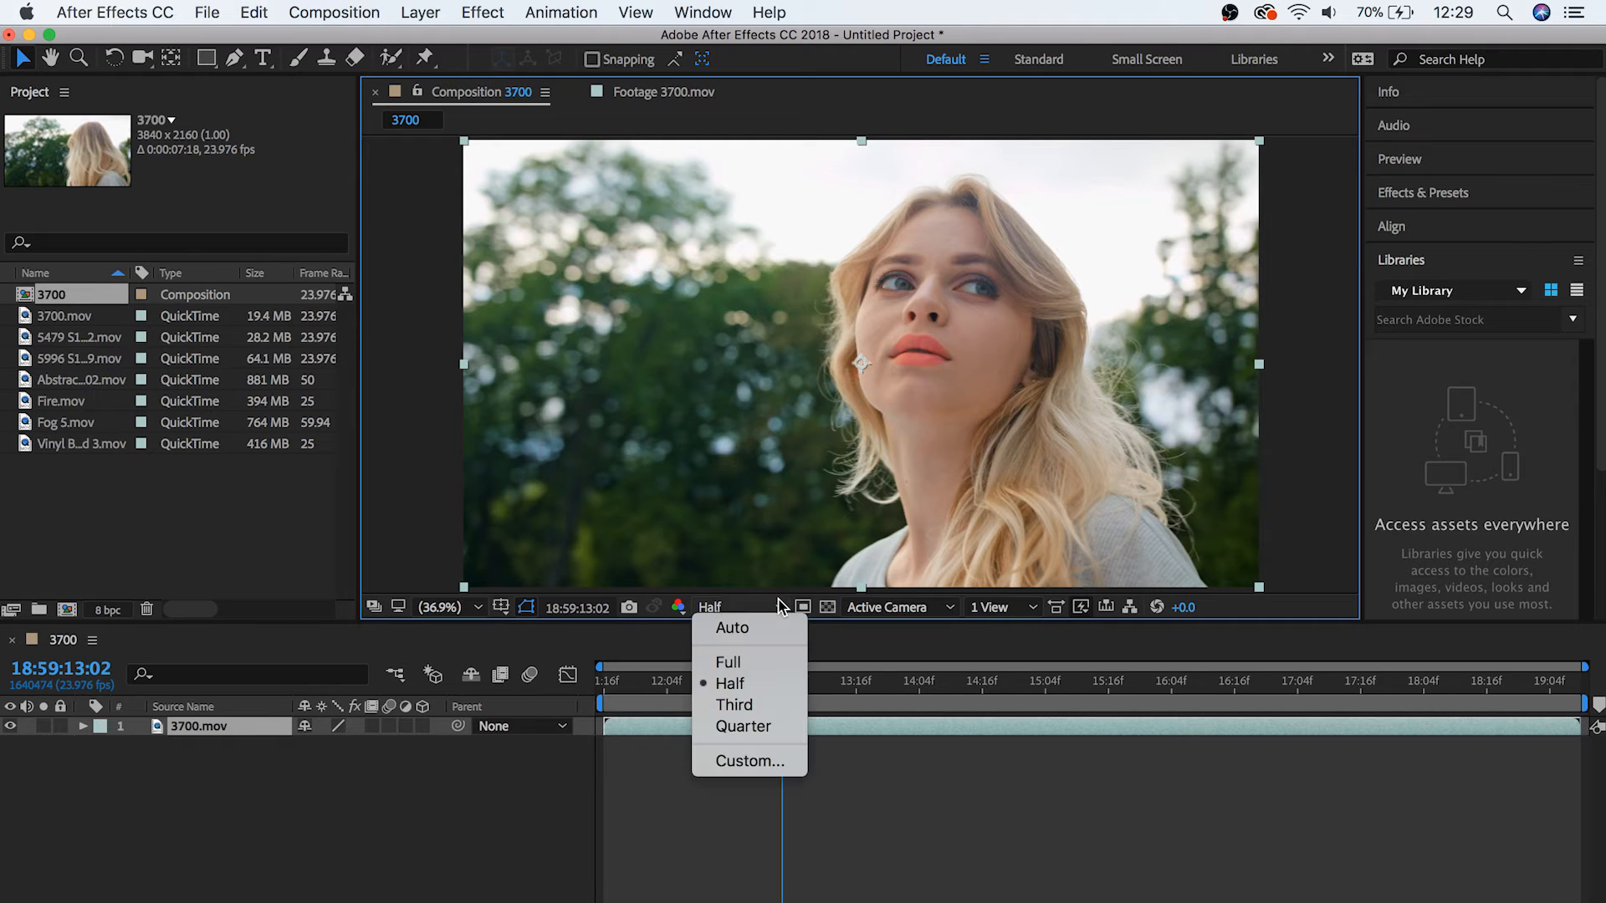
click(743, 726)
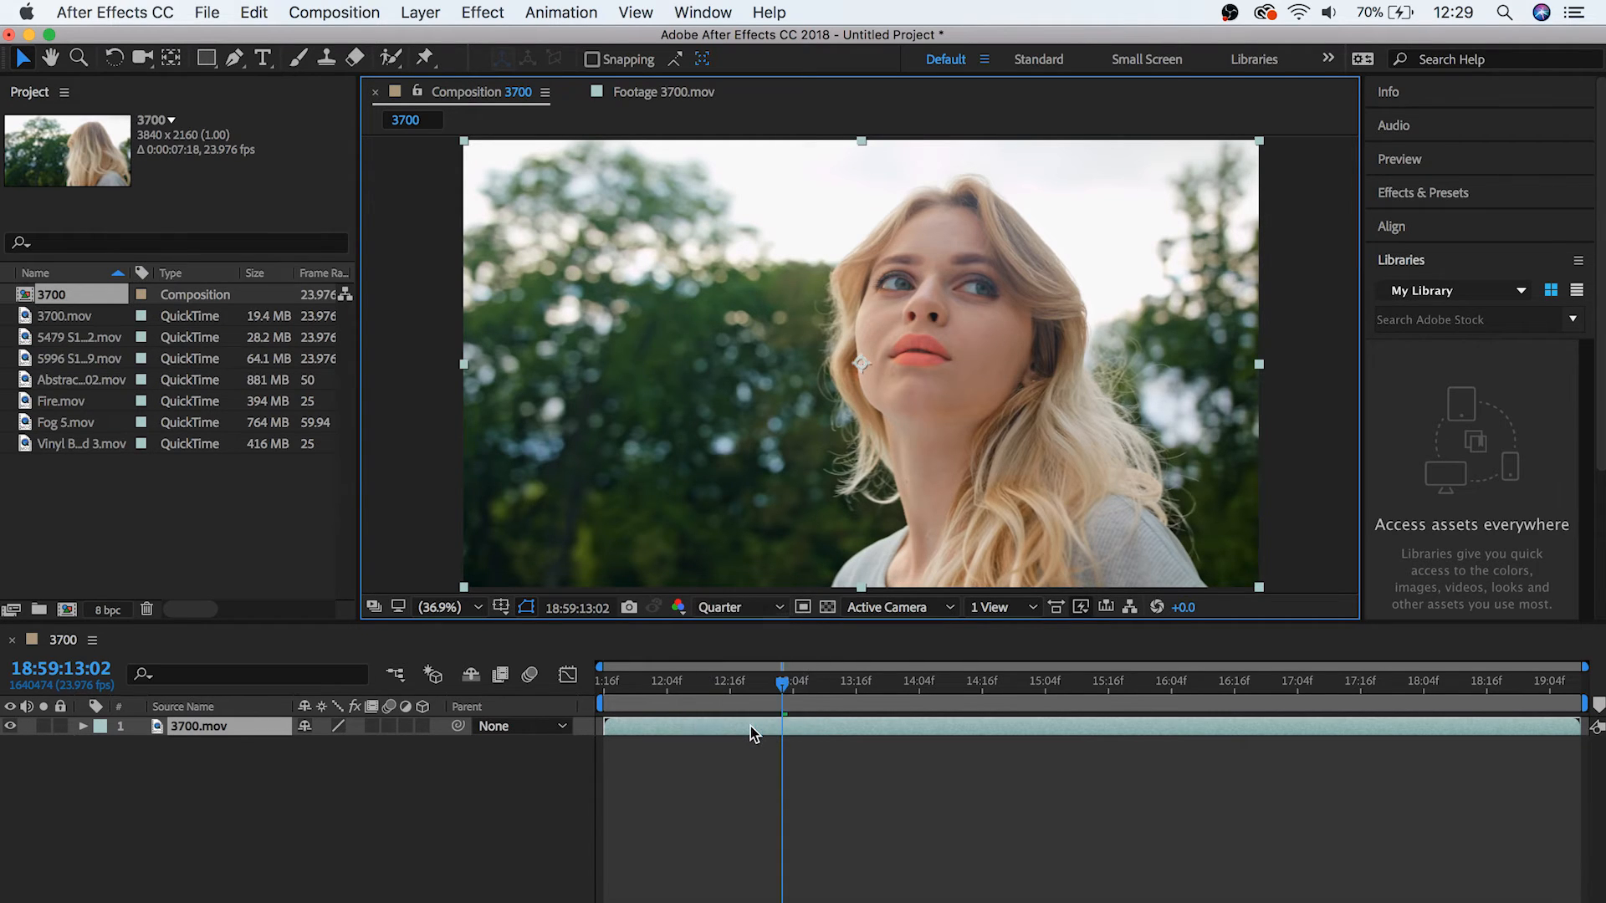
click(604, 680)
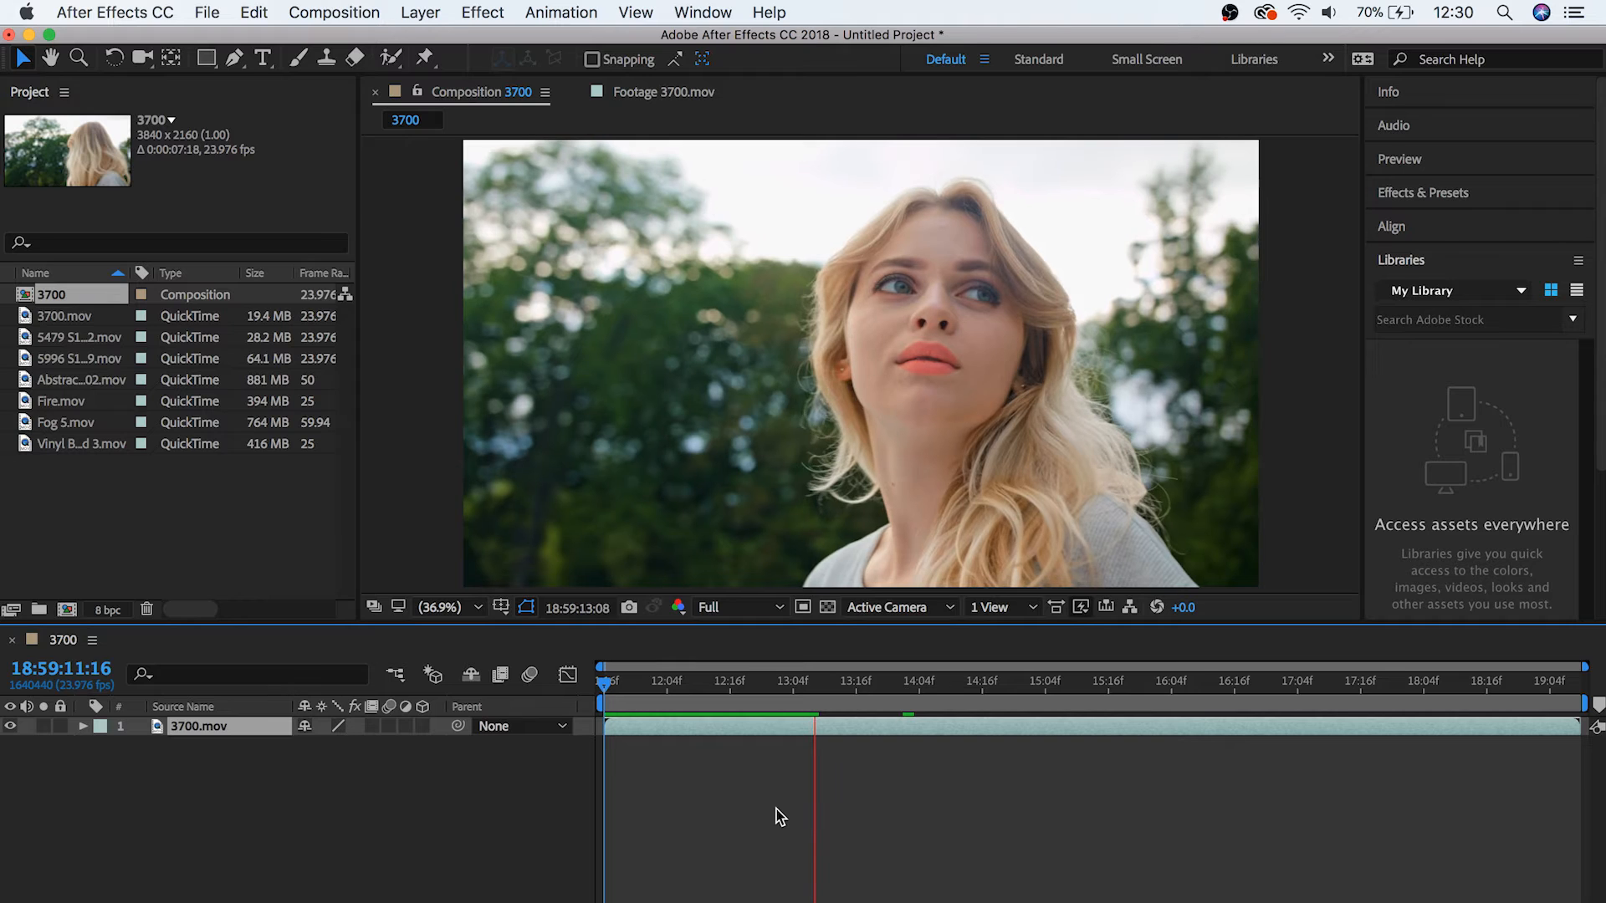
click(829, 681)
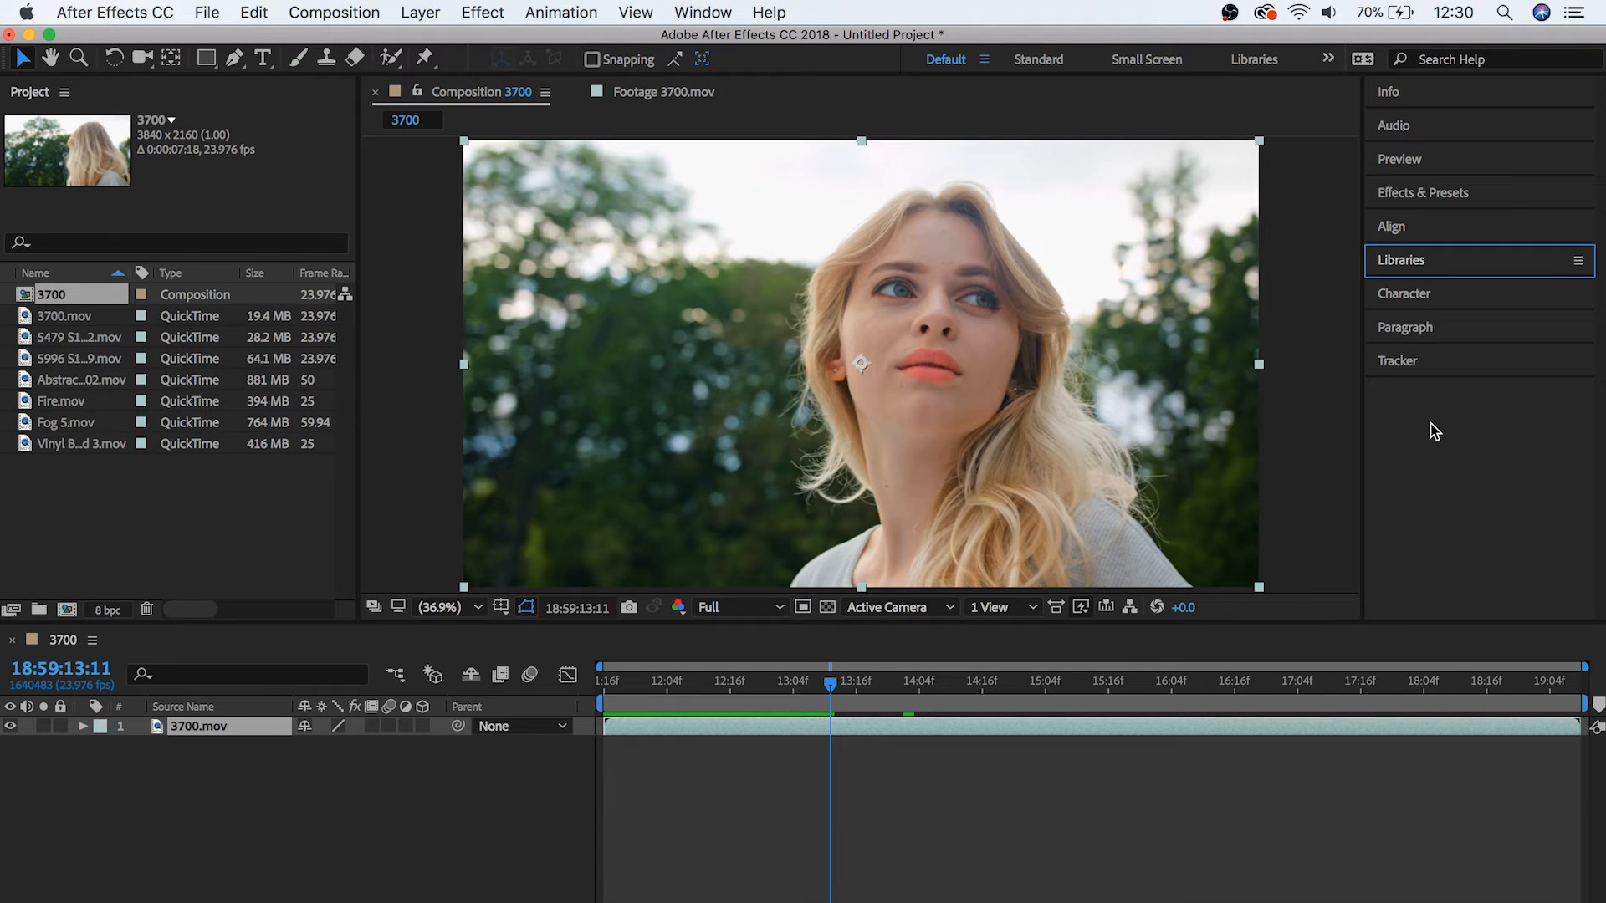
click(1387, 92)
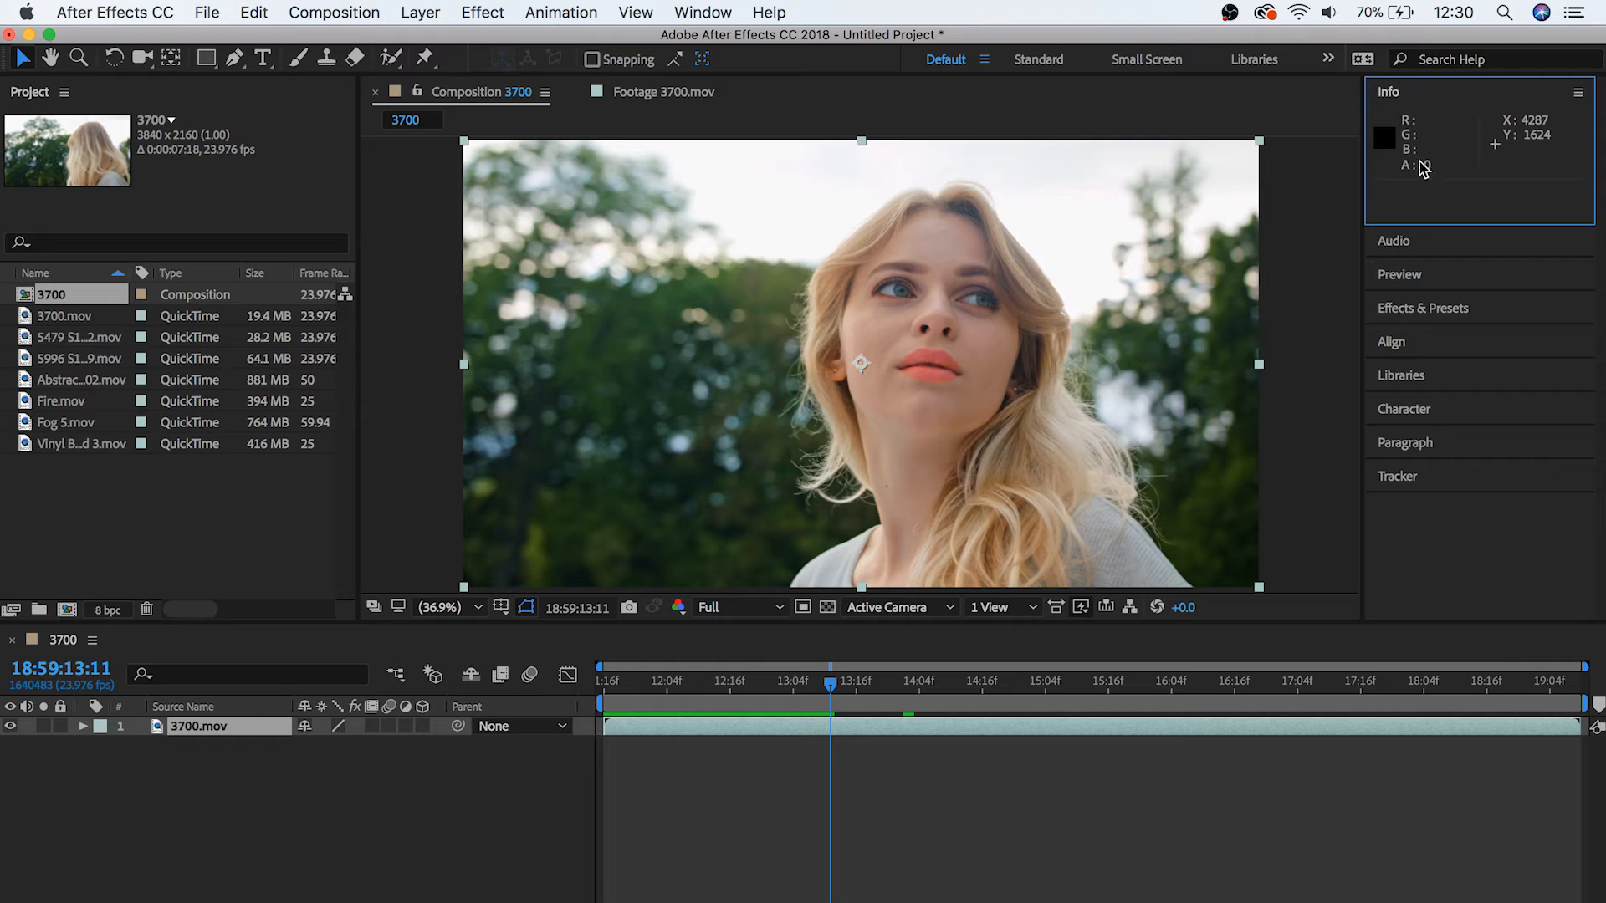
click(1392, 241)
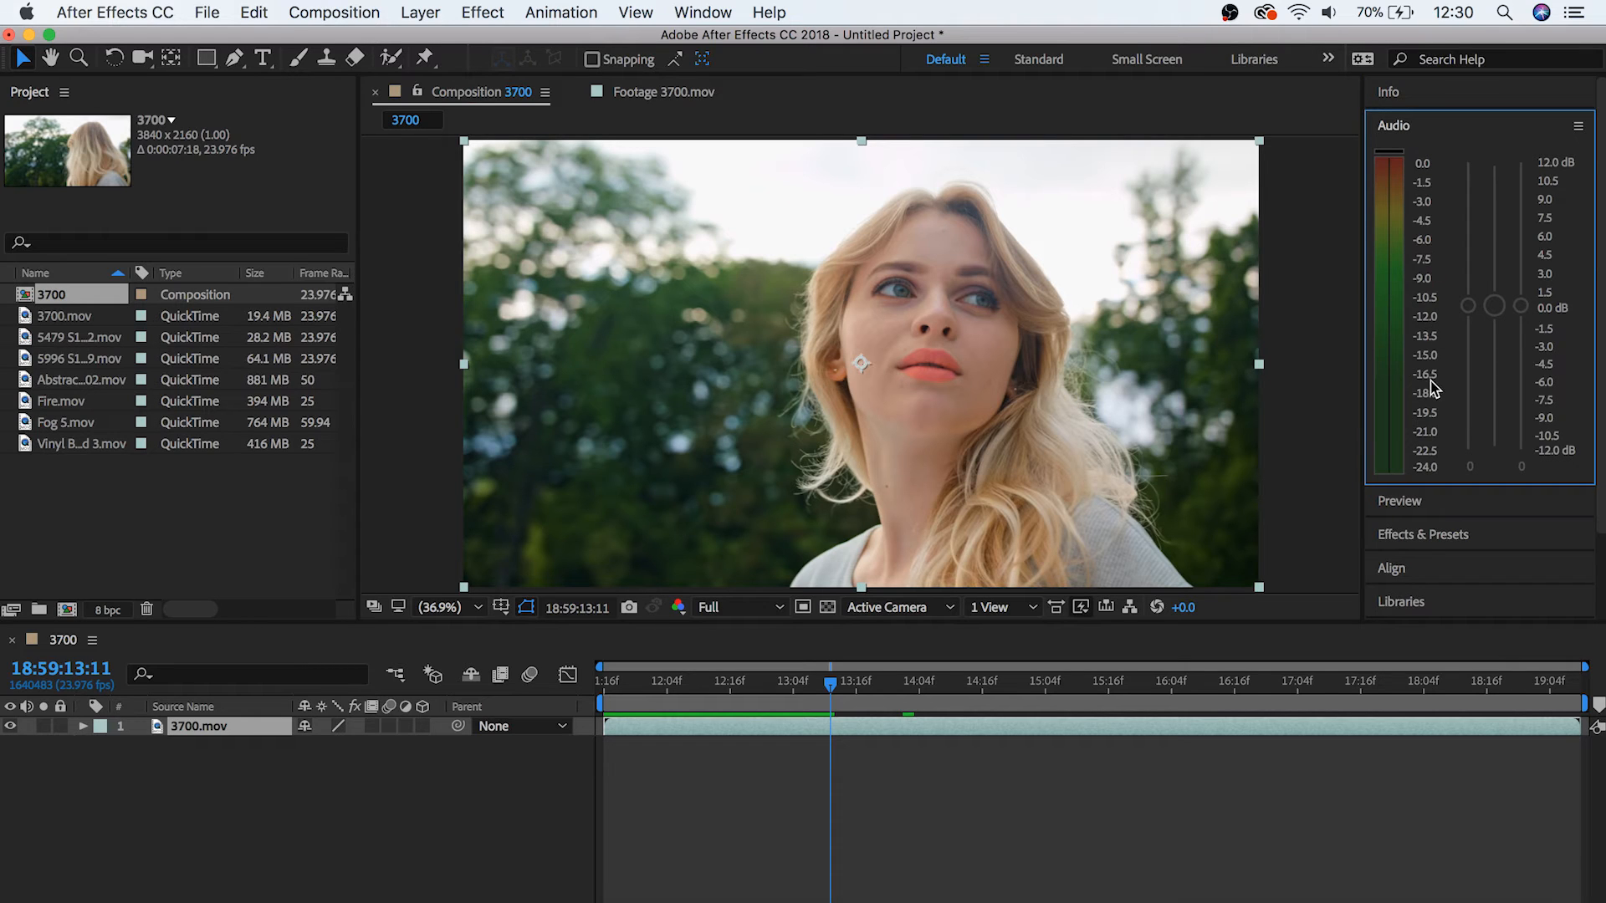
click(1422, 533)
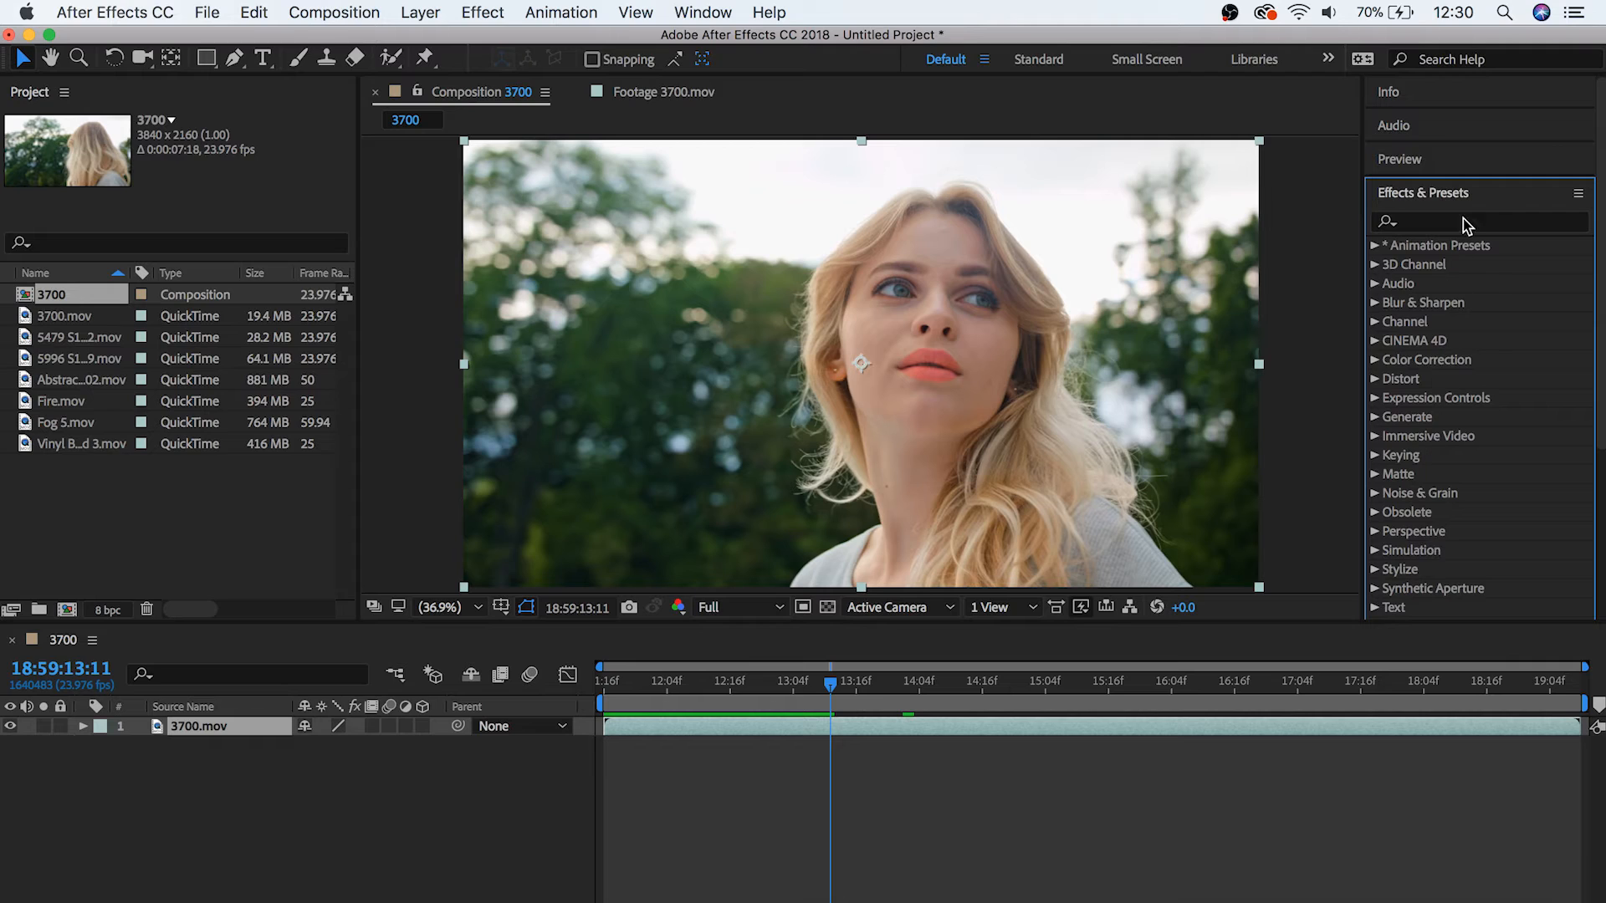
click(1423, 192)
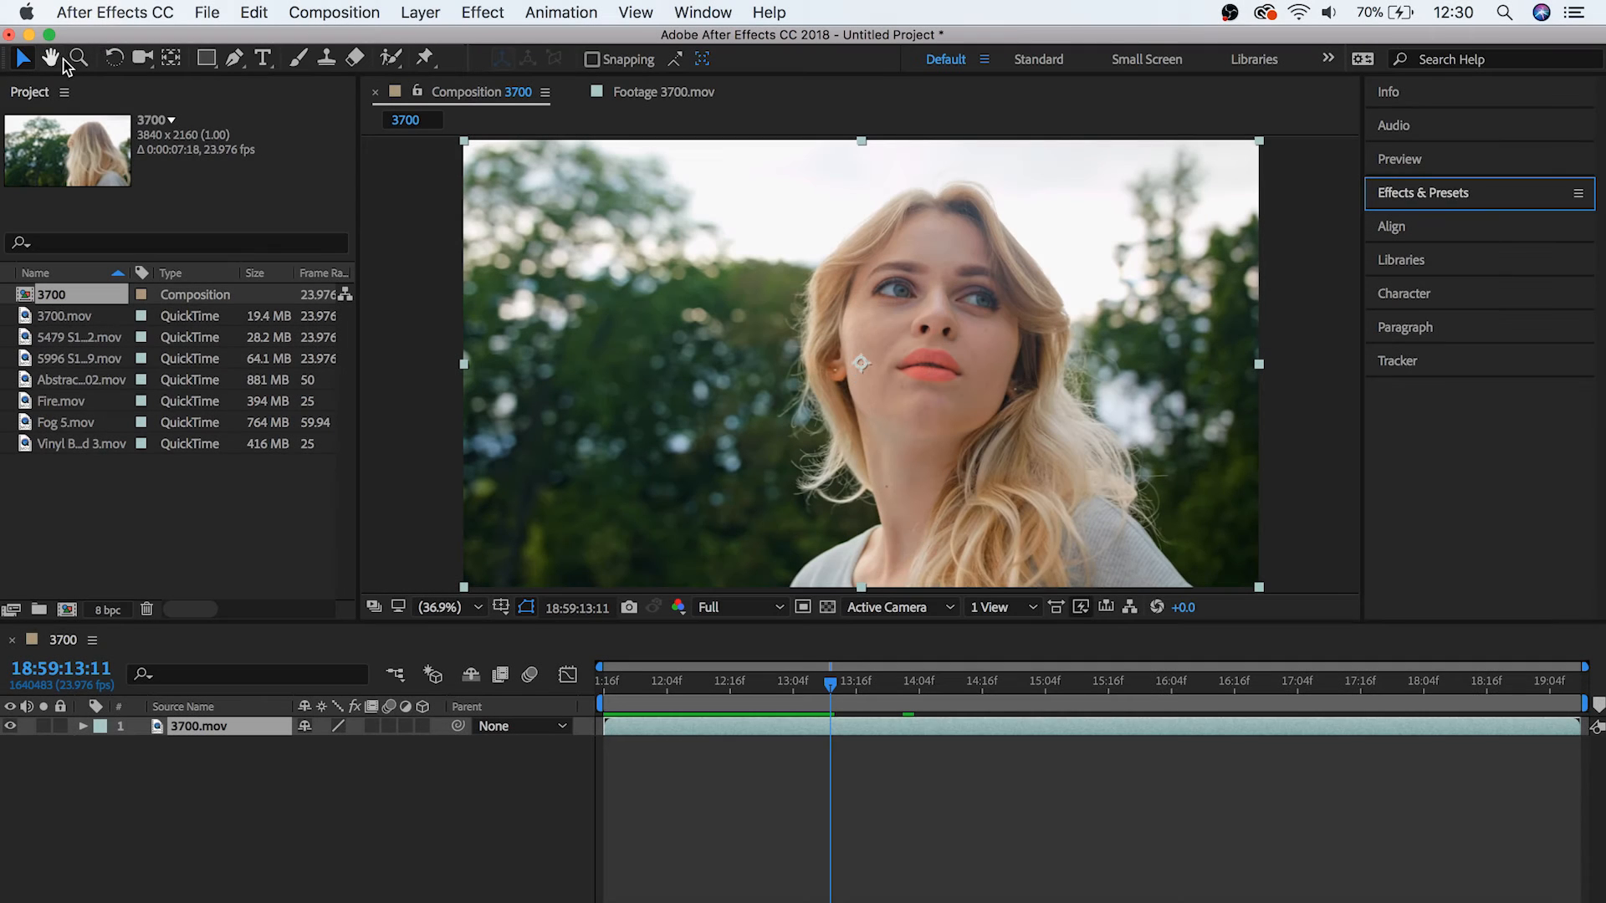
mouse_move(102, 102)
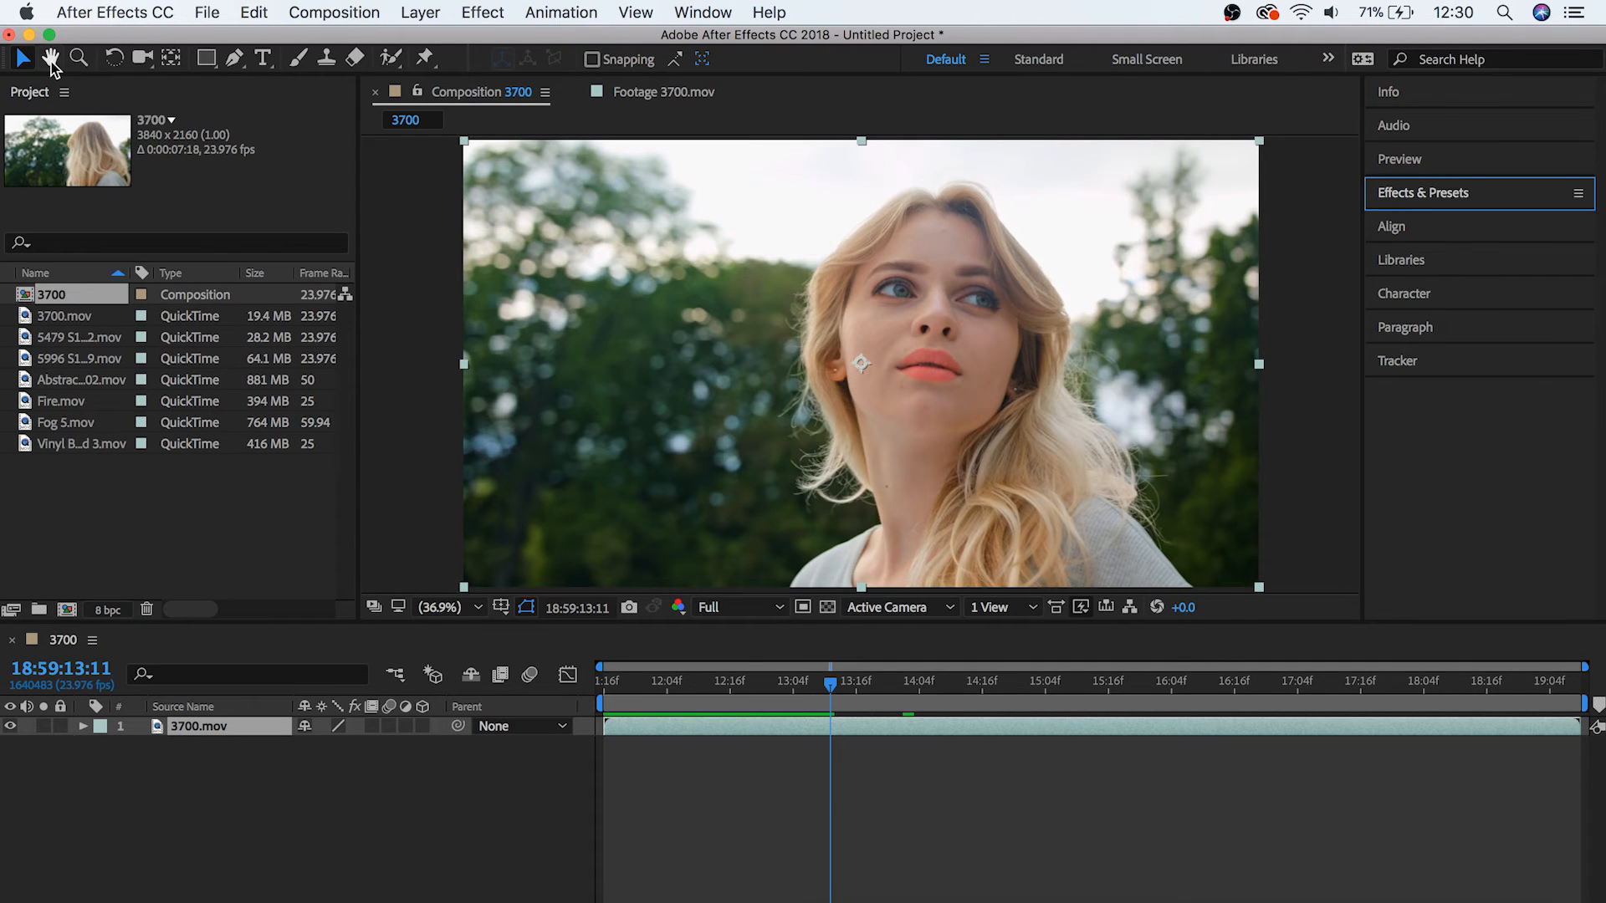
mouse_move(50, 58)
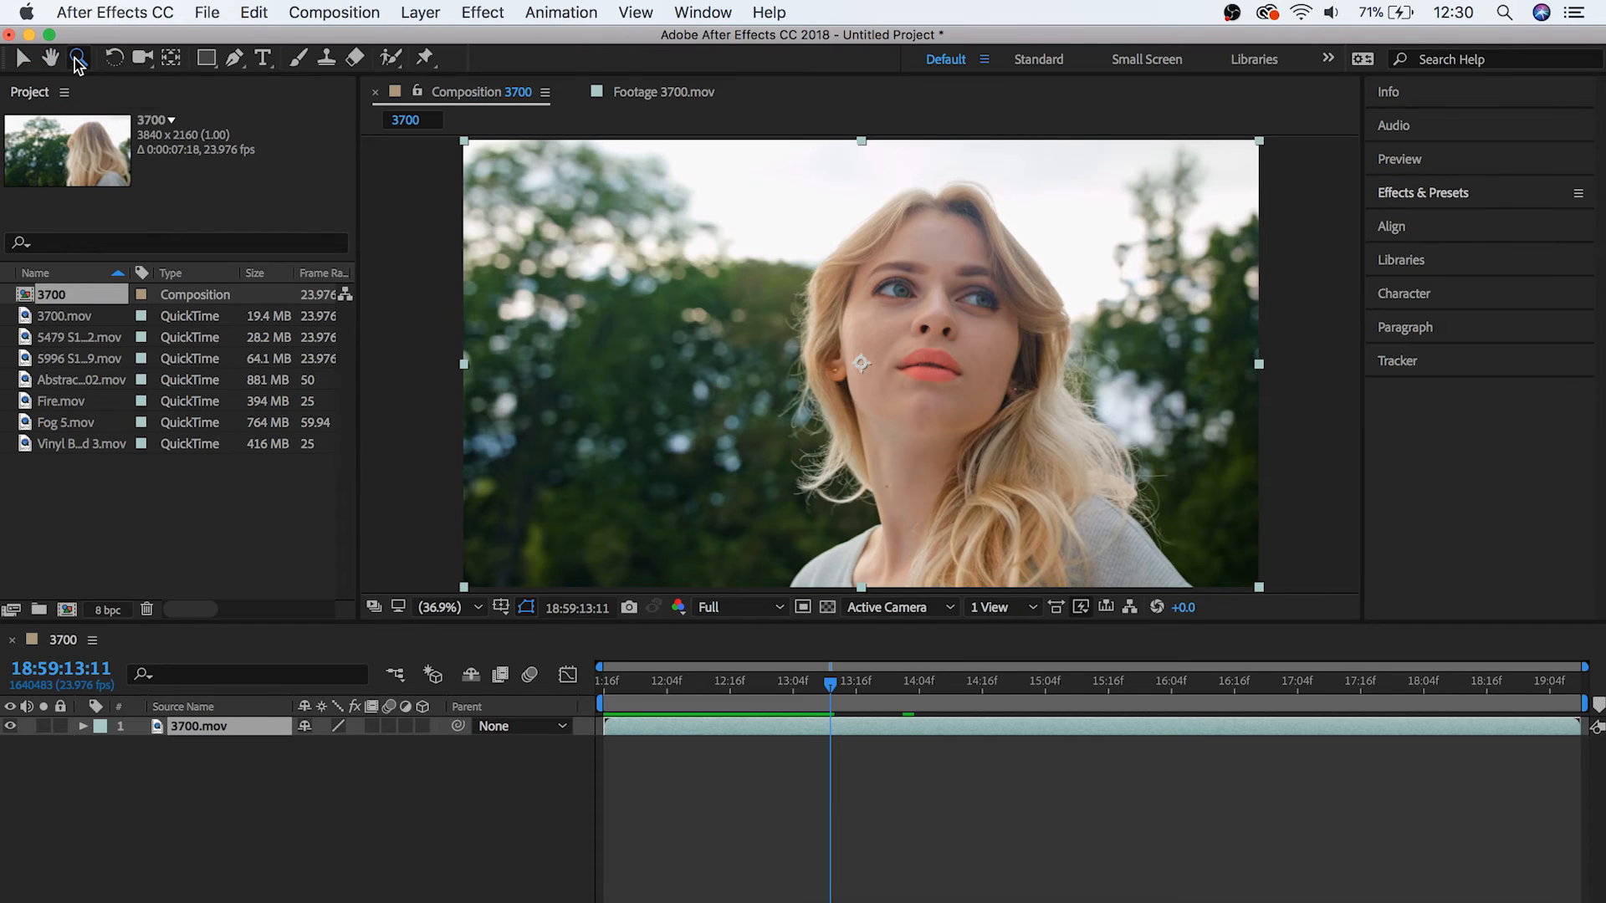
Step: Try the Rectangle and Type tools, then return to the Selection tool
click(204, 58)
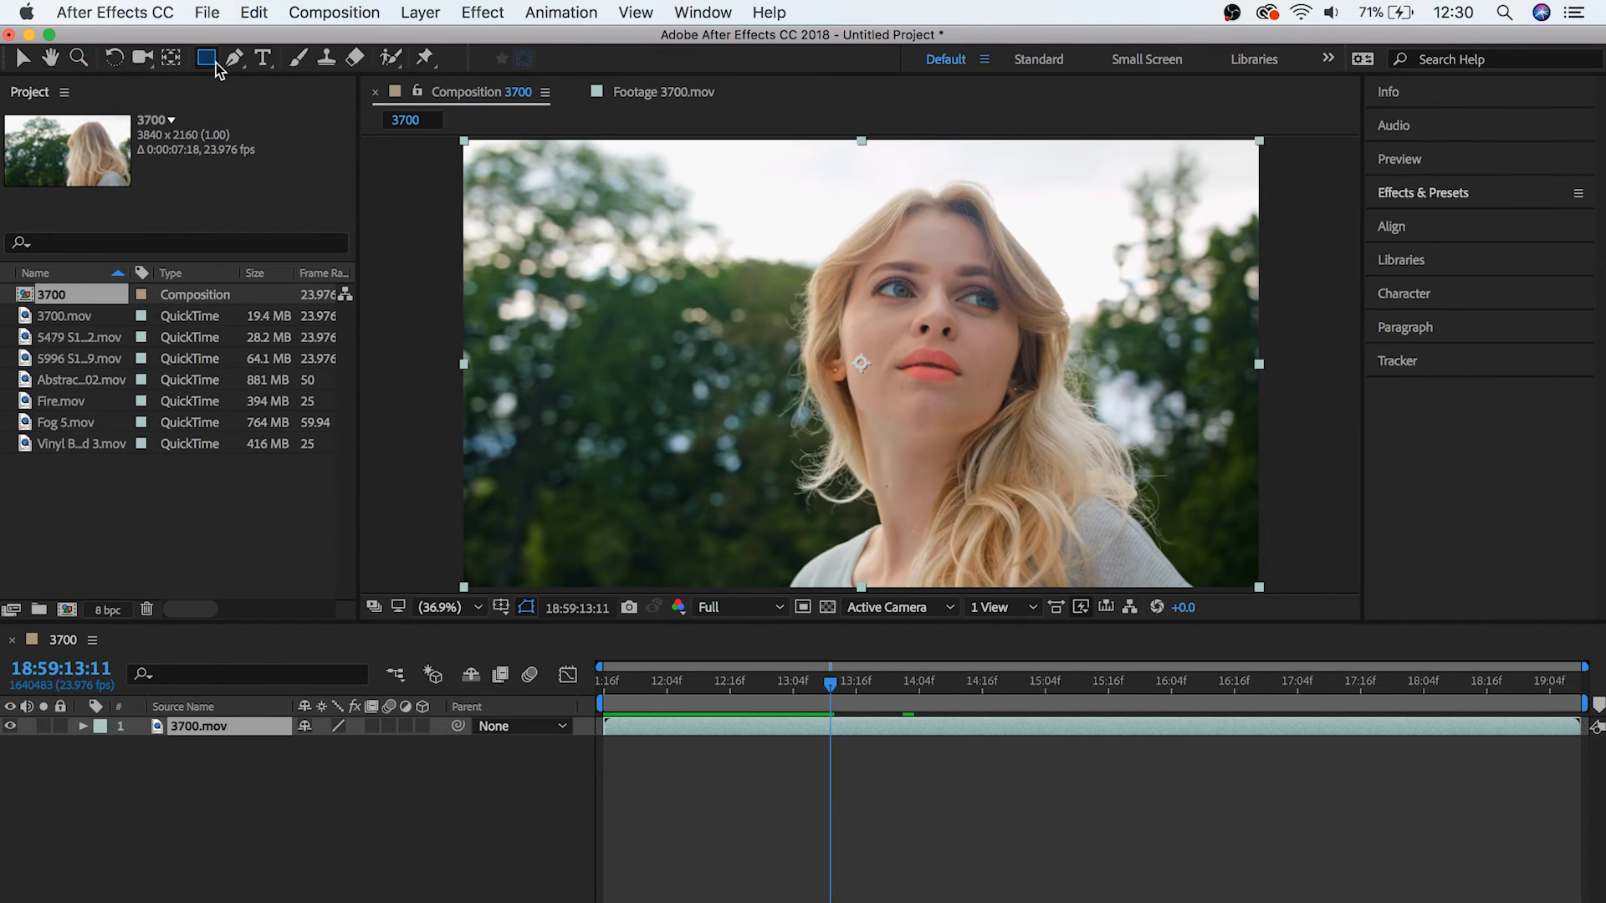
click(263, 59)
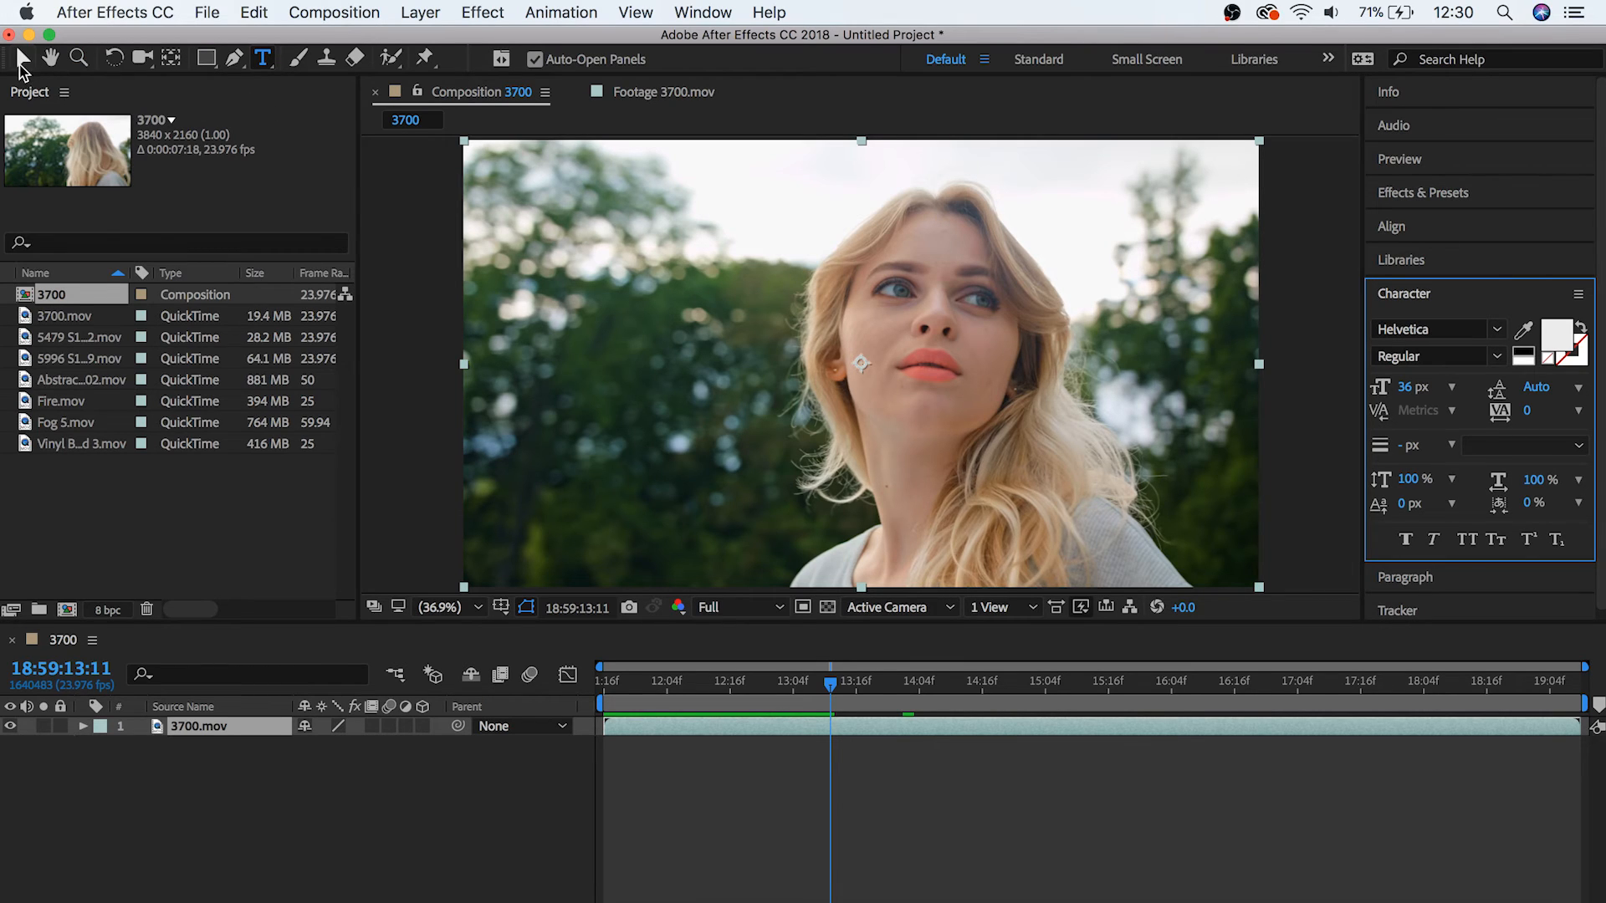
mouse_move(17, 53)
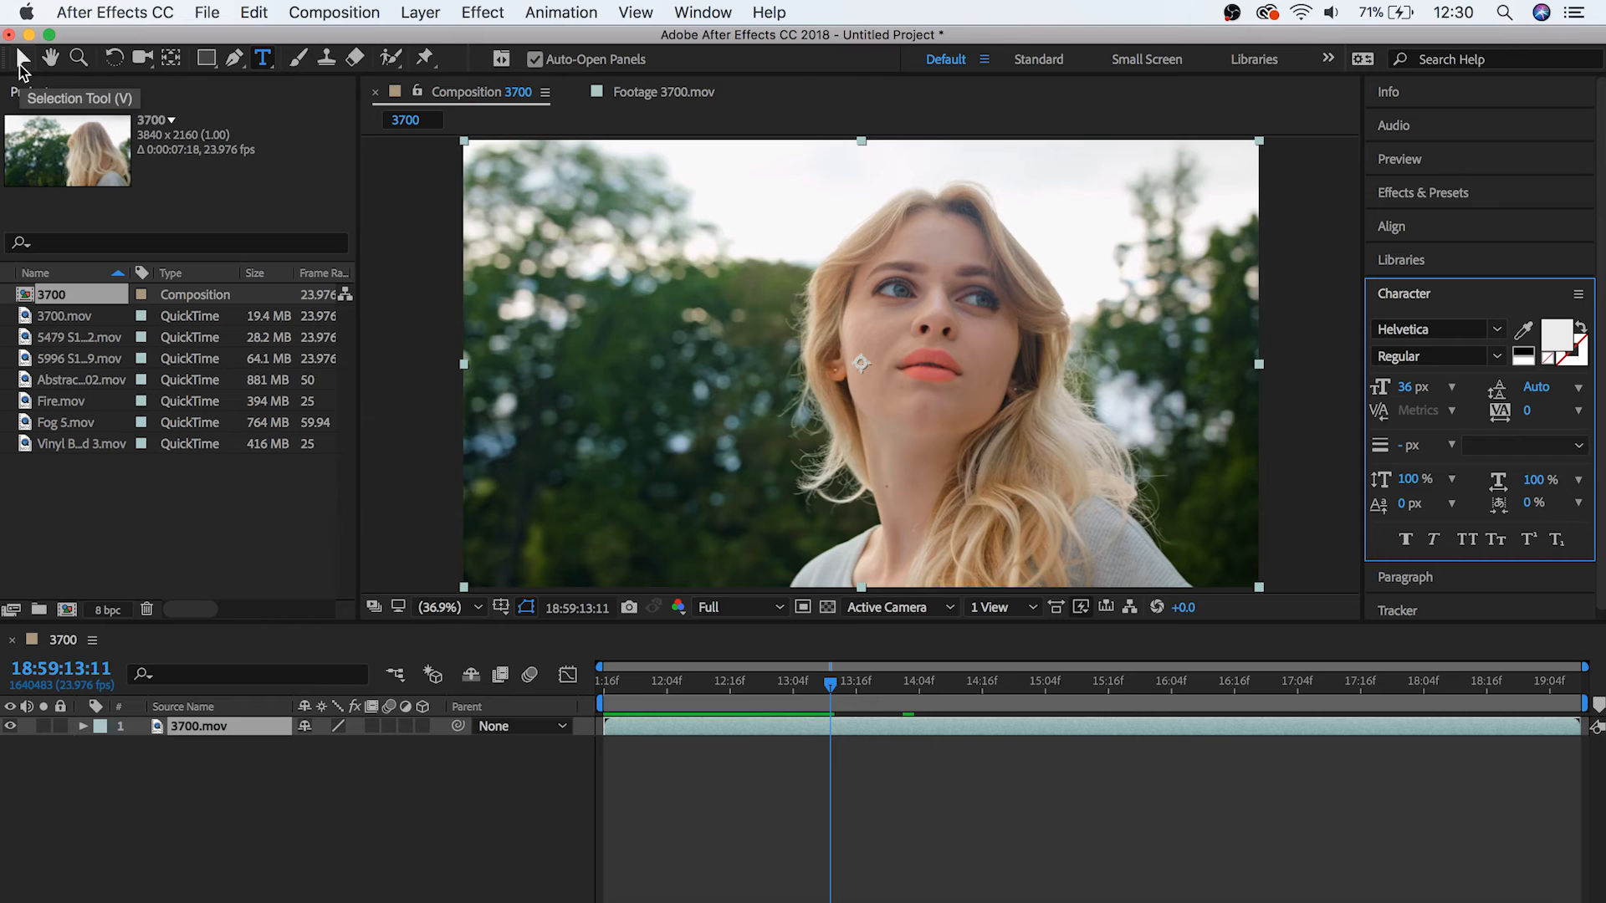
click(18, 59)
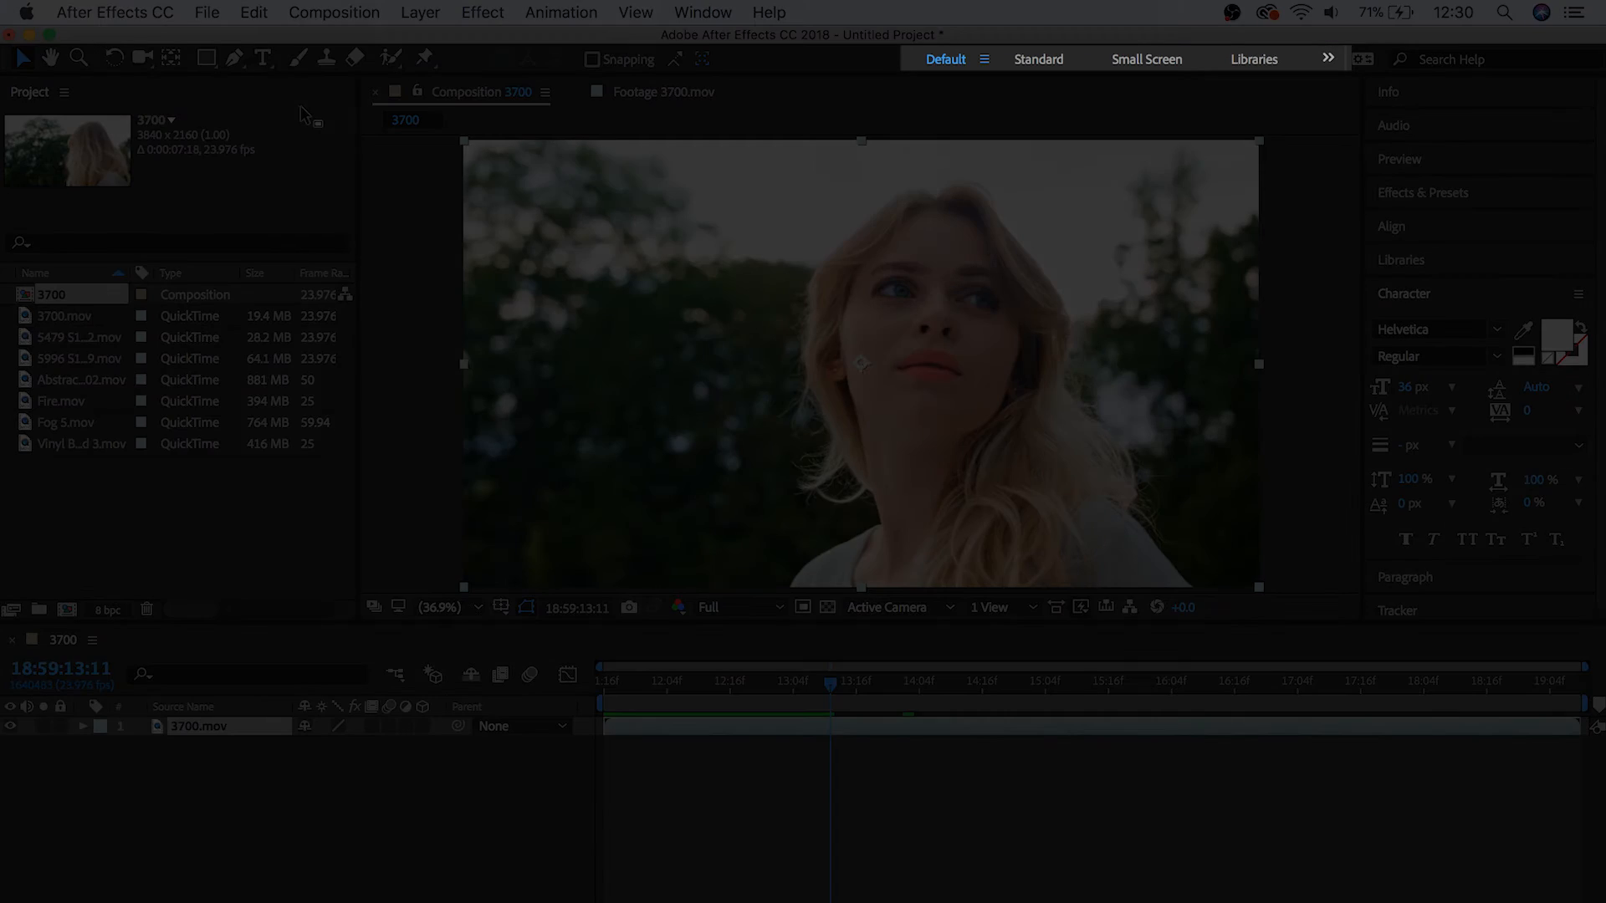
mouse_move(1022, 92)
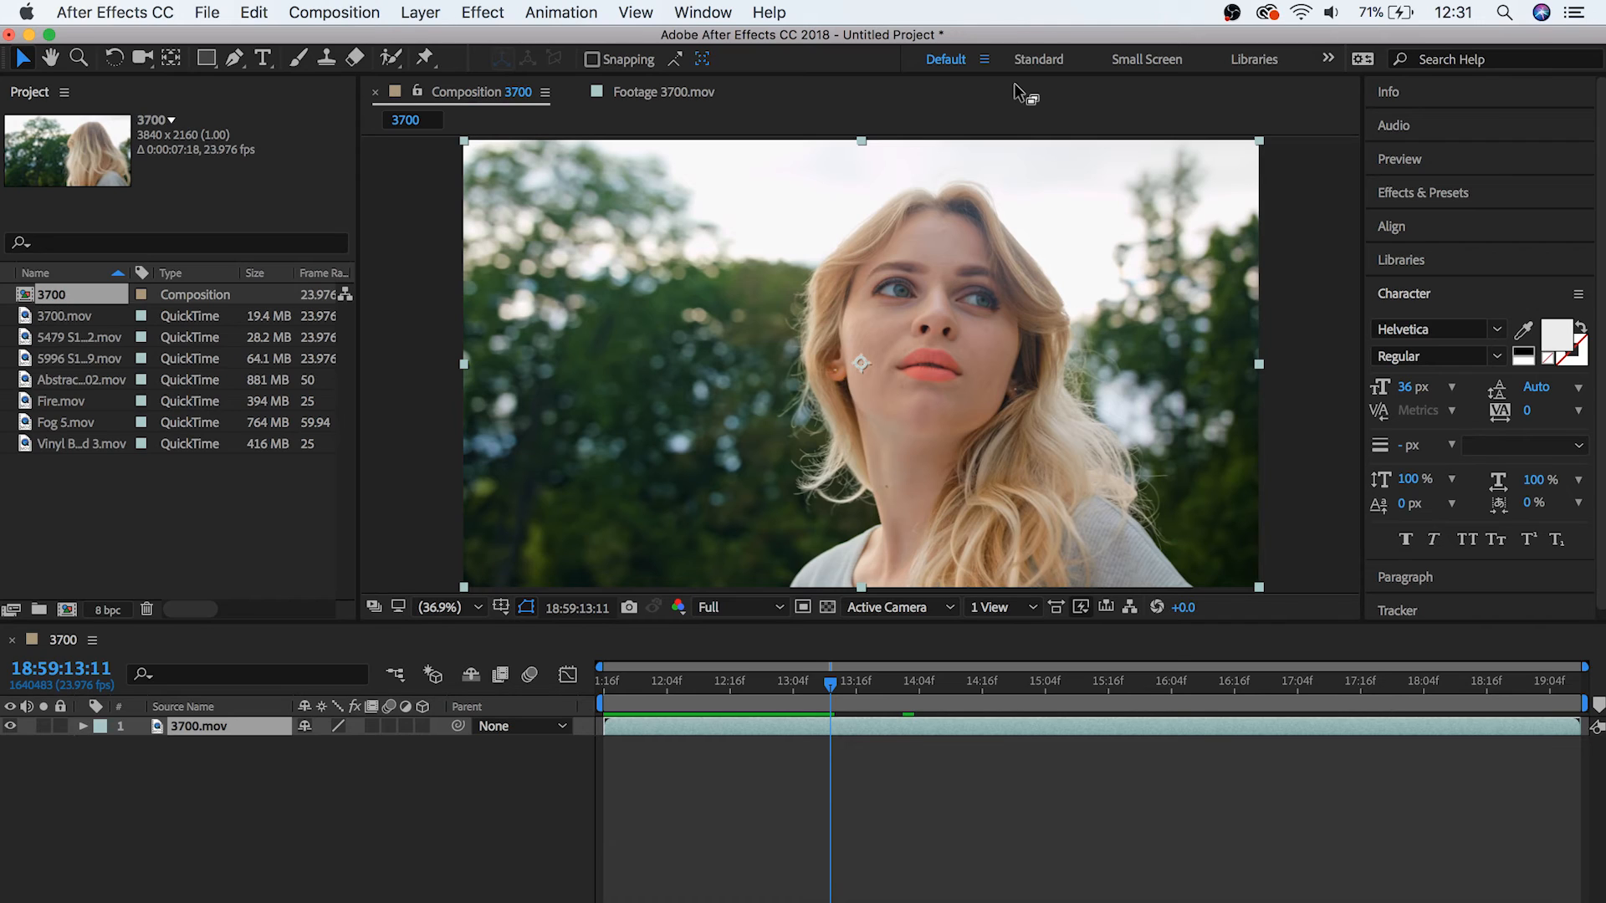
mouse_move(946, 67)
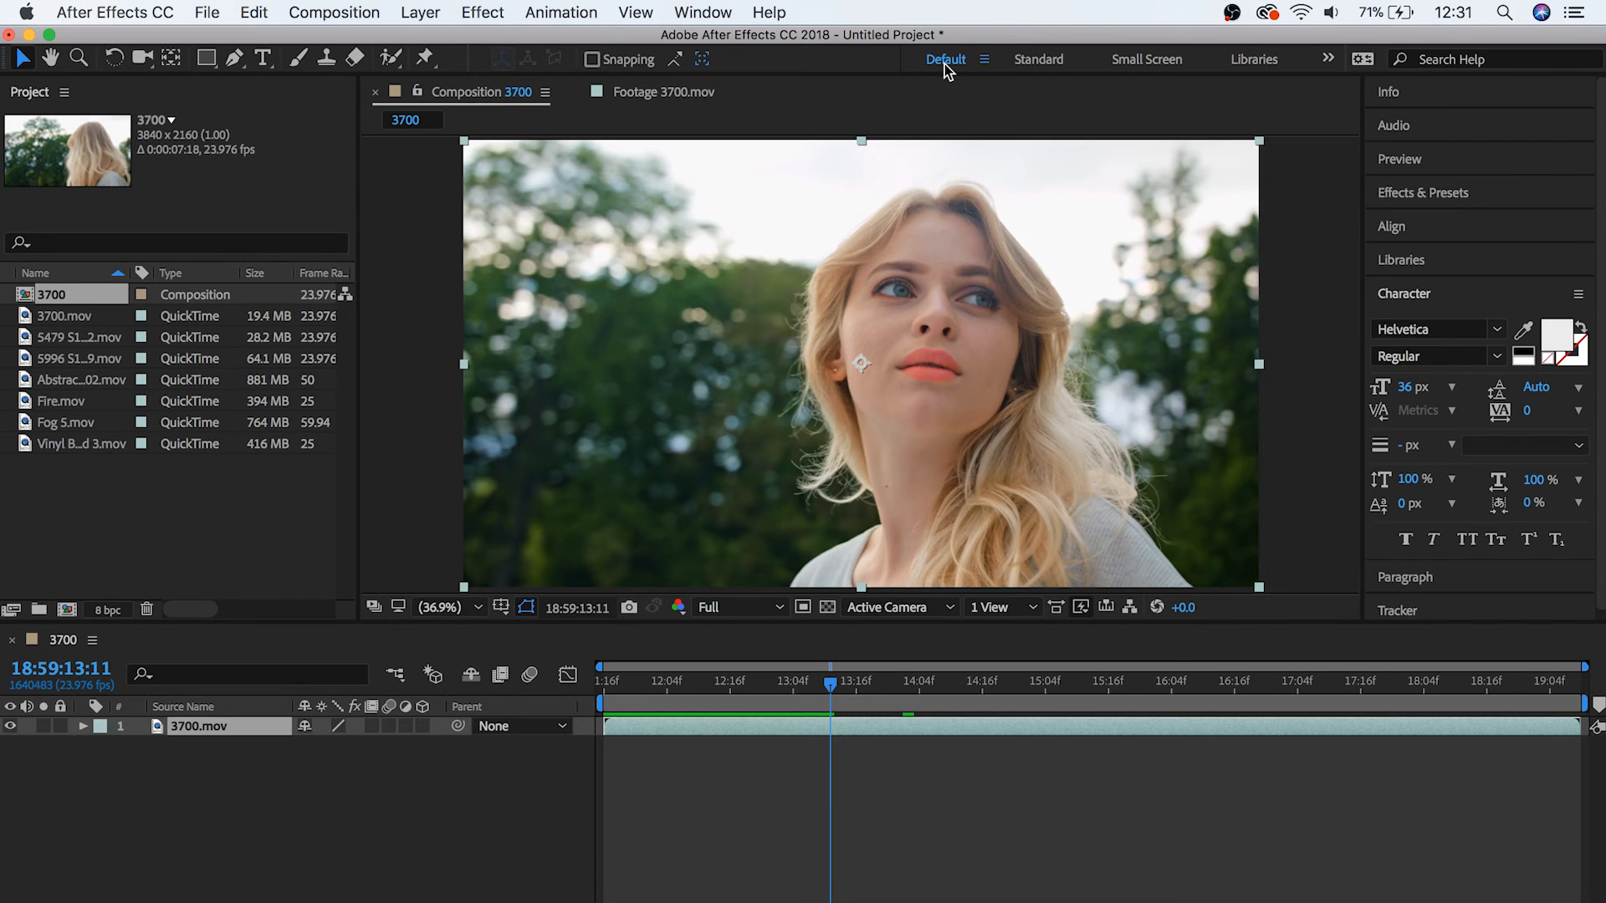
mouse_move(945, 77)
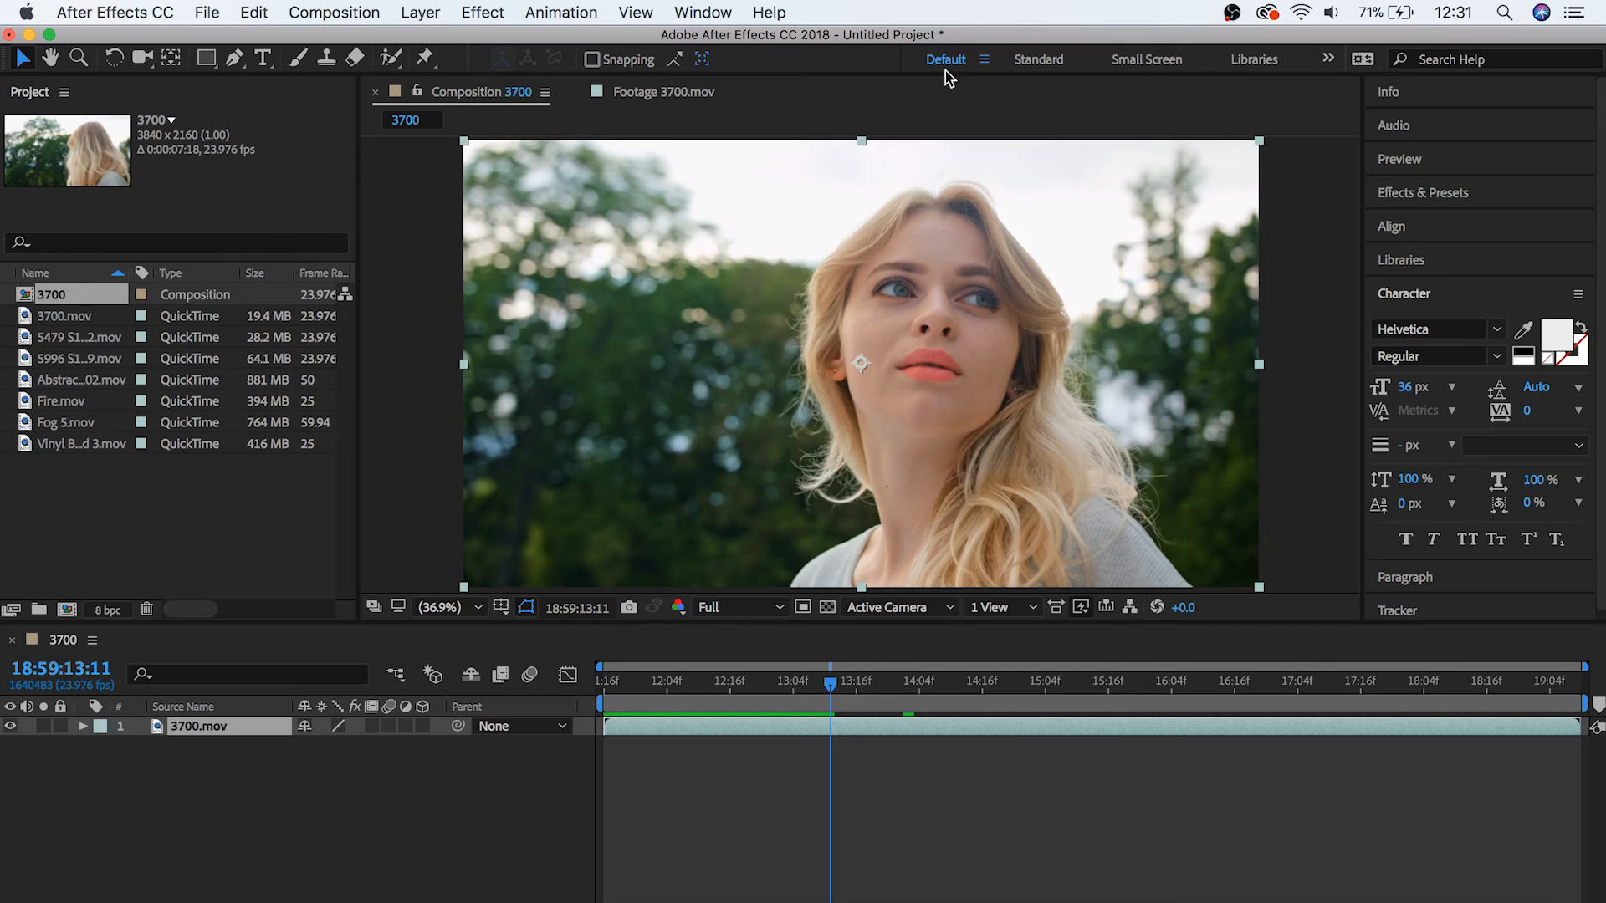
click(1037, 58)
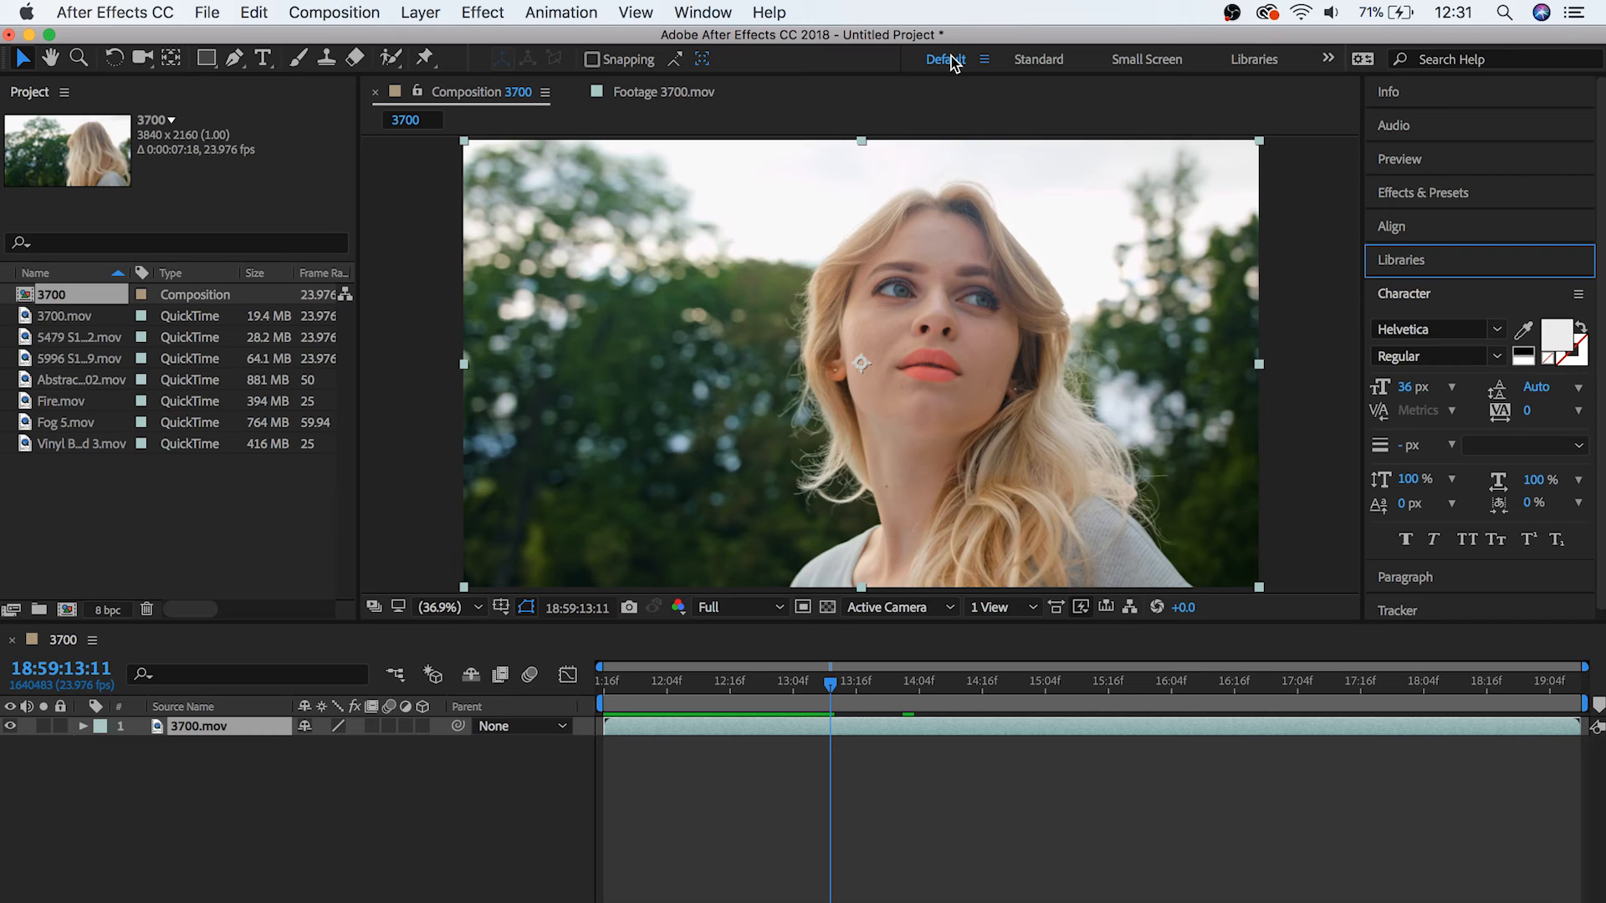
mouse_move(1364, 594)
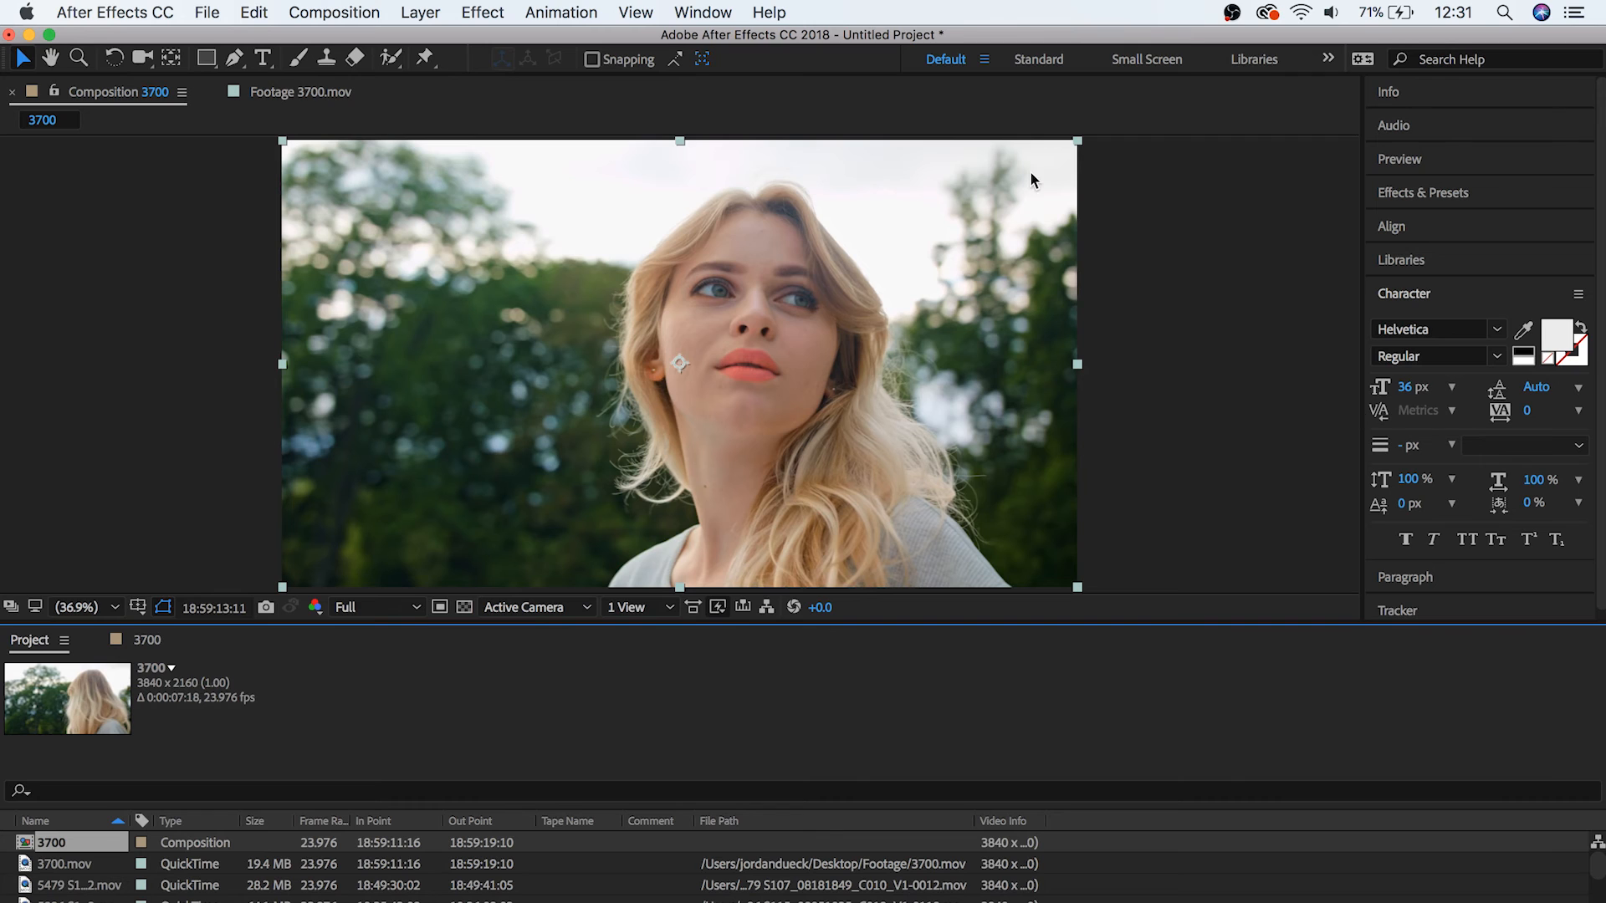
Step: Drag a panel tab to a new docking zone at the bottom of the window
click(320, 91)
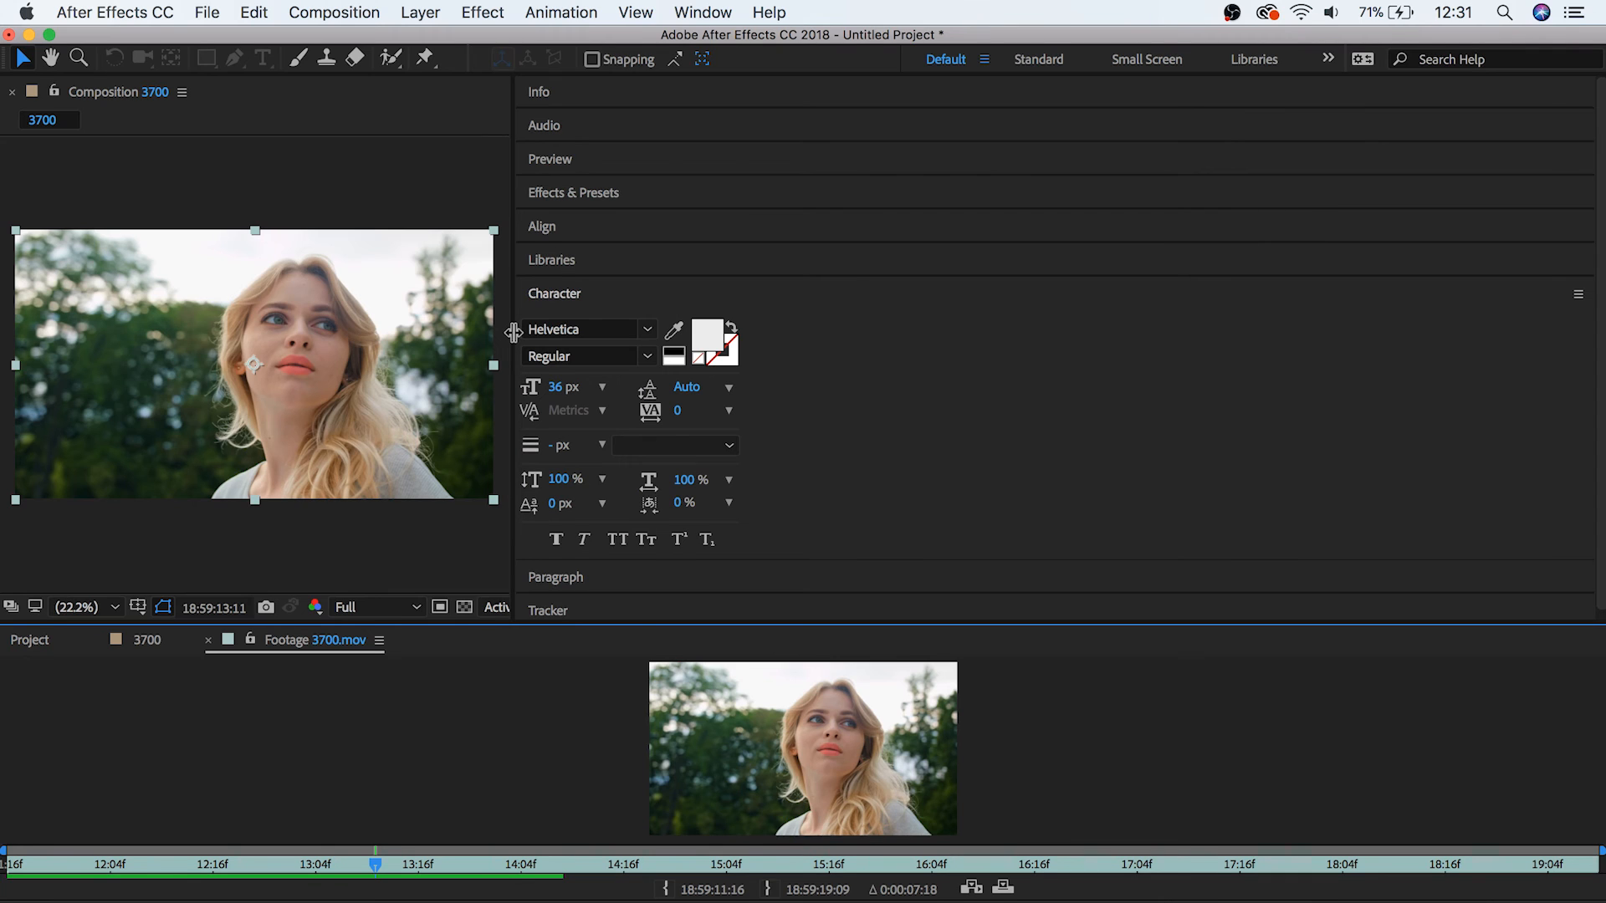
Step: Reset the Default workspace to its saved layout from the Window menu
click(702, 12)
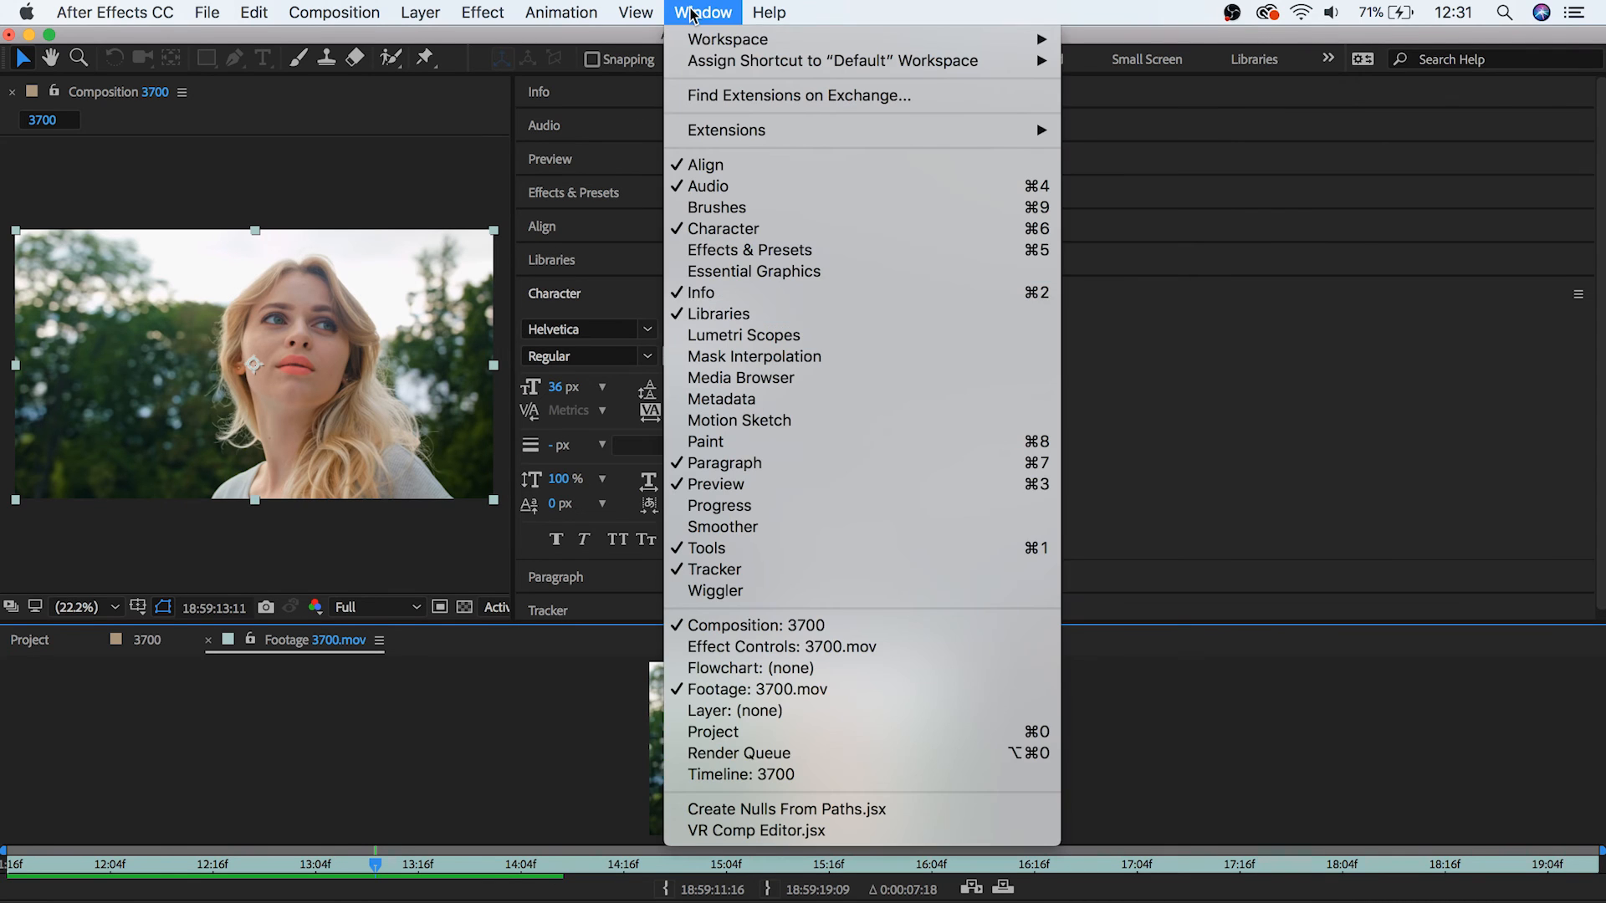
mouse_move(727, 40)
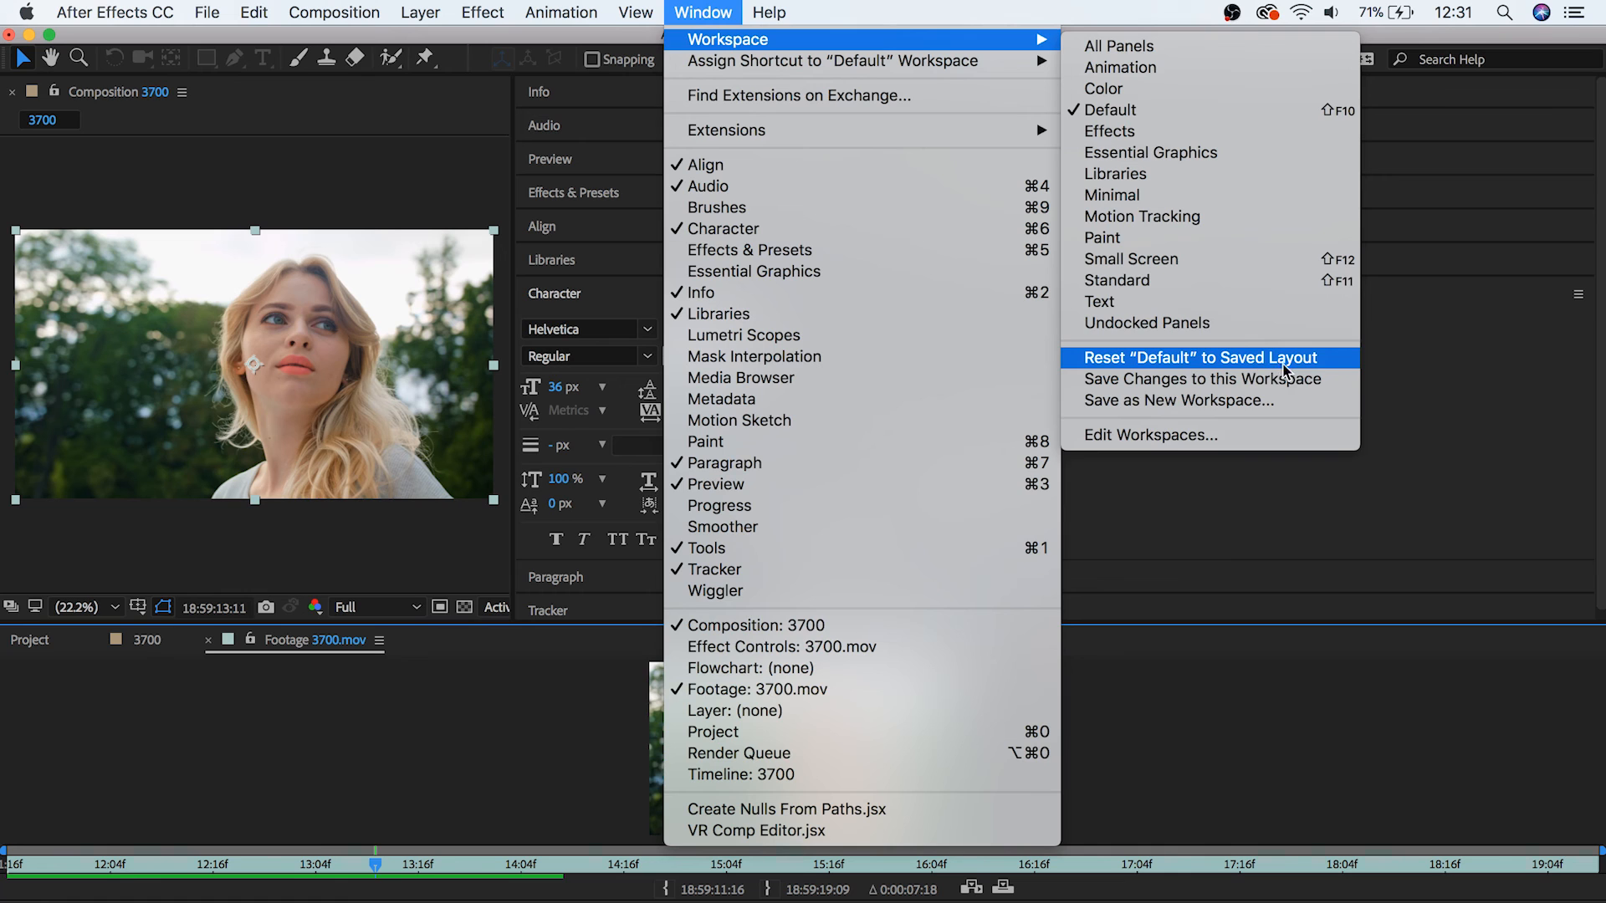
click(1195, 357)
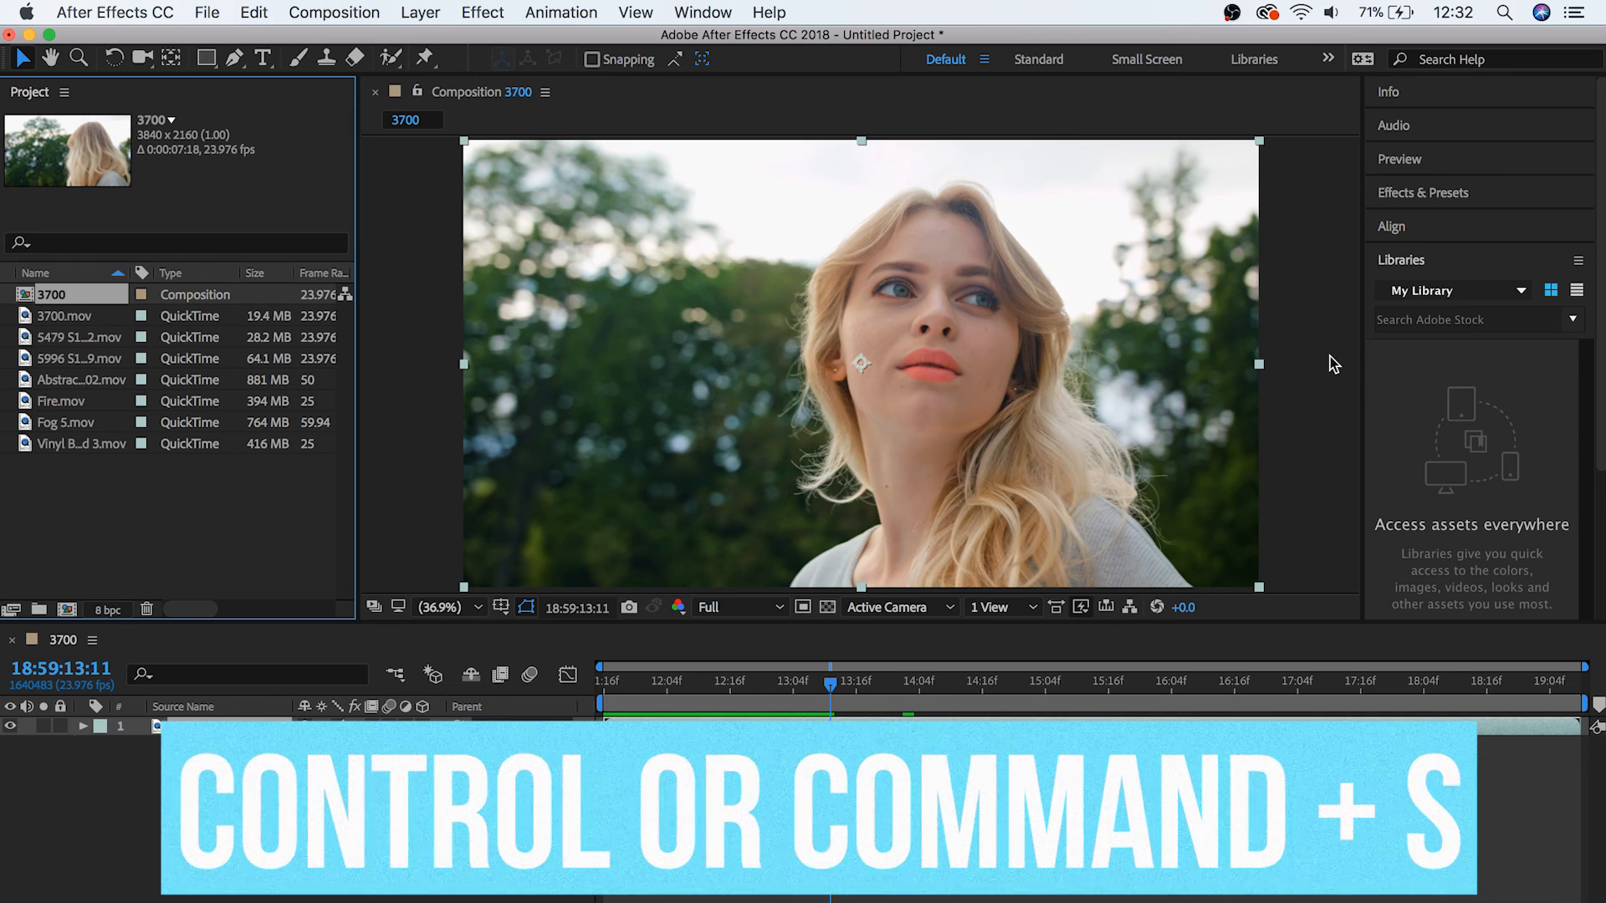
Step: Start Save As for the project and choose the Desktop as location
click(206, 12)
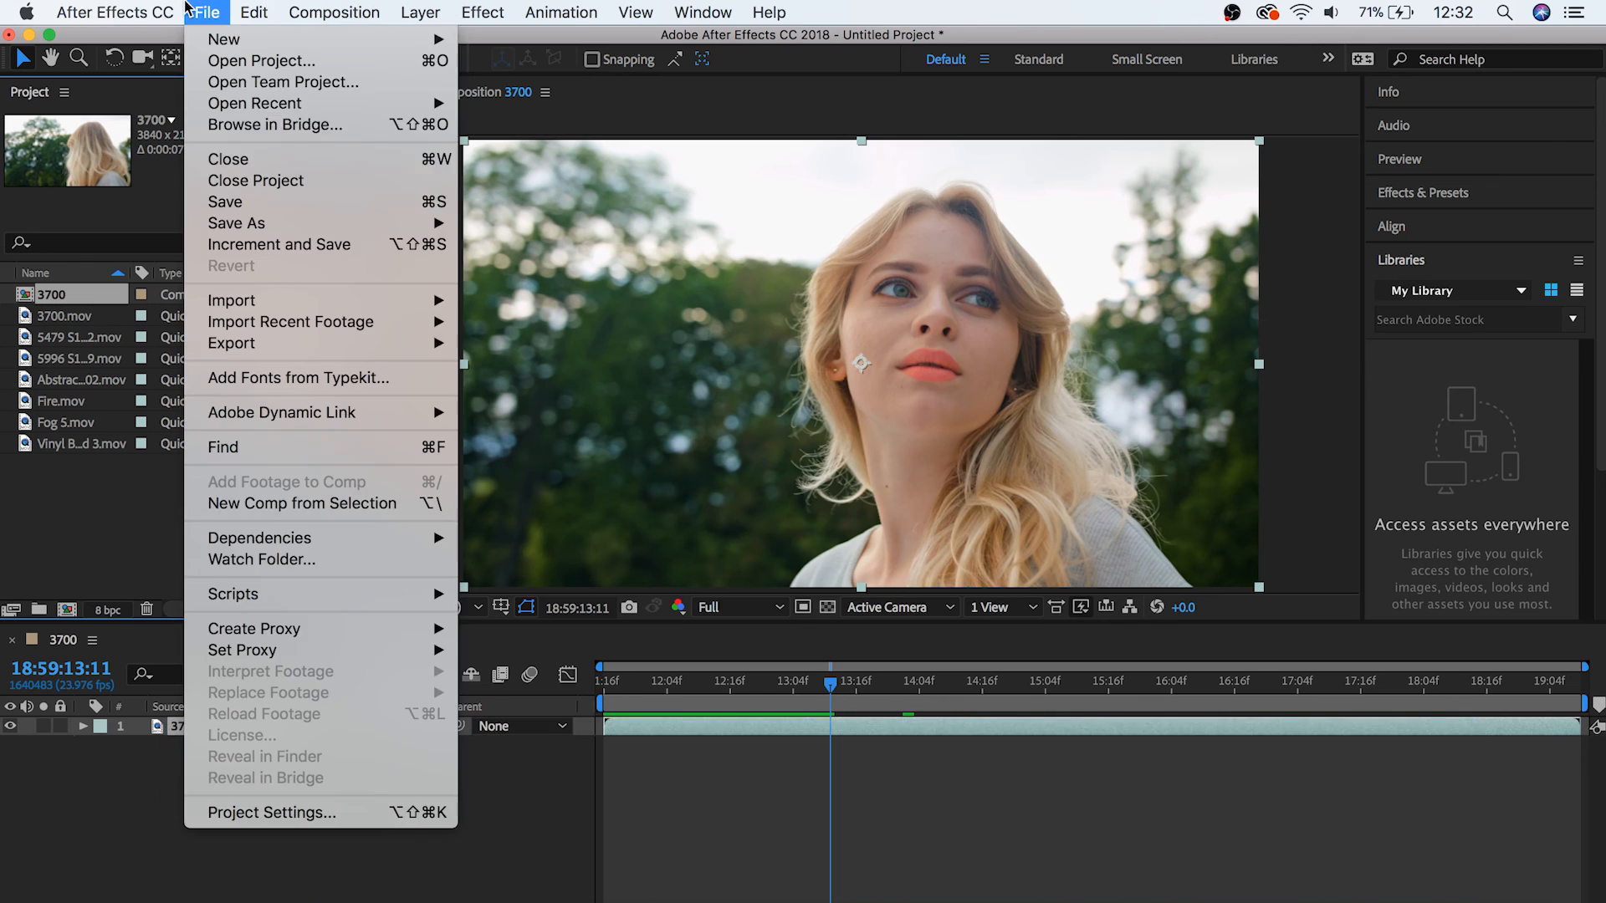
mouse_move(236, 223)
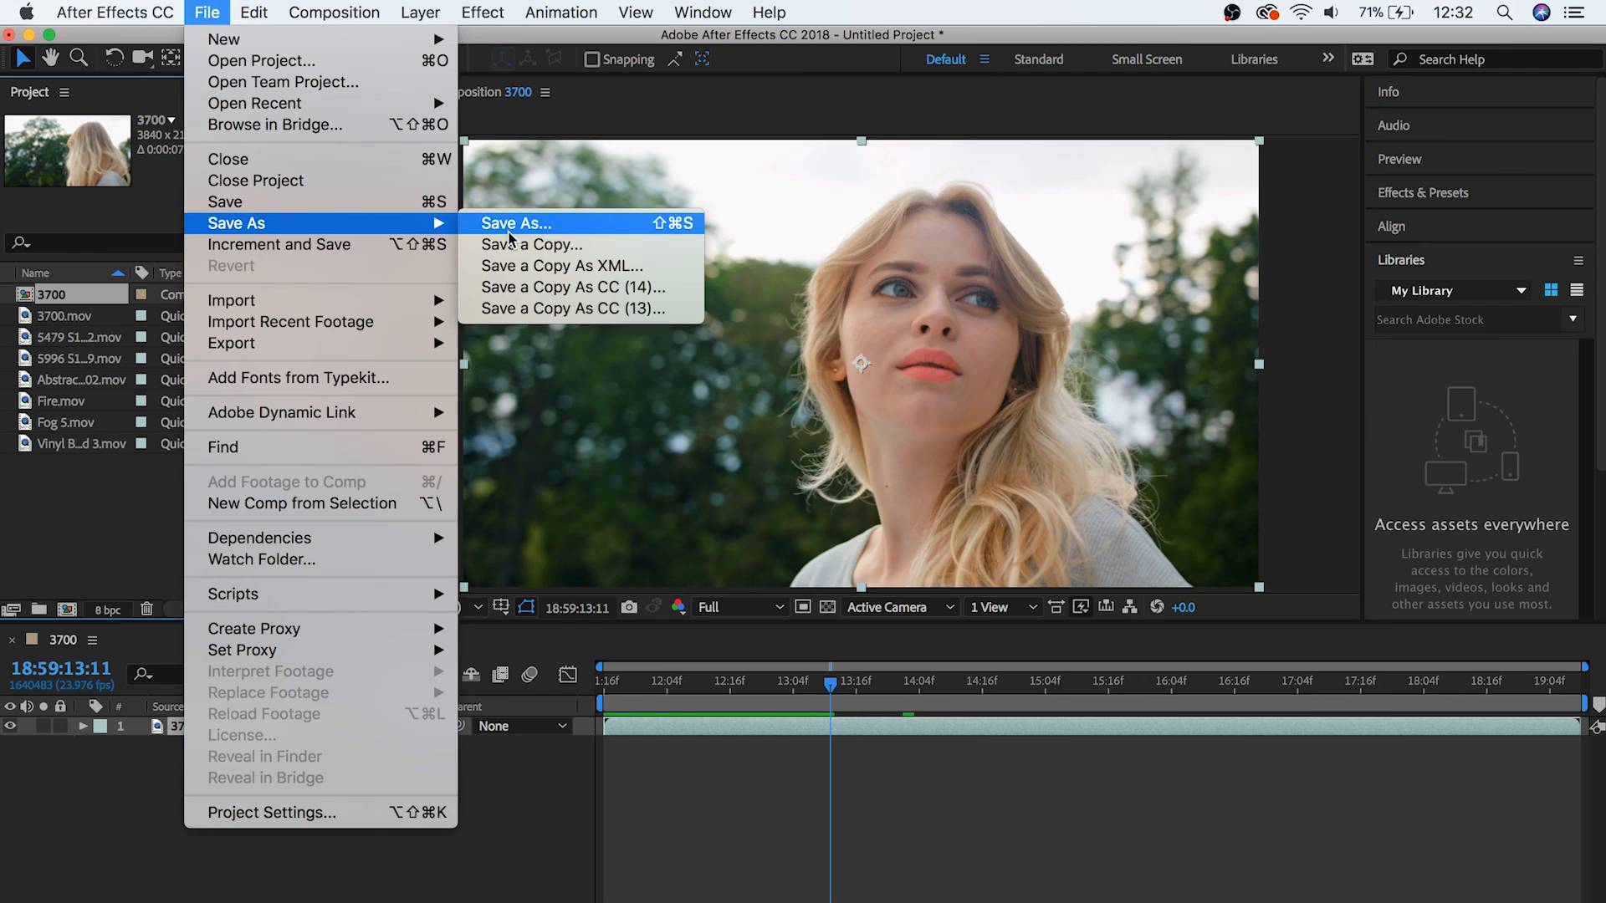
click(515, 223)
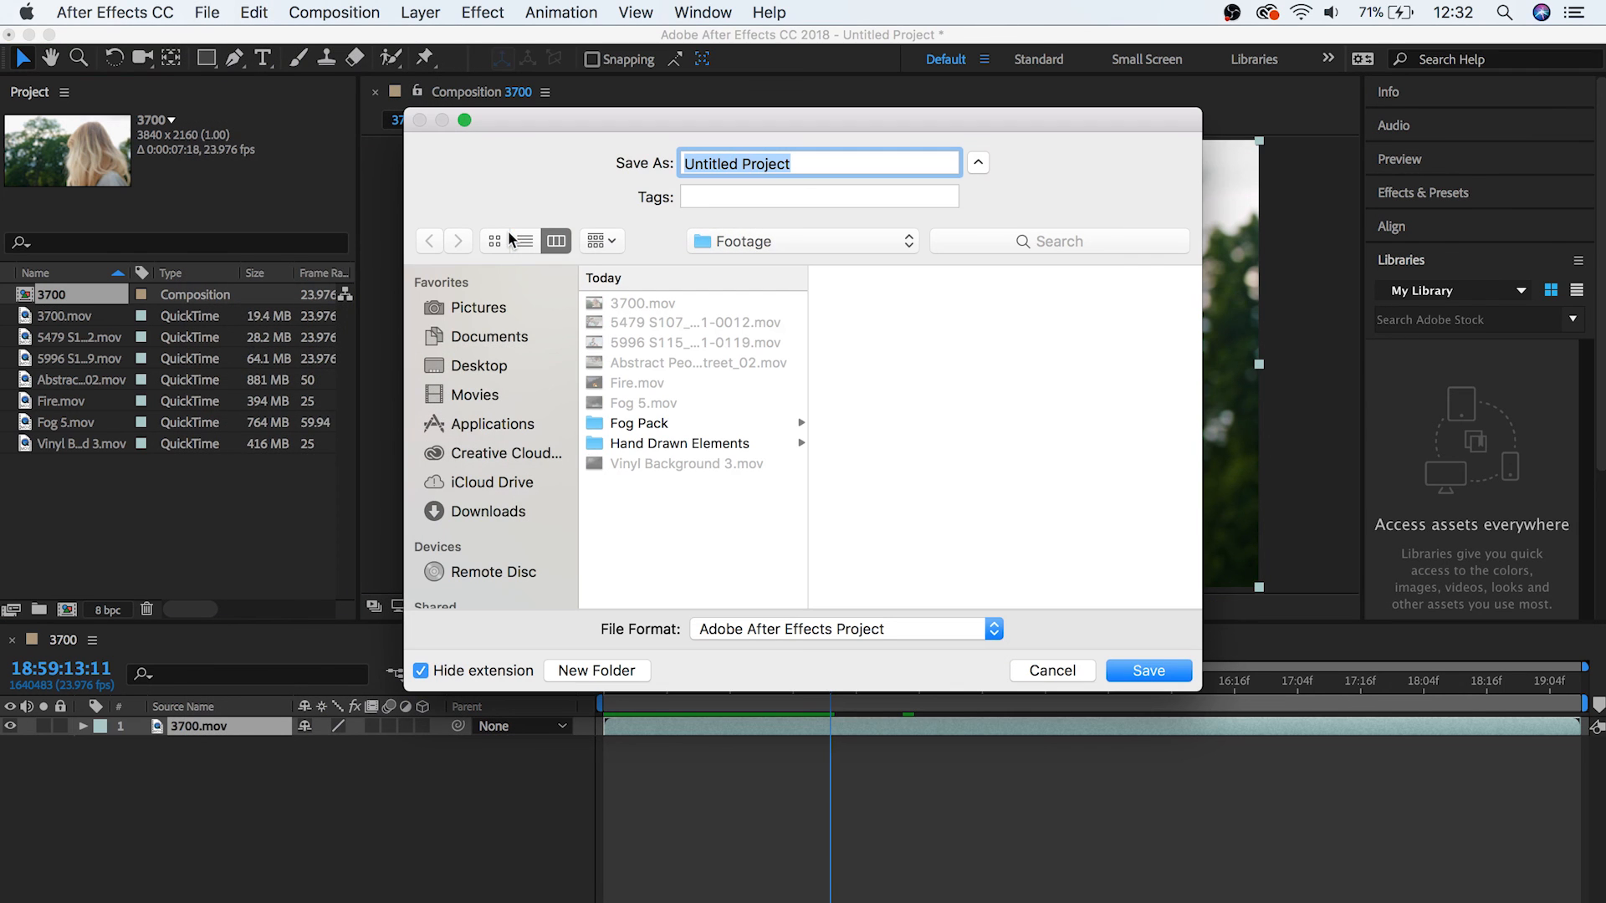
mouse_move(496, 370)
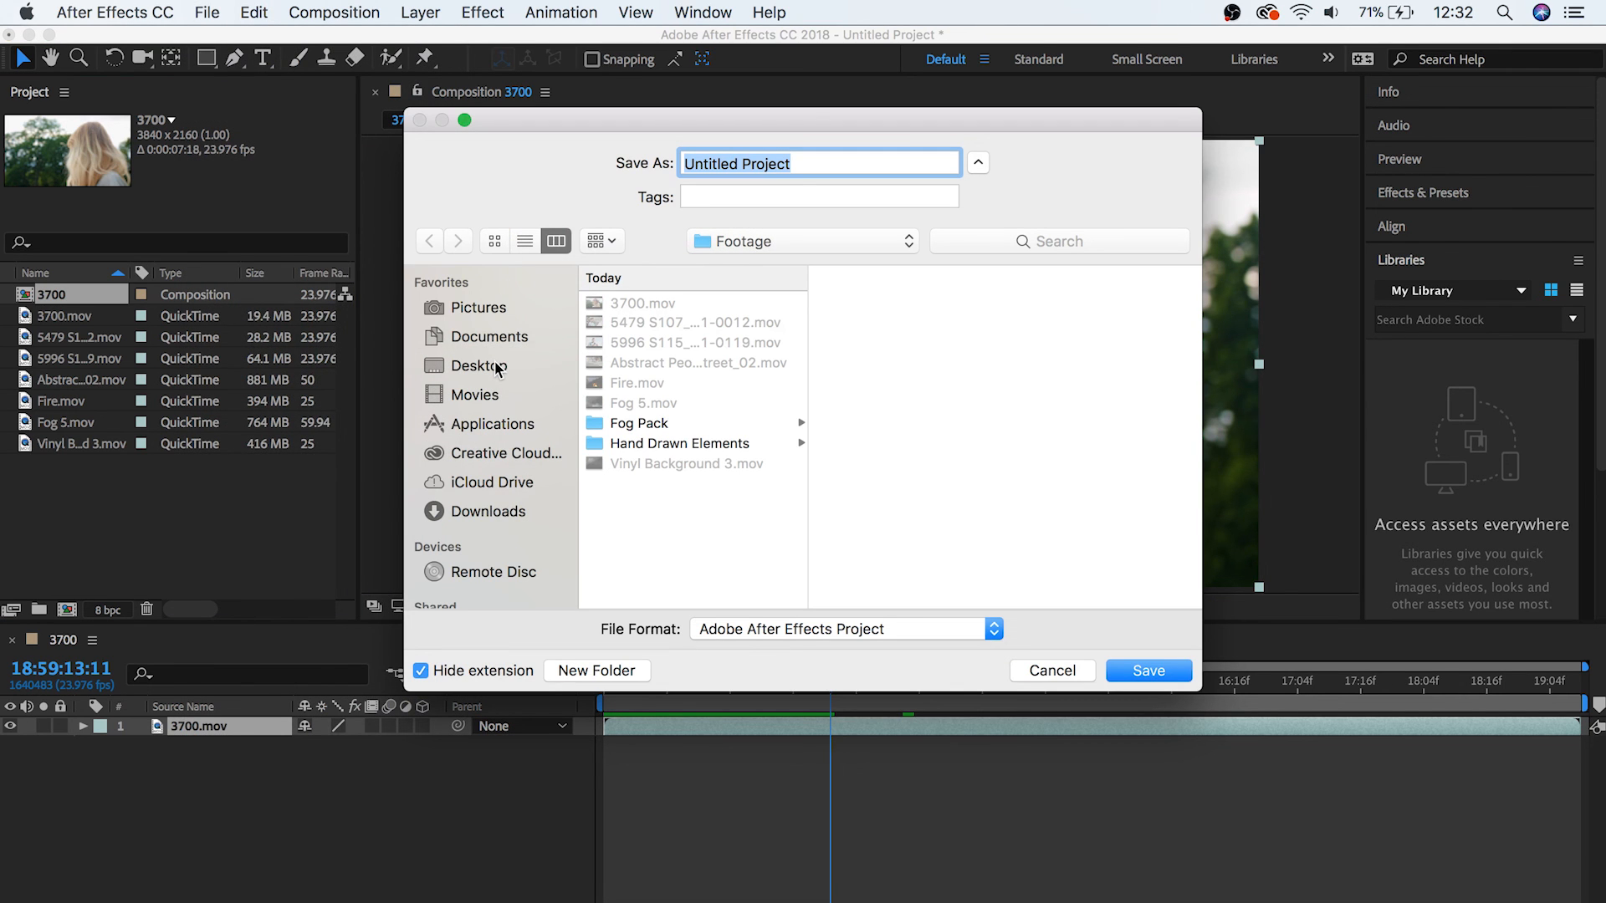
click(480, 366)
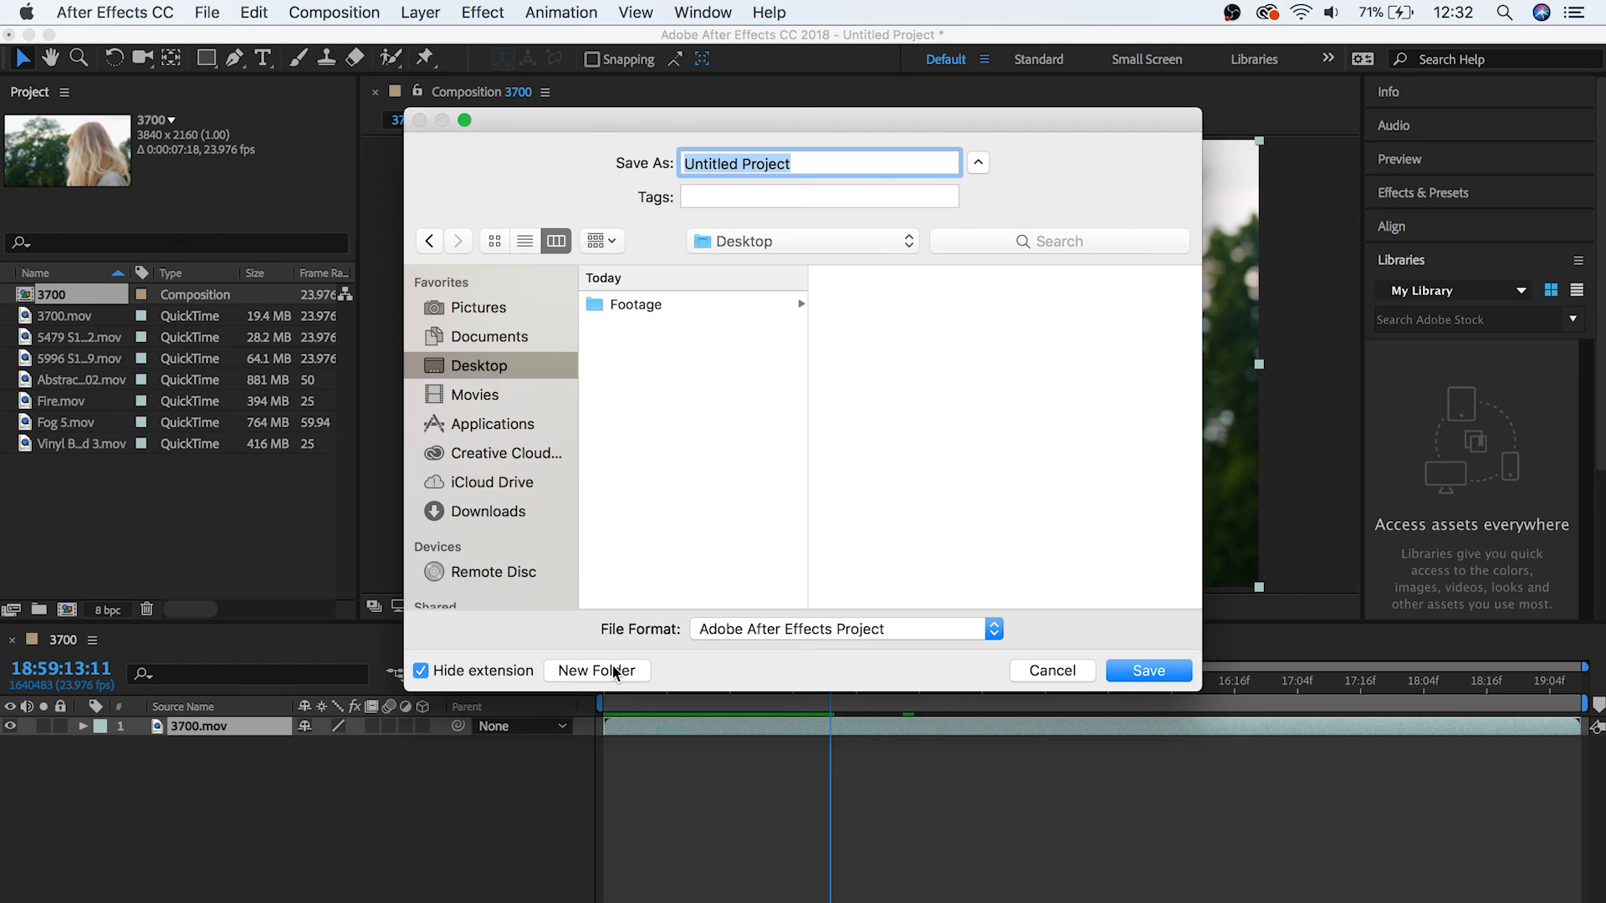
Step: Create a beginner course folder and name the project 'Learning After Effects From YouTube Tutorials'
click(595, 670)
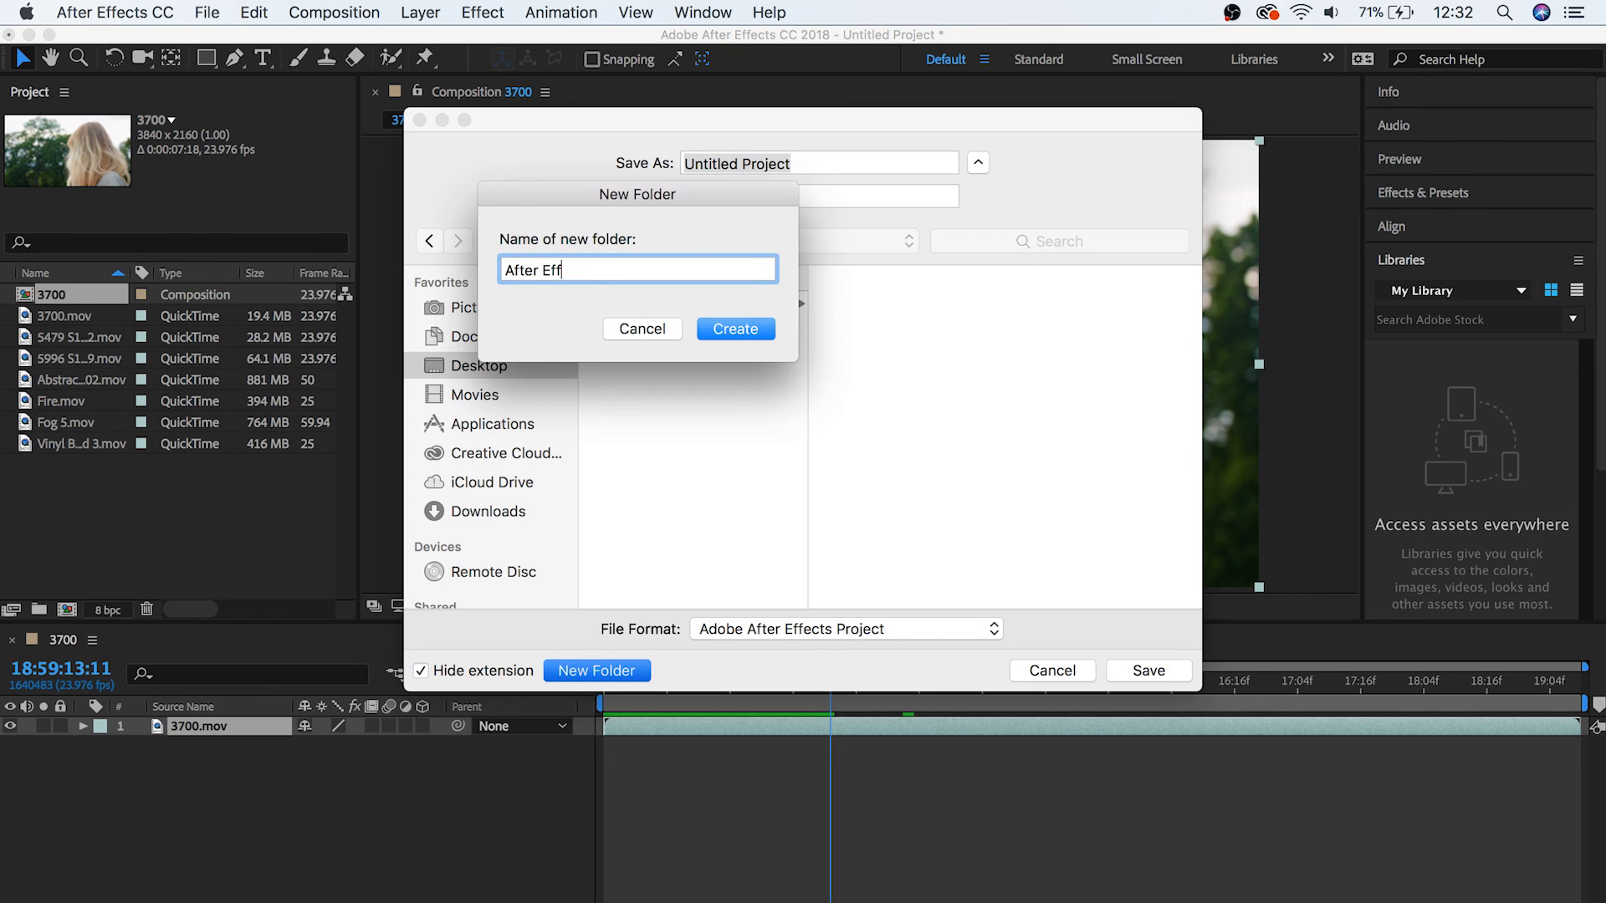
text(ects First Beginner)
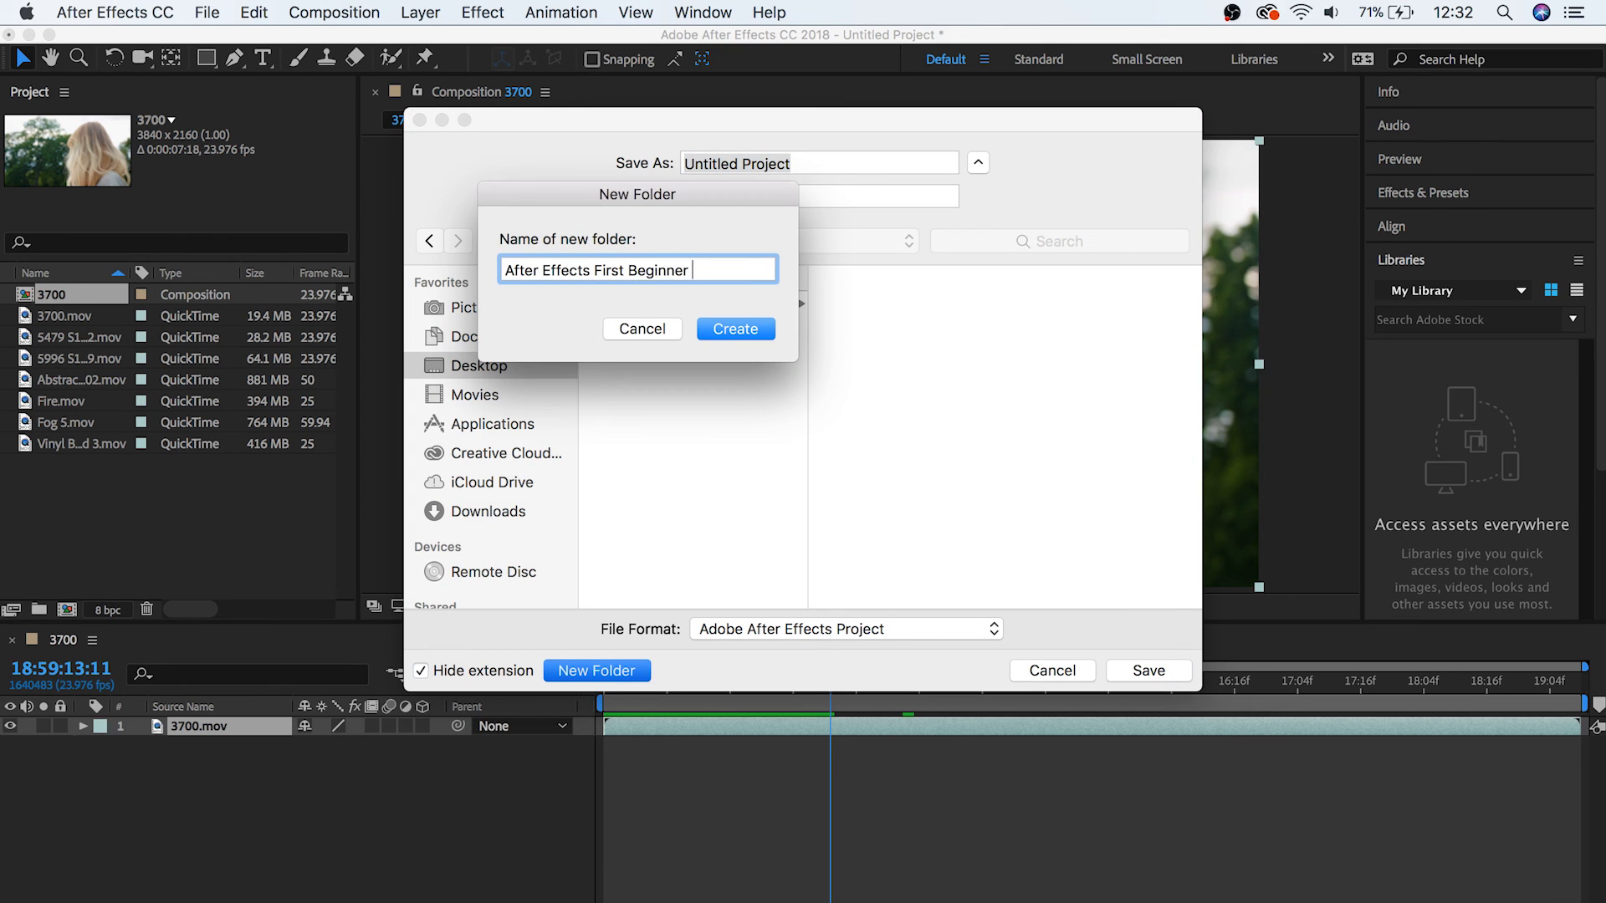
click(734, 329)
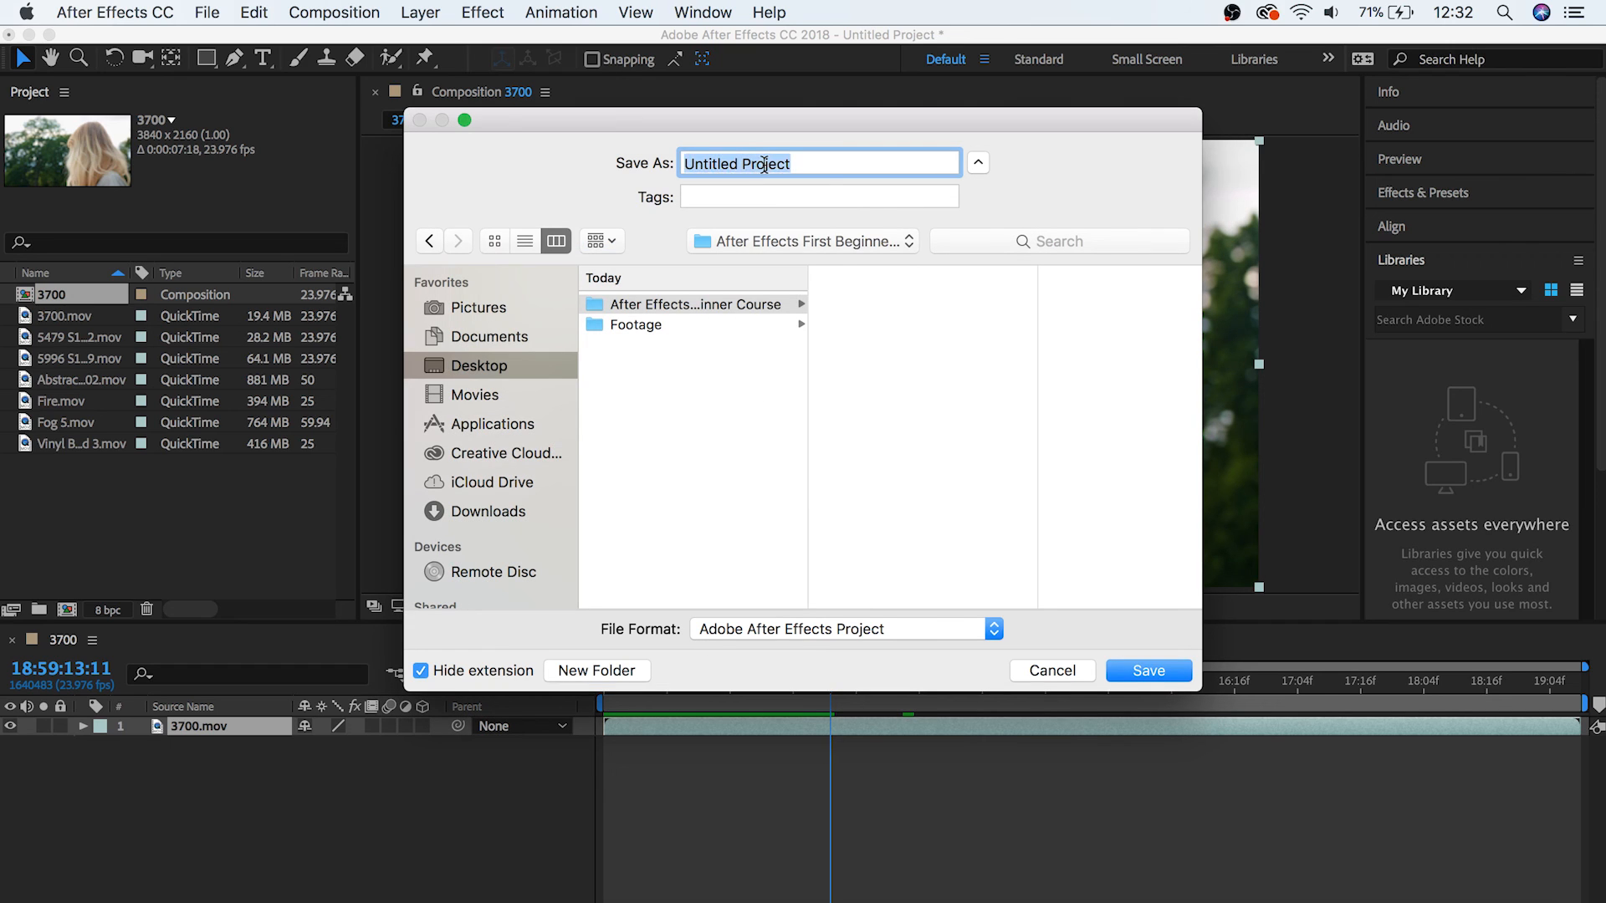
text(Learning After Effects From YouTub)
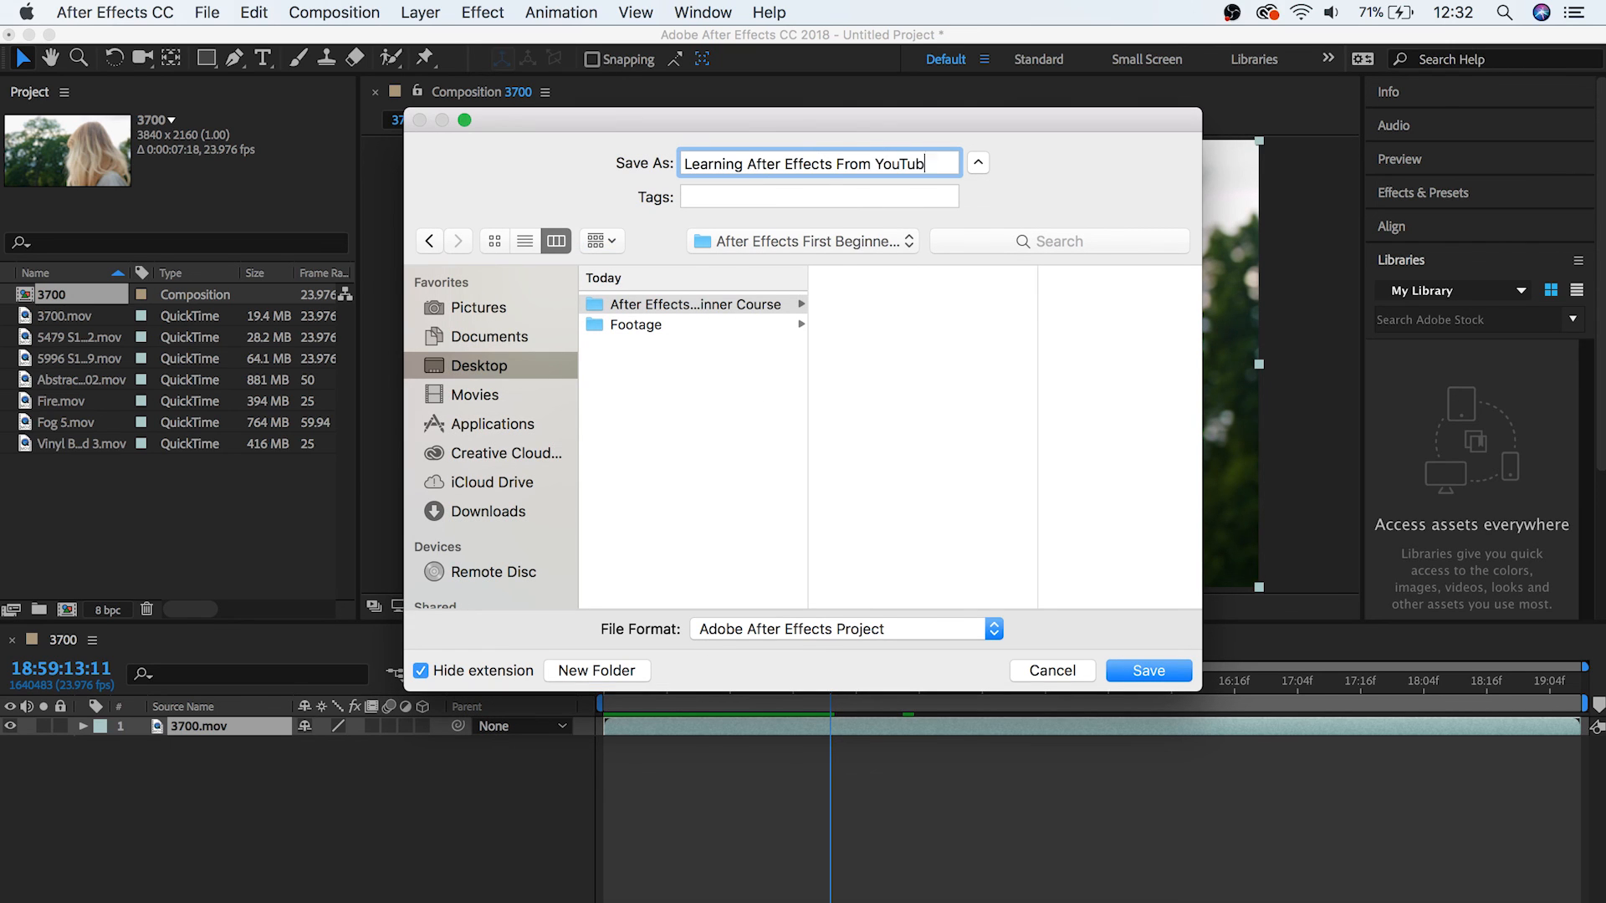
text(Tutorials)
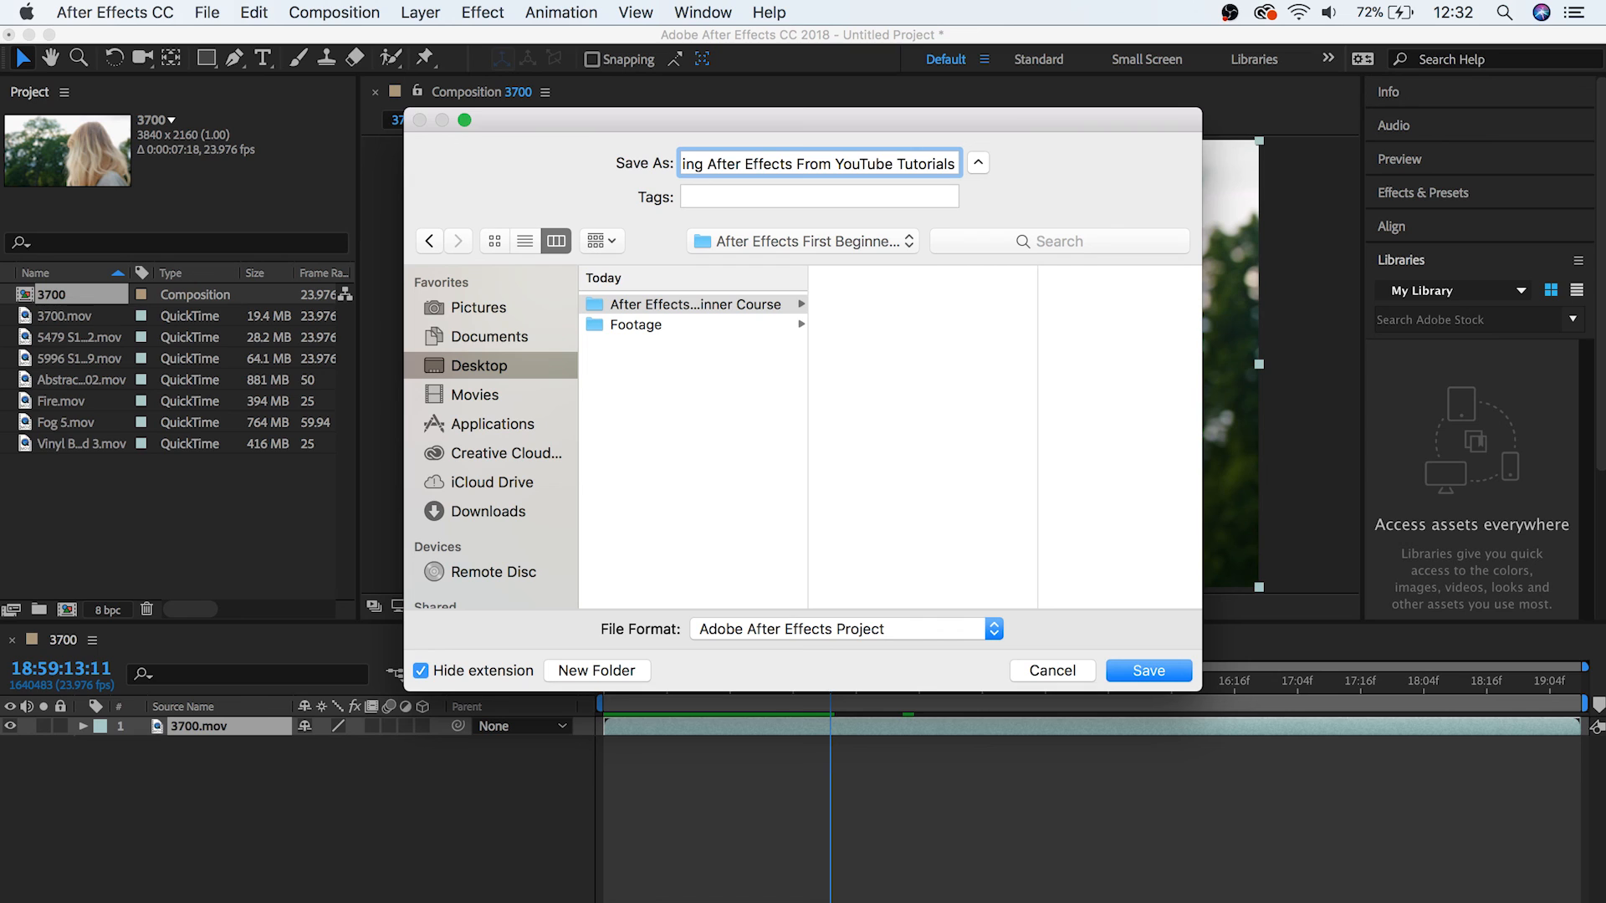